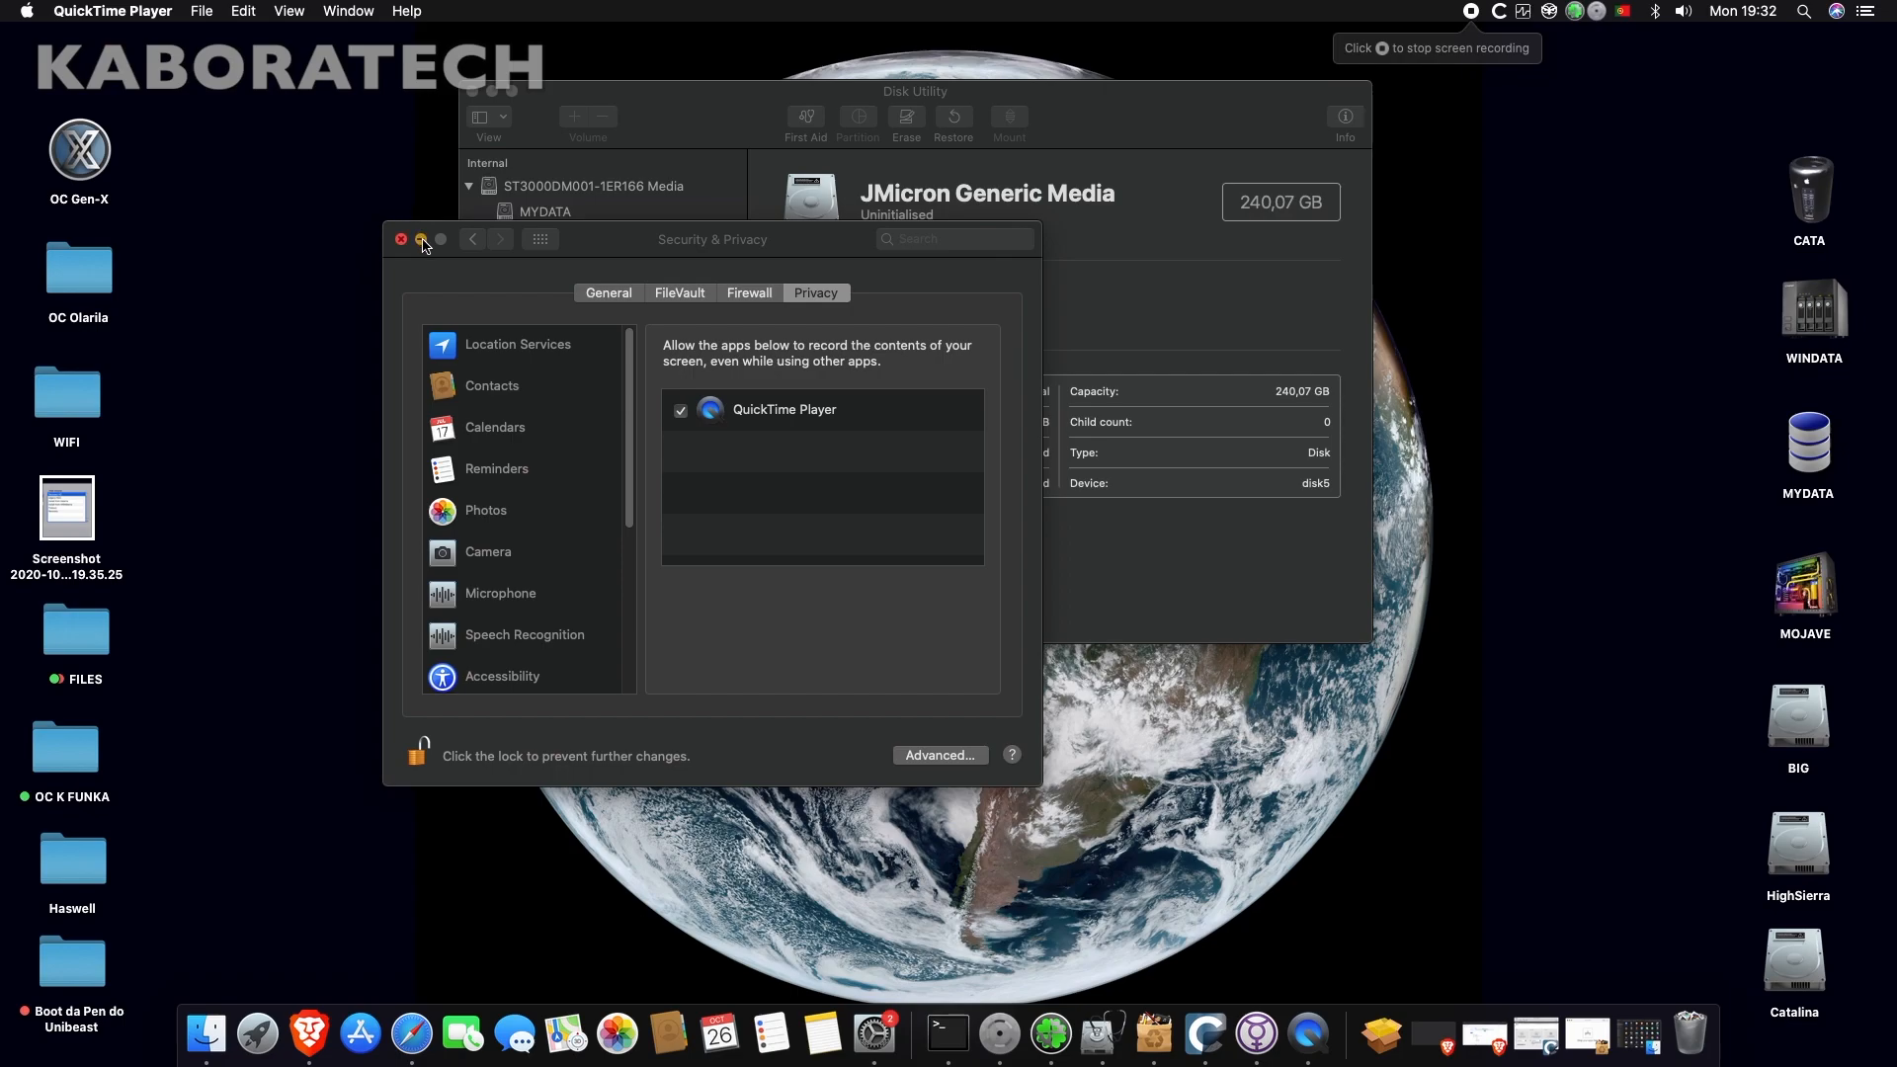
- Close the Security & Privacy screen-recording settings, leaving Disk Utility showing the JMicron drive
left_click(400, 238)
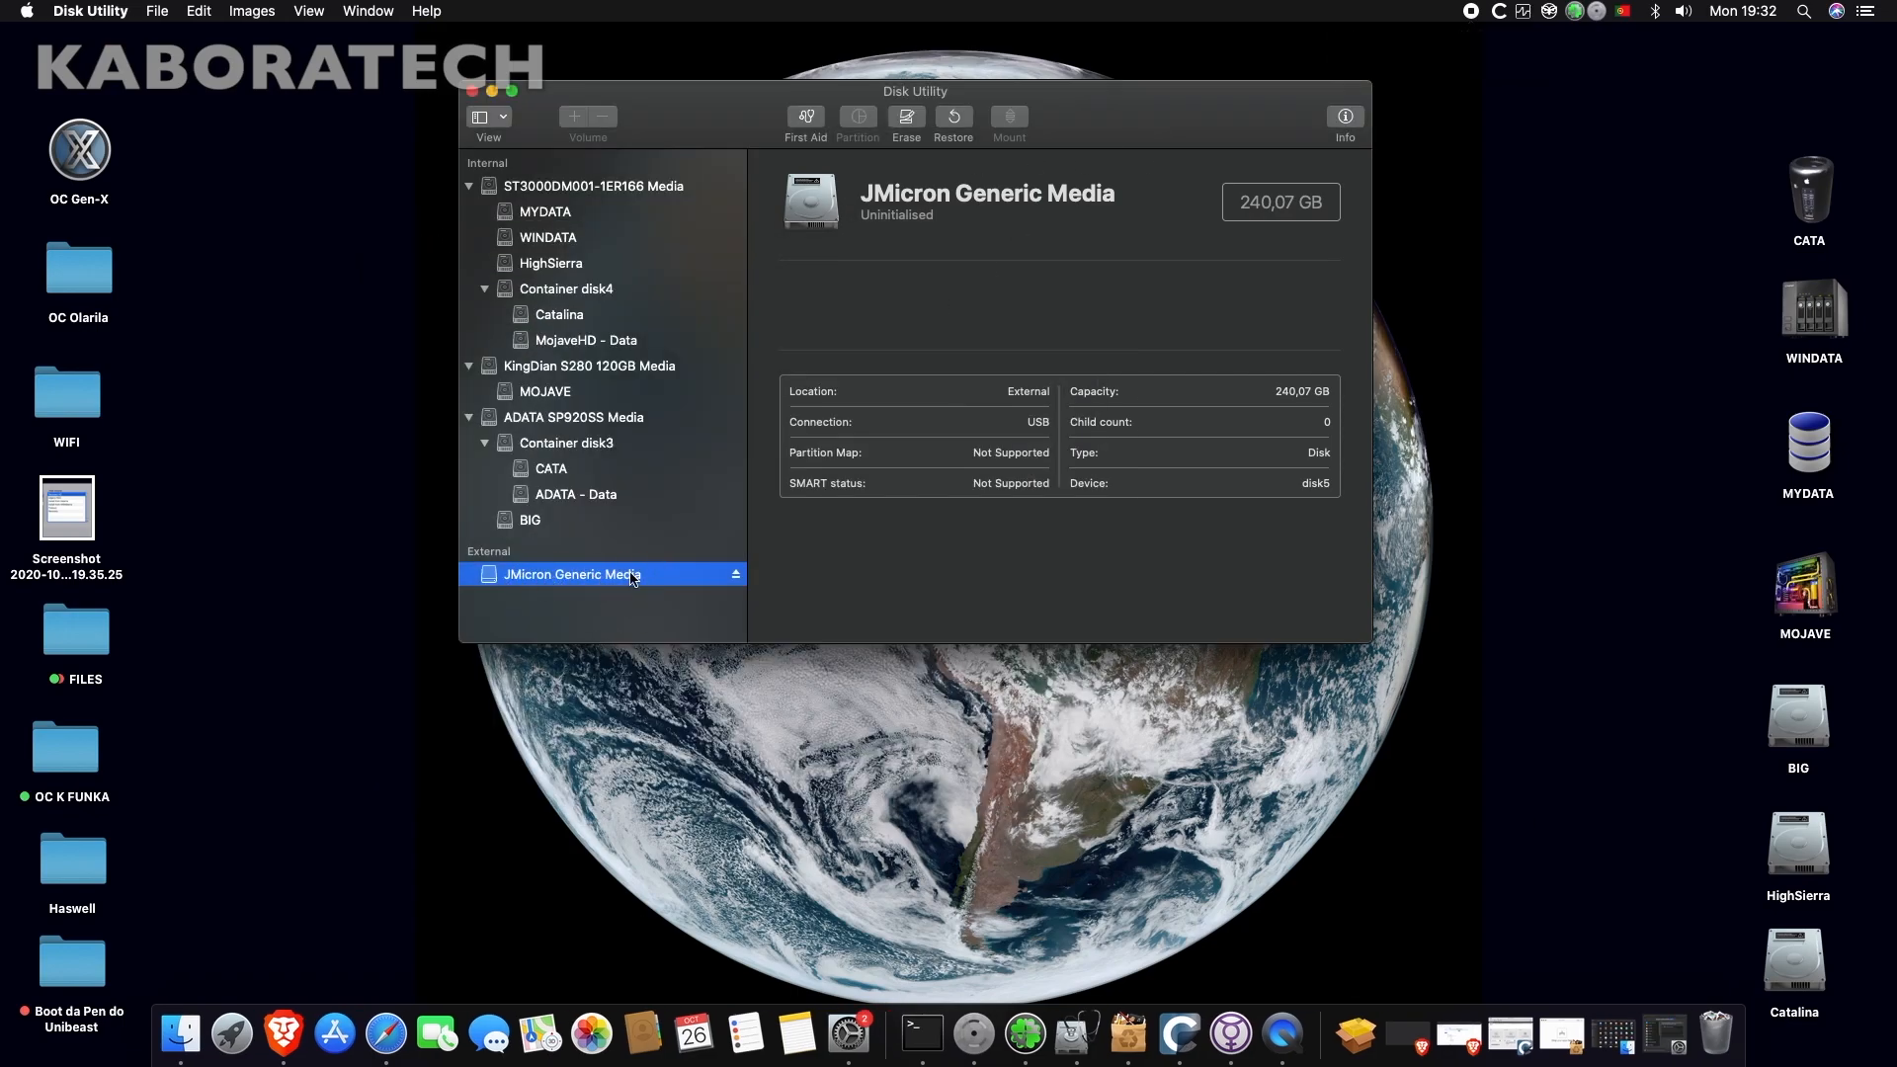
- Erase the JMicron disk as 'WD GREEN' (Mac OS Extended Journaled, GUID) and view the volume
left_click(905, 120)
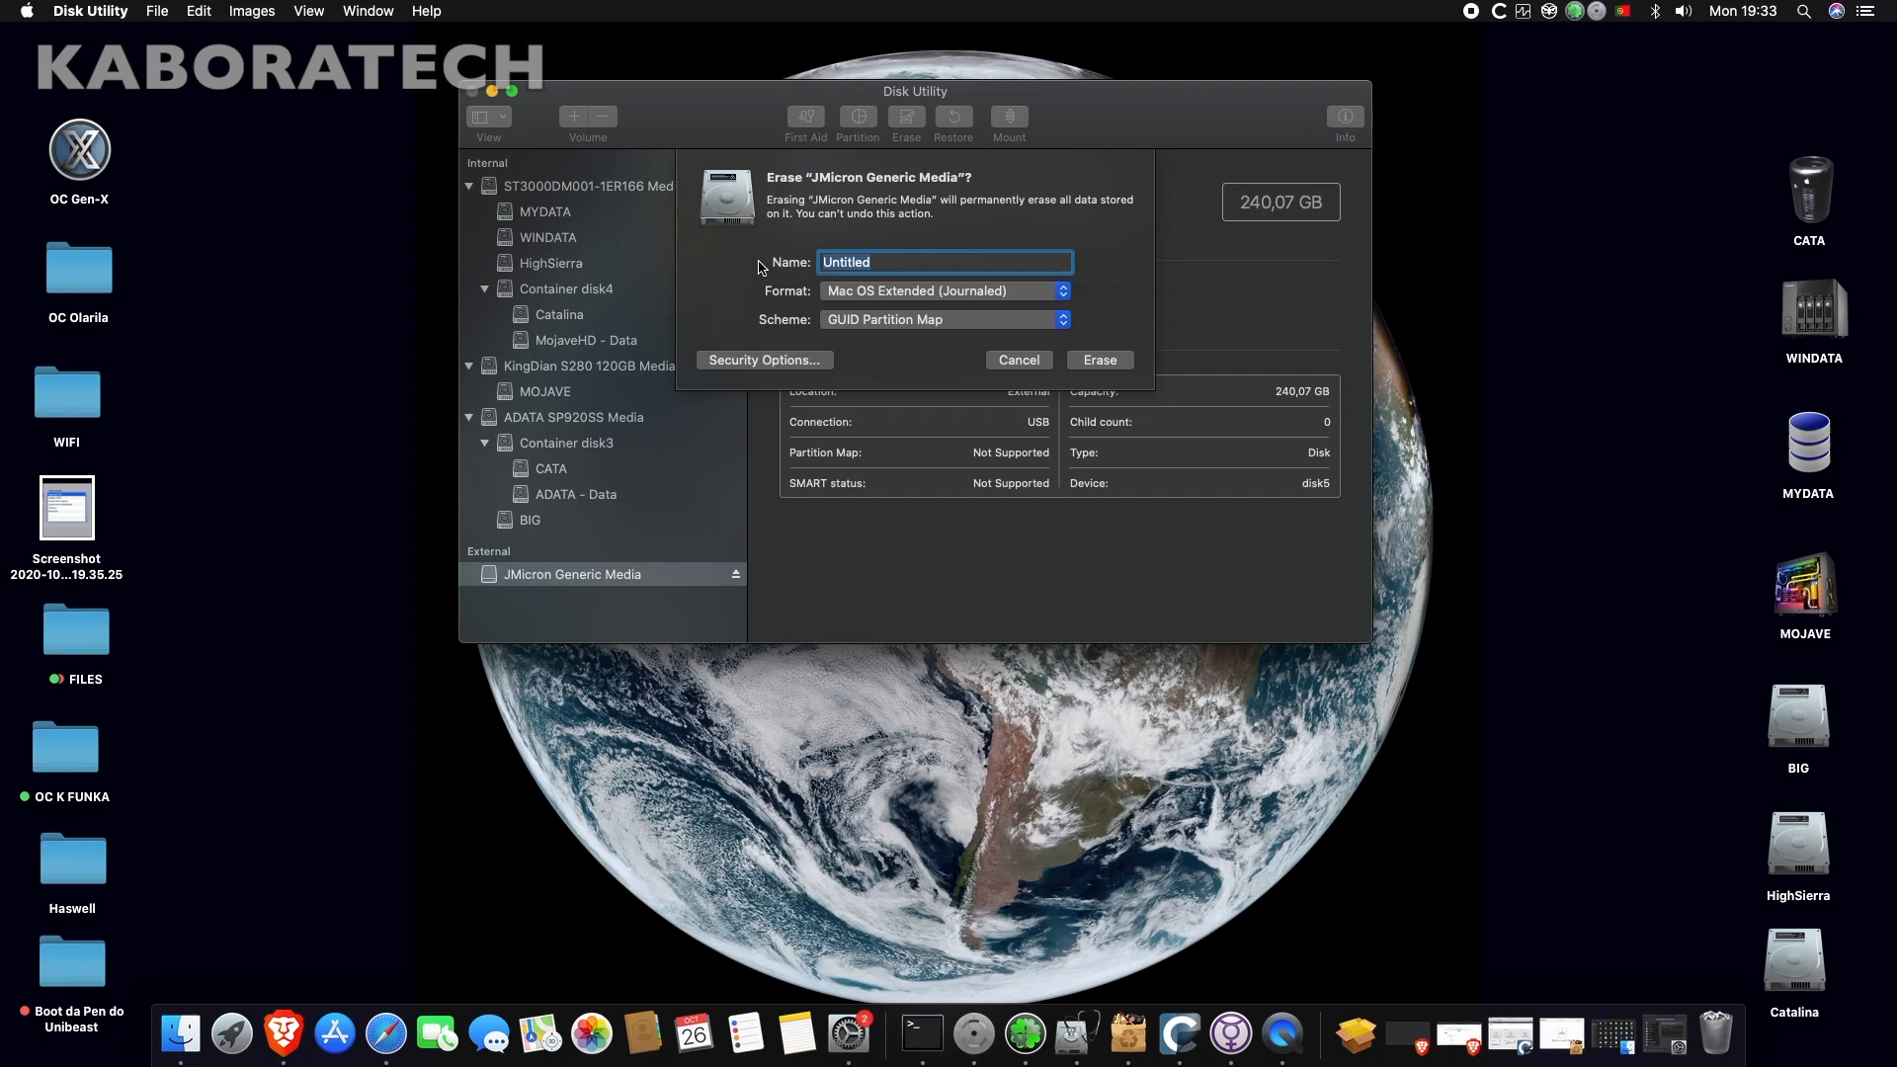
type("WD GRE")
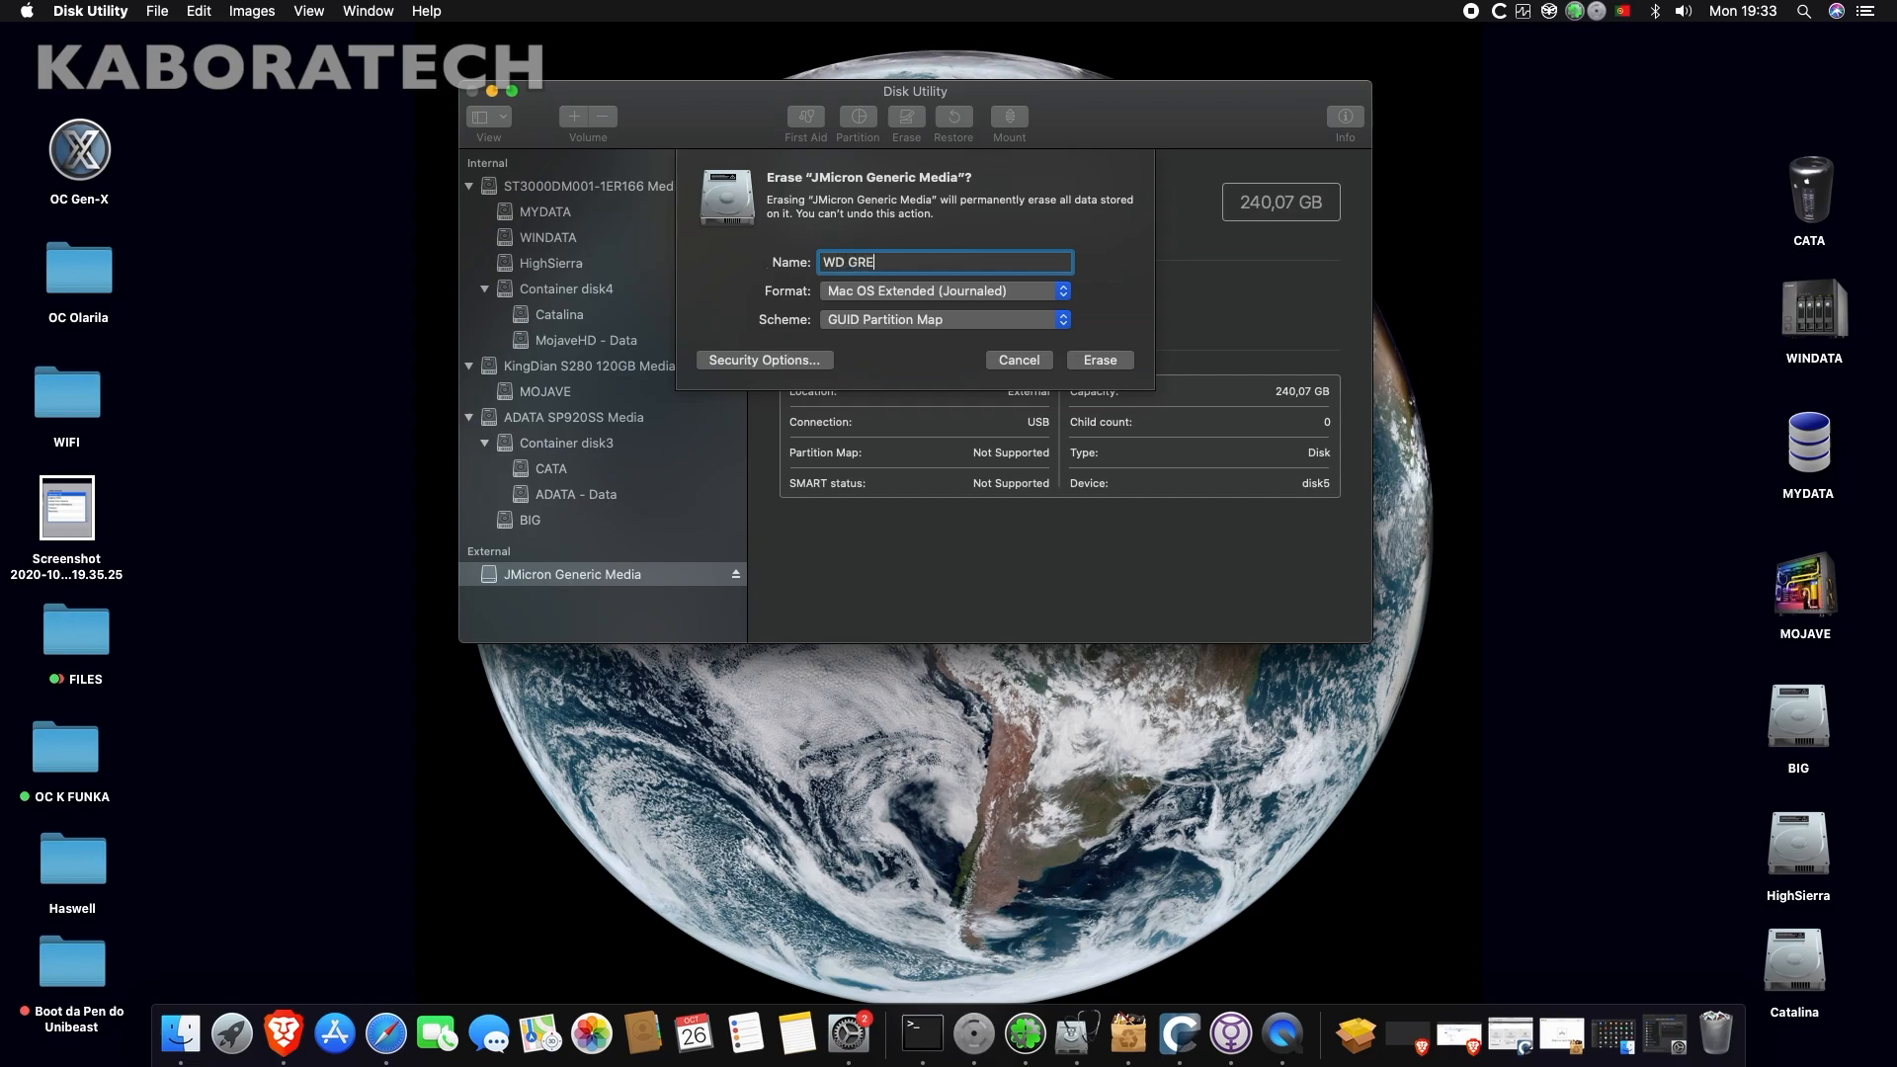
type("EN")
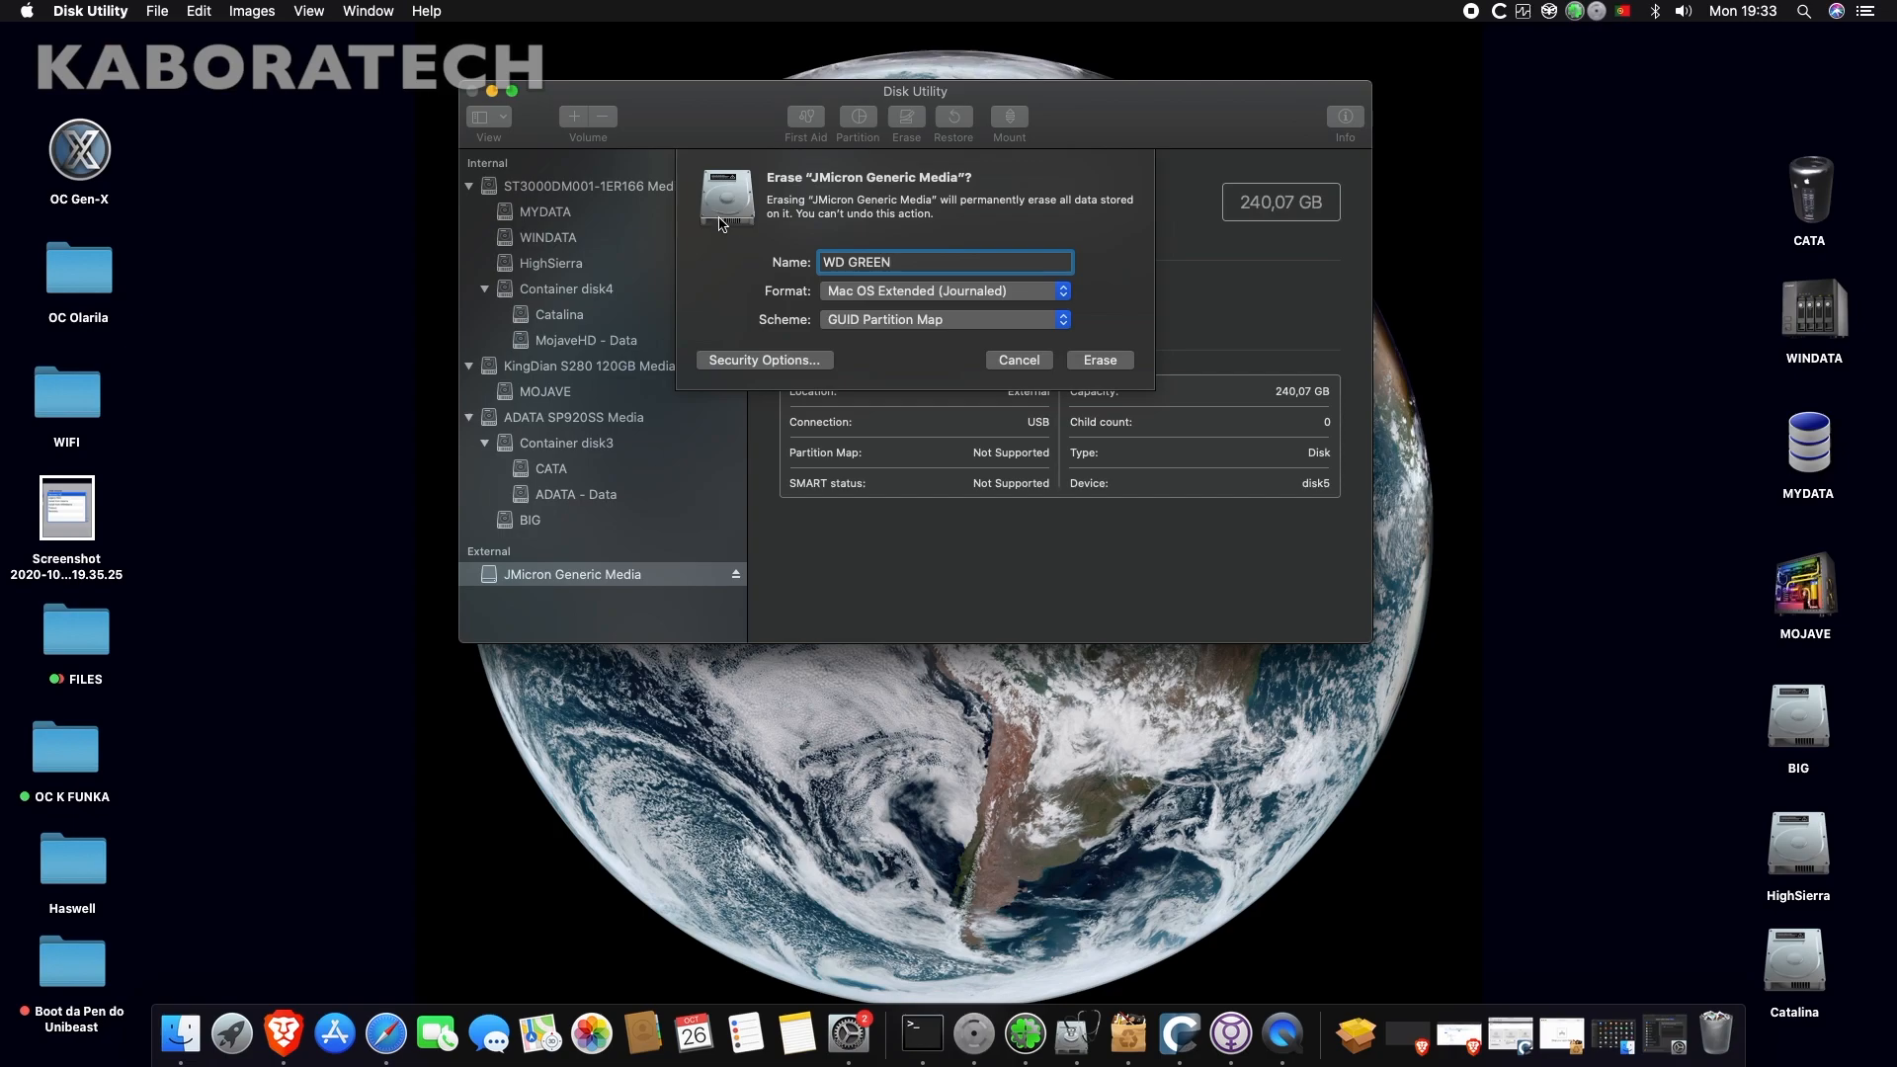
mouse_move(1147, 373)
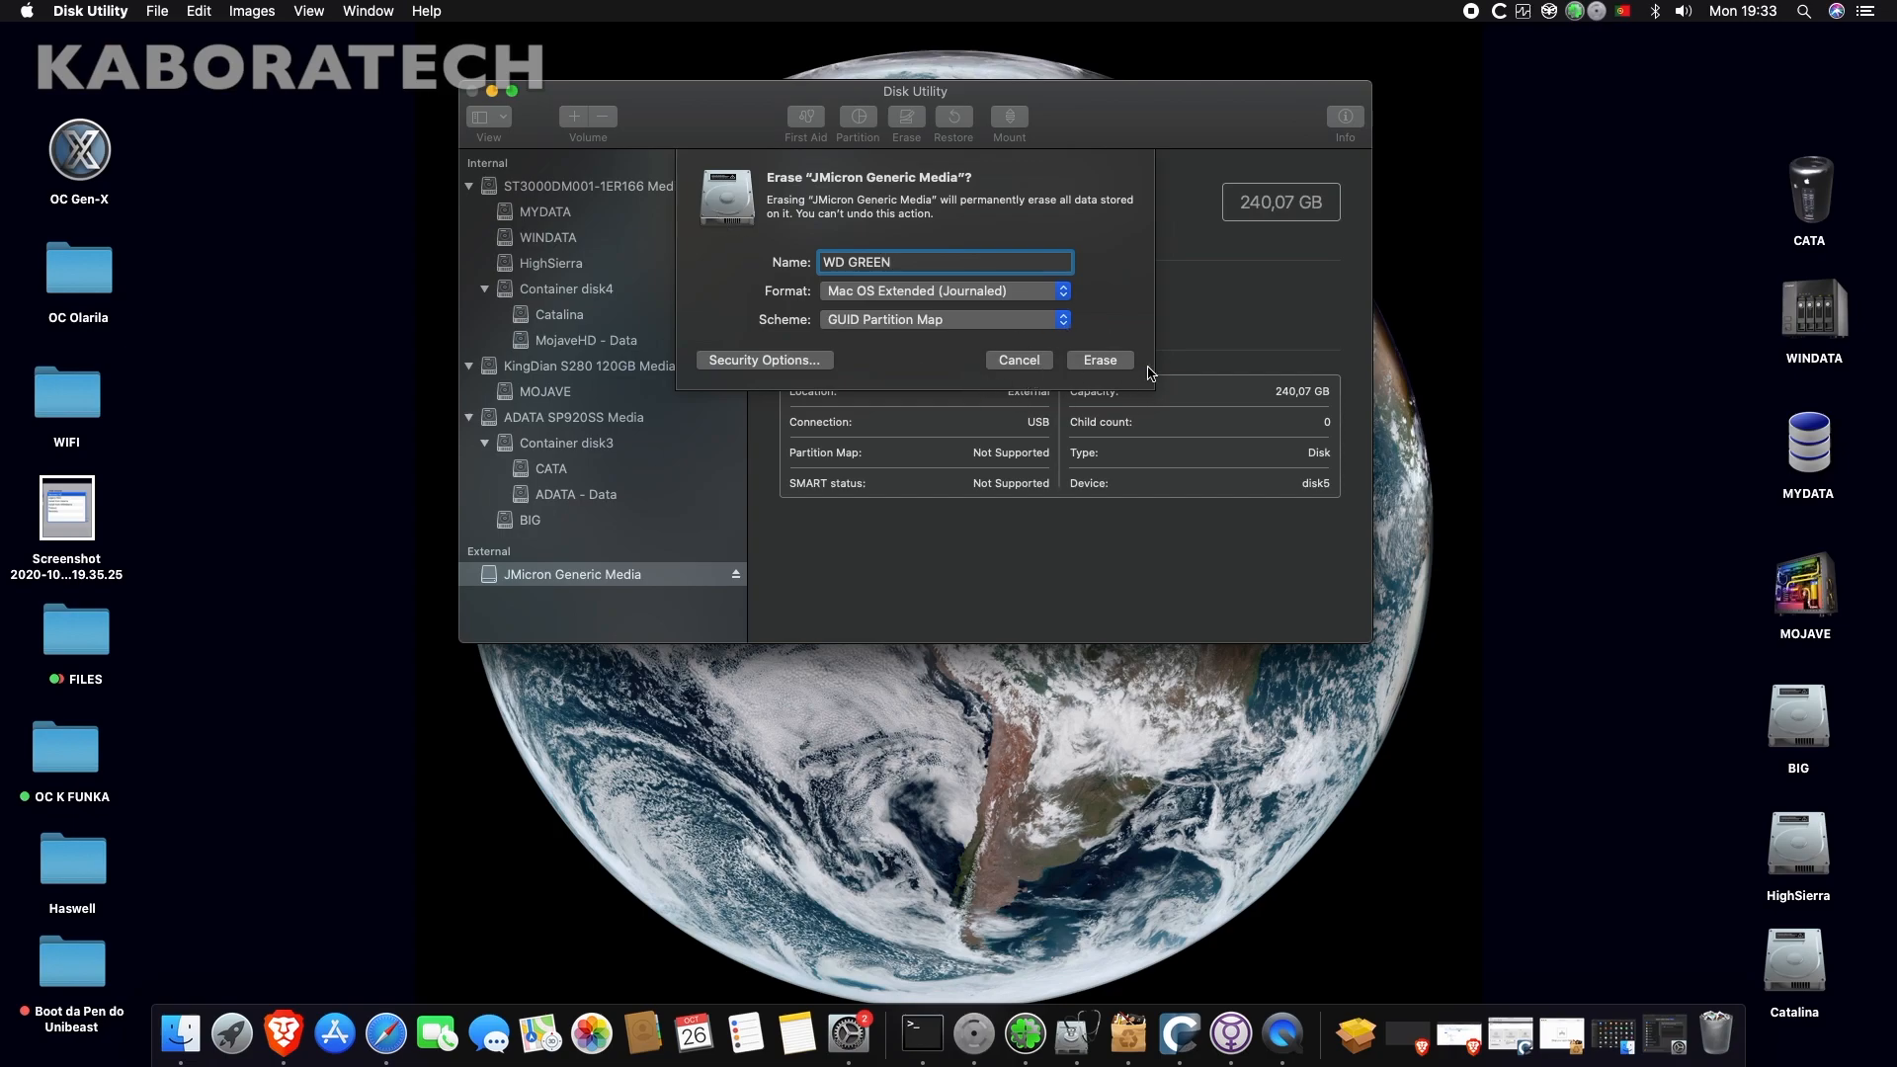
left_click(1098, 360)
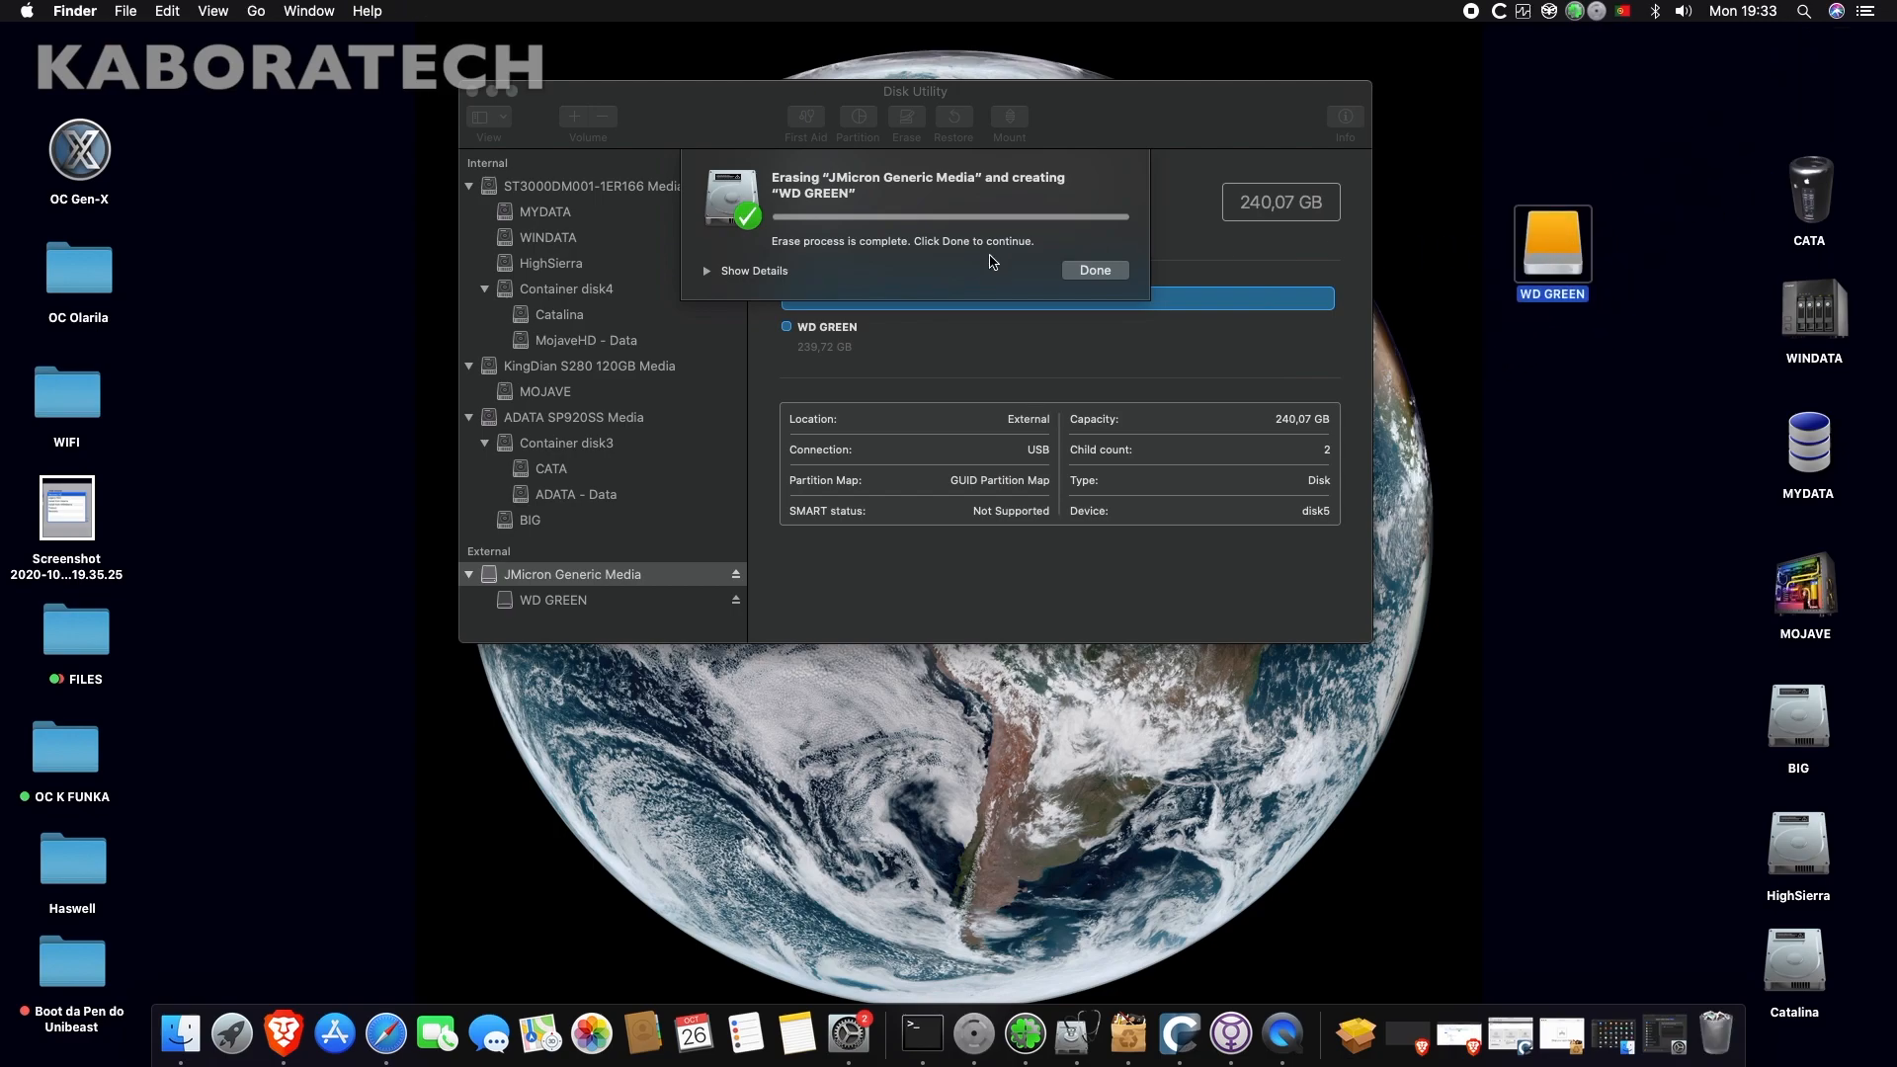
left_click(1093, 270)
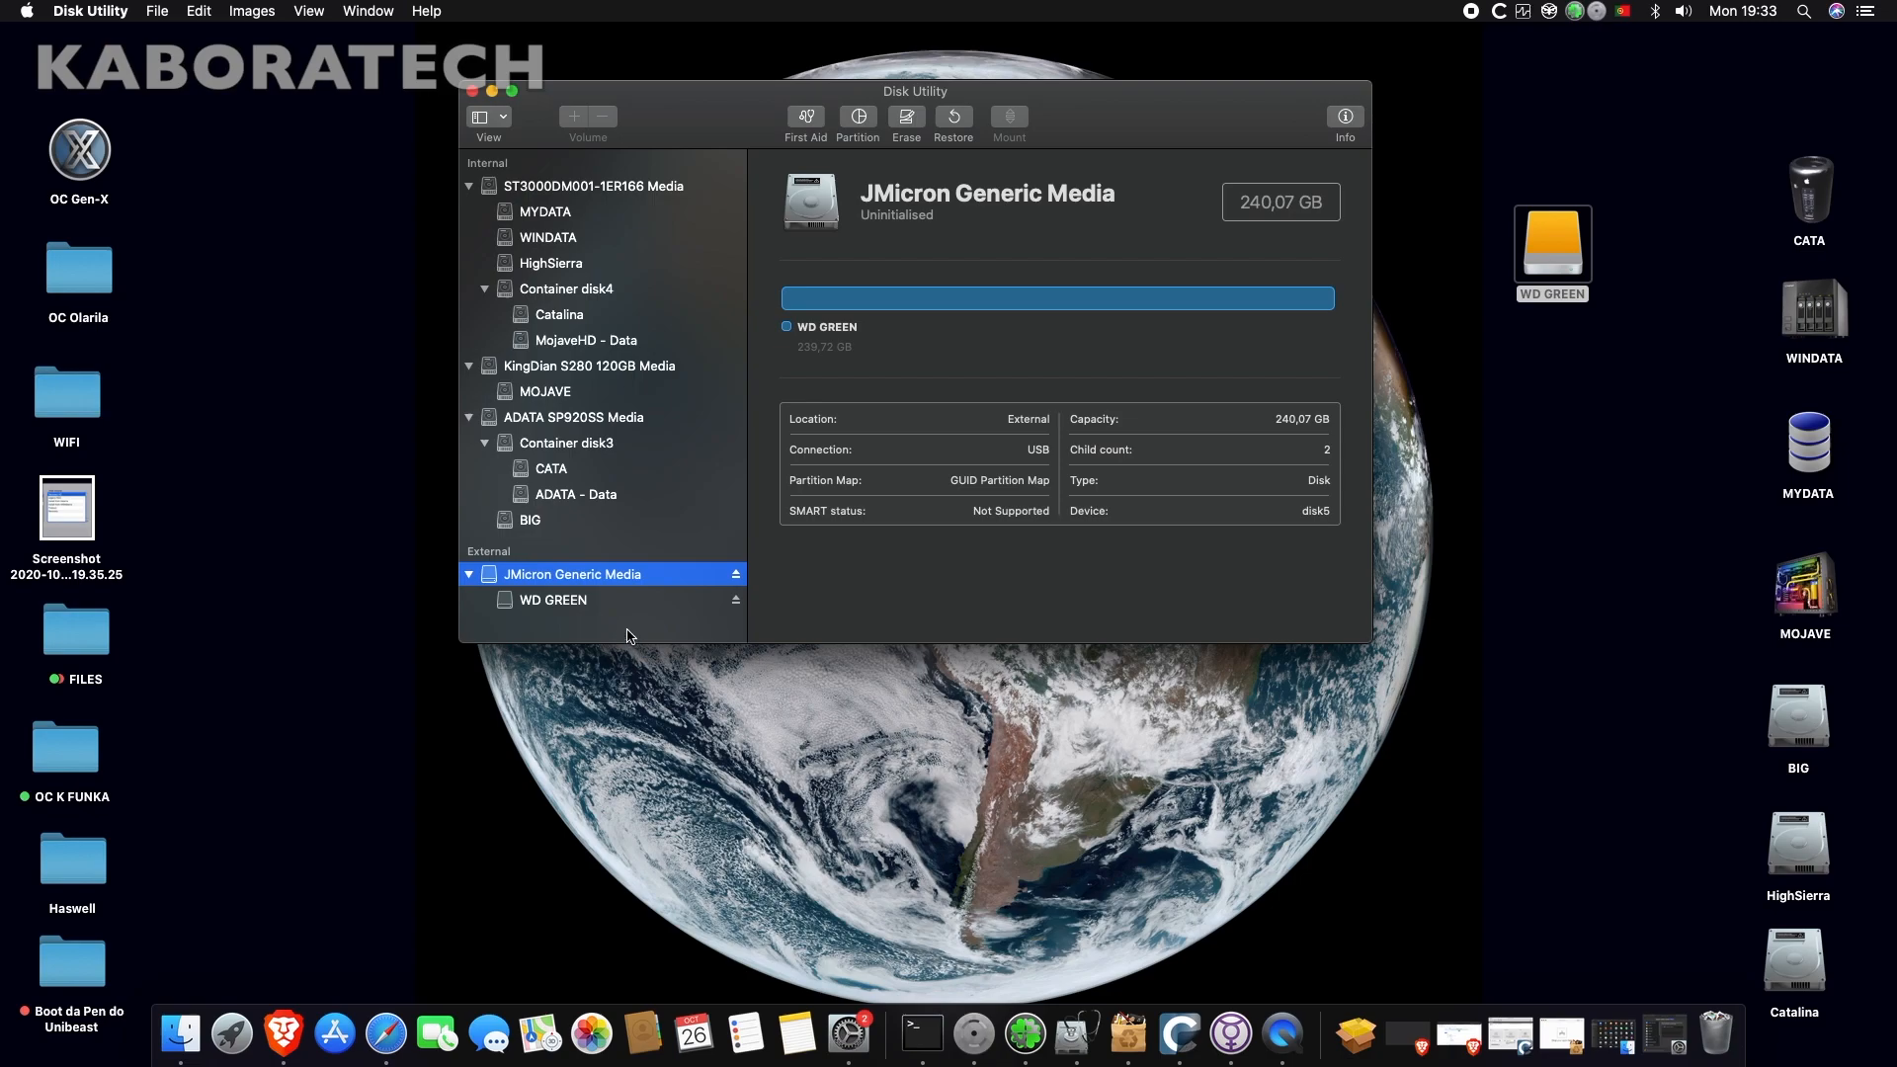
left_click(553, 600)
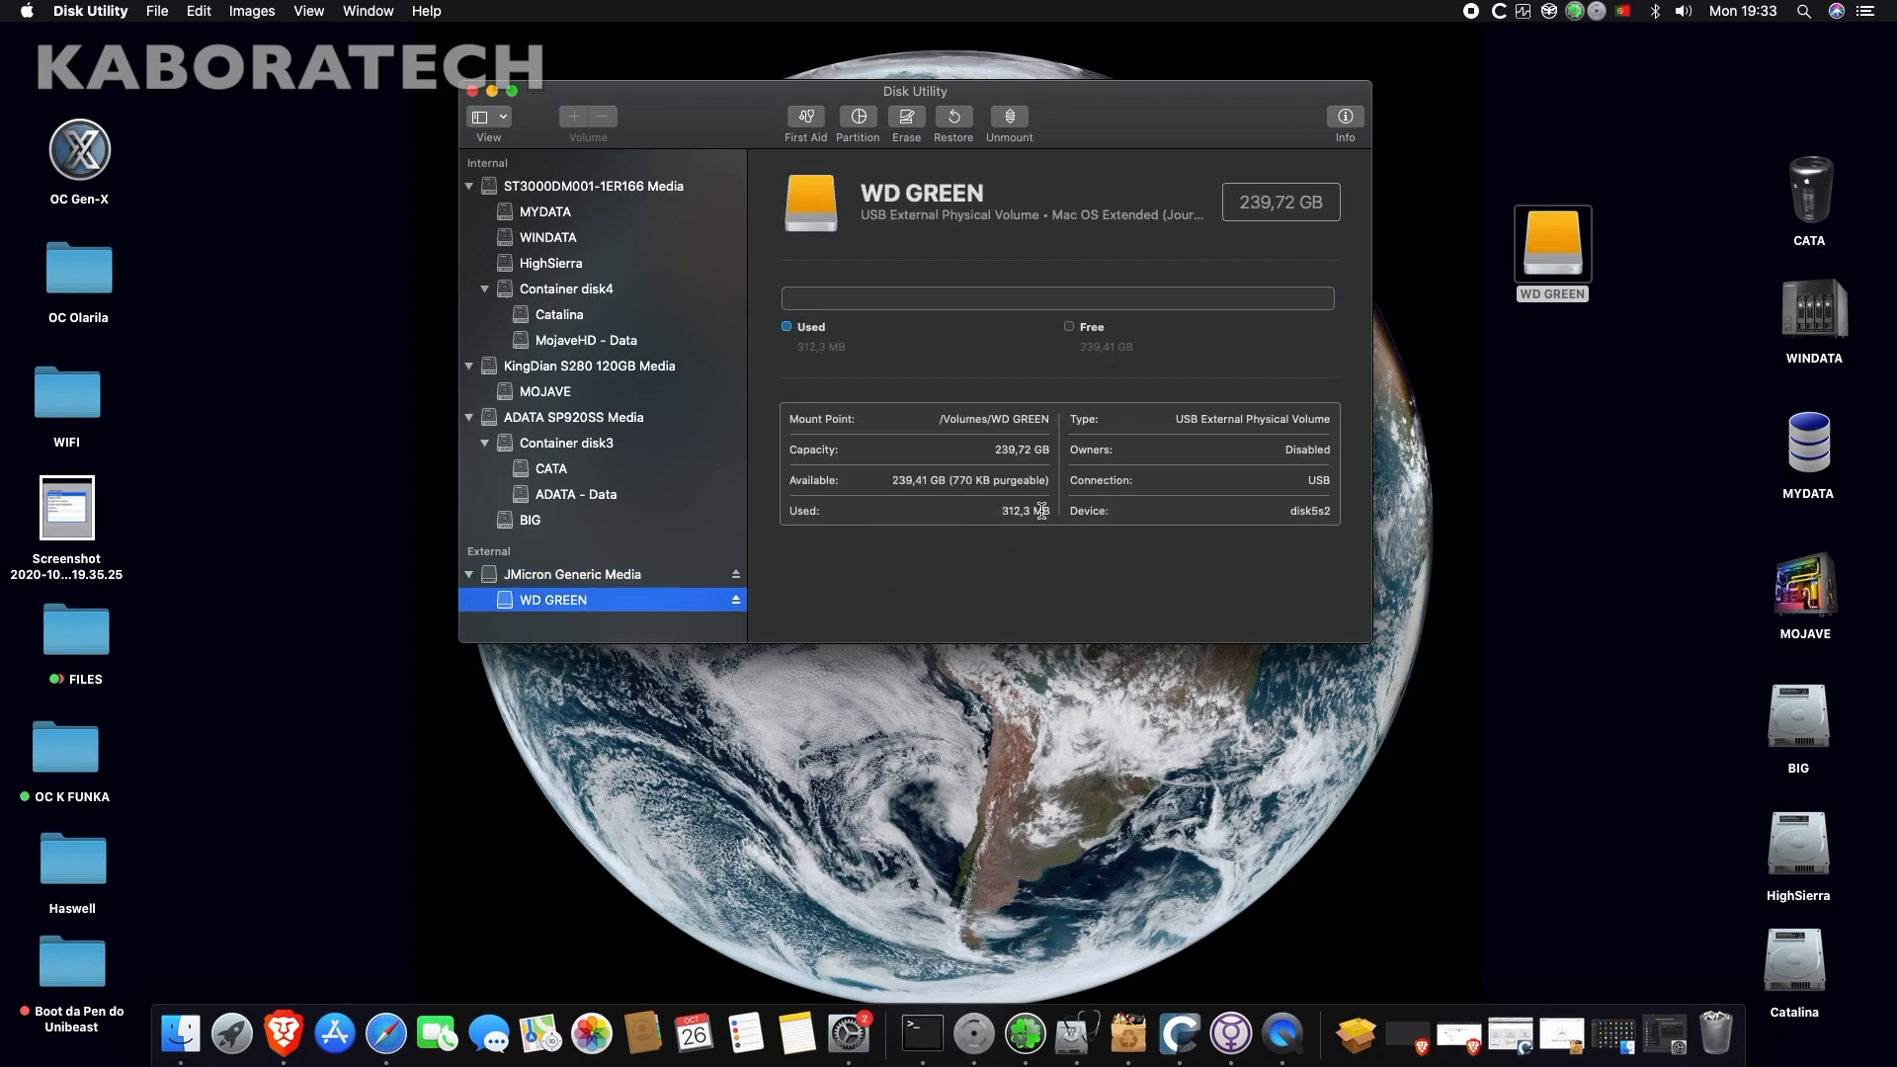
mouse_move(938, 480)
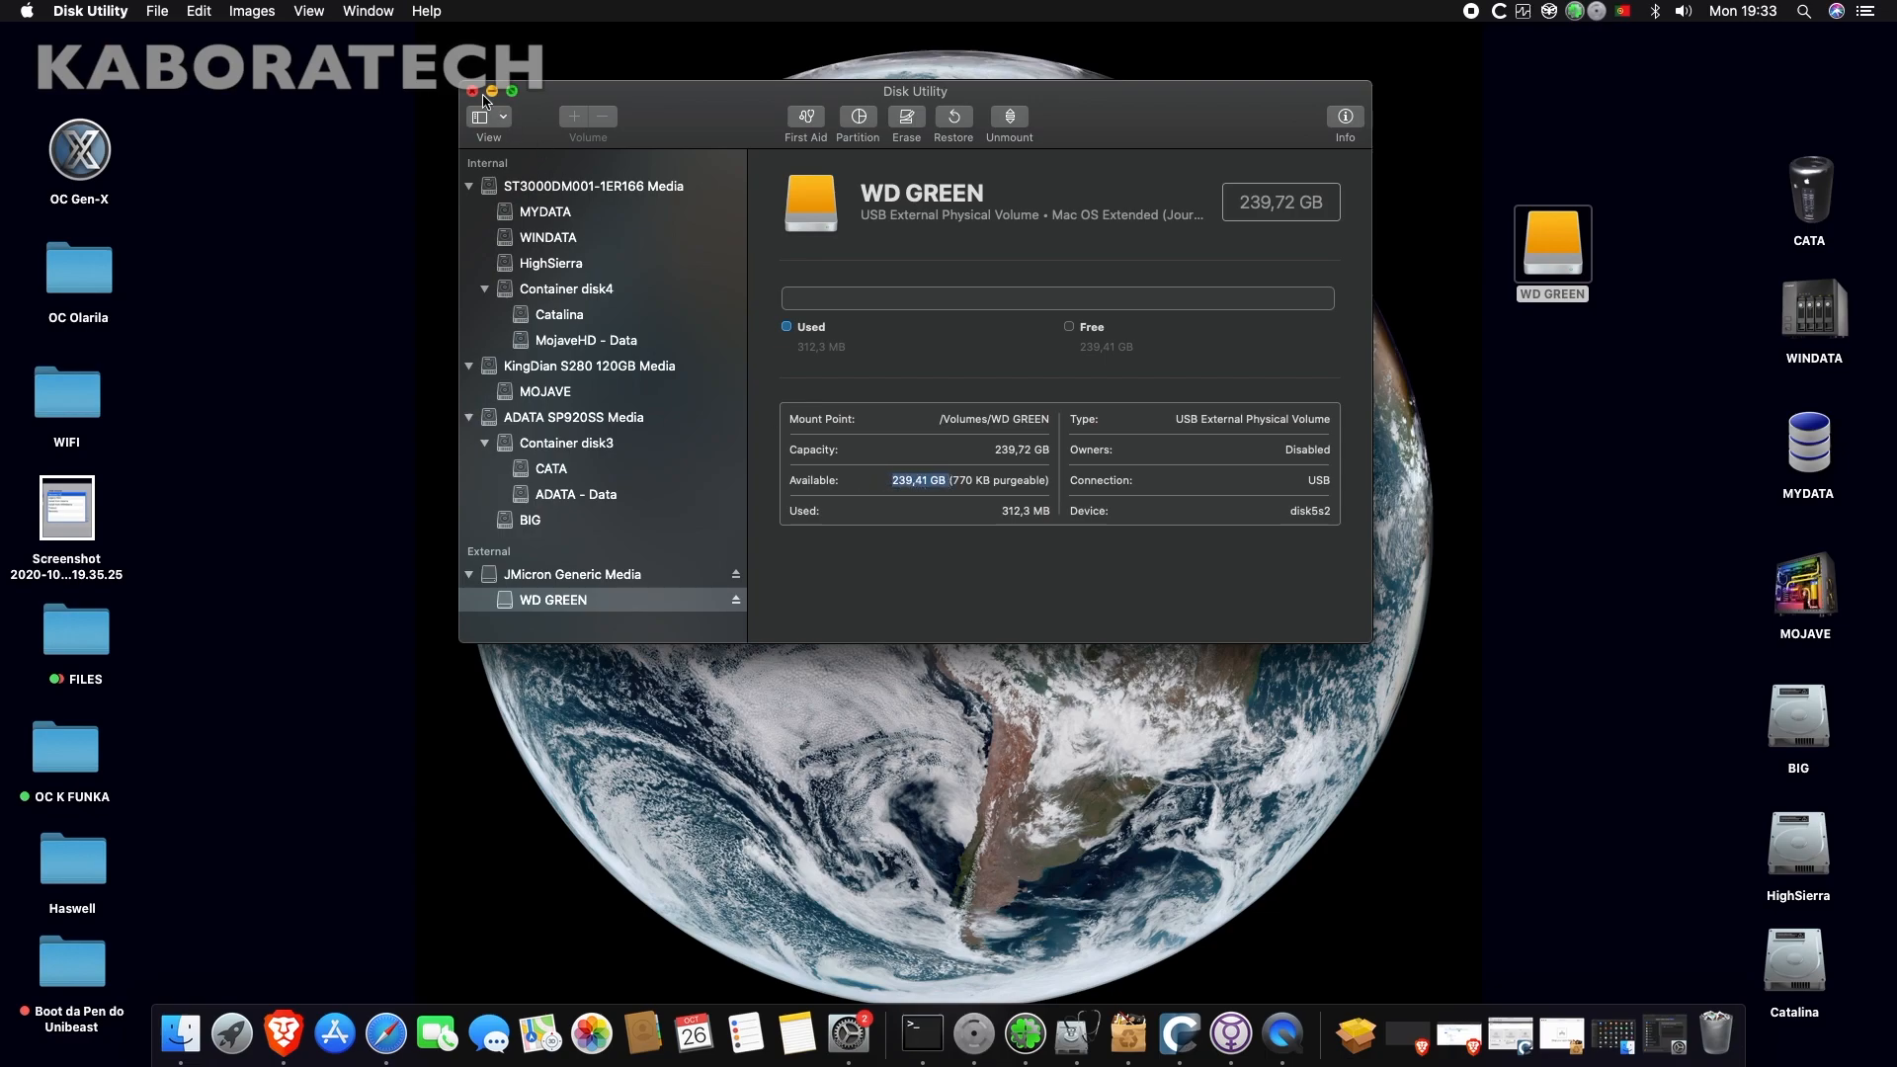
mouse_move(481, 102)
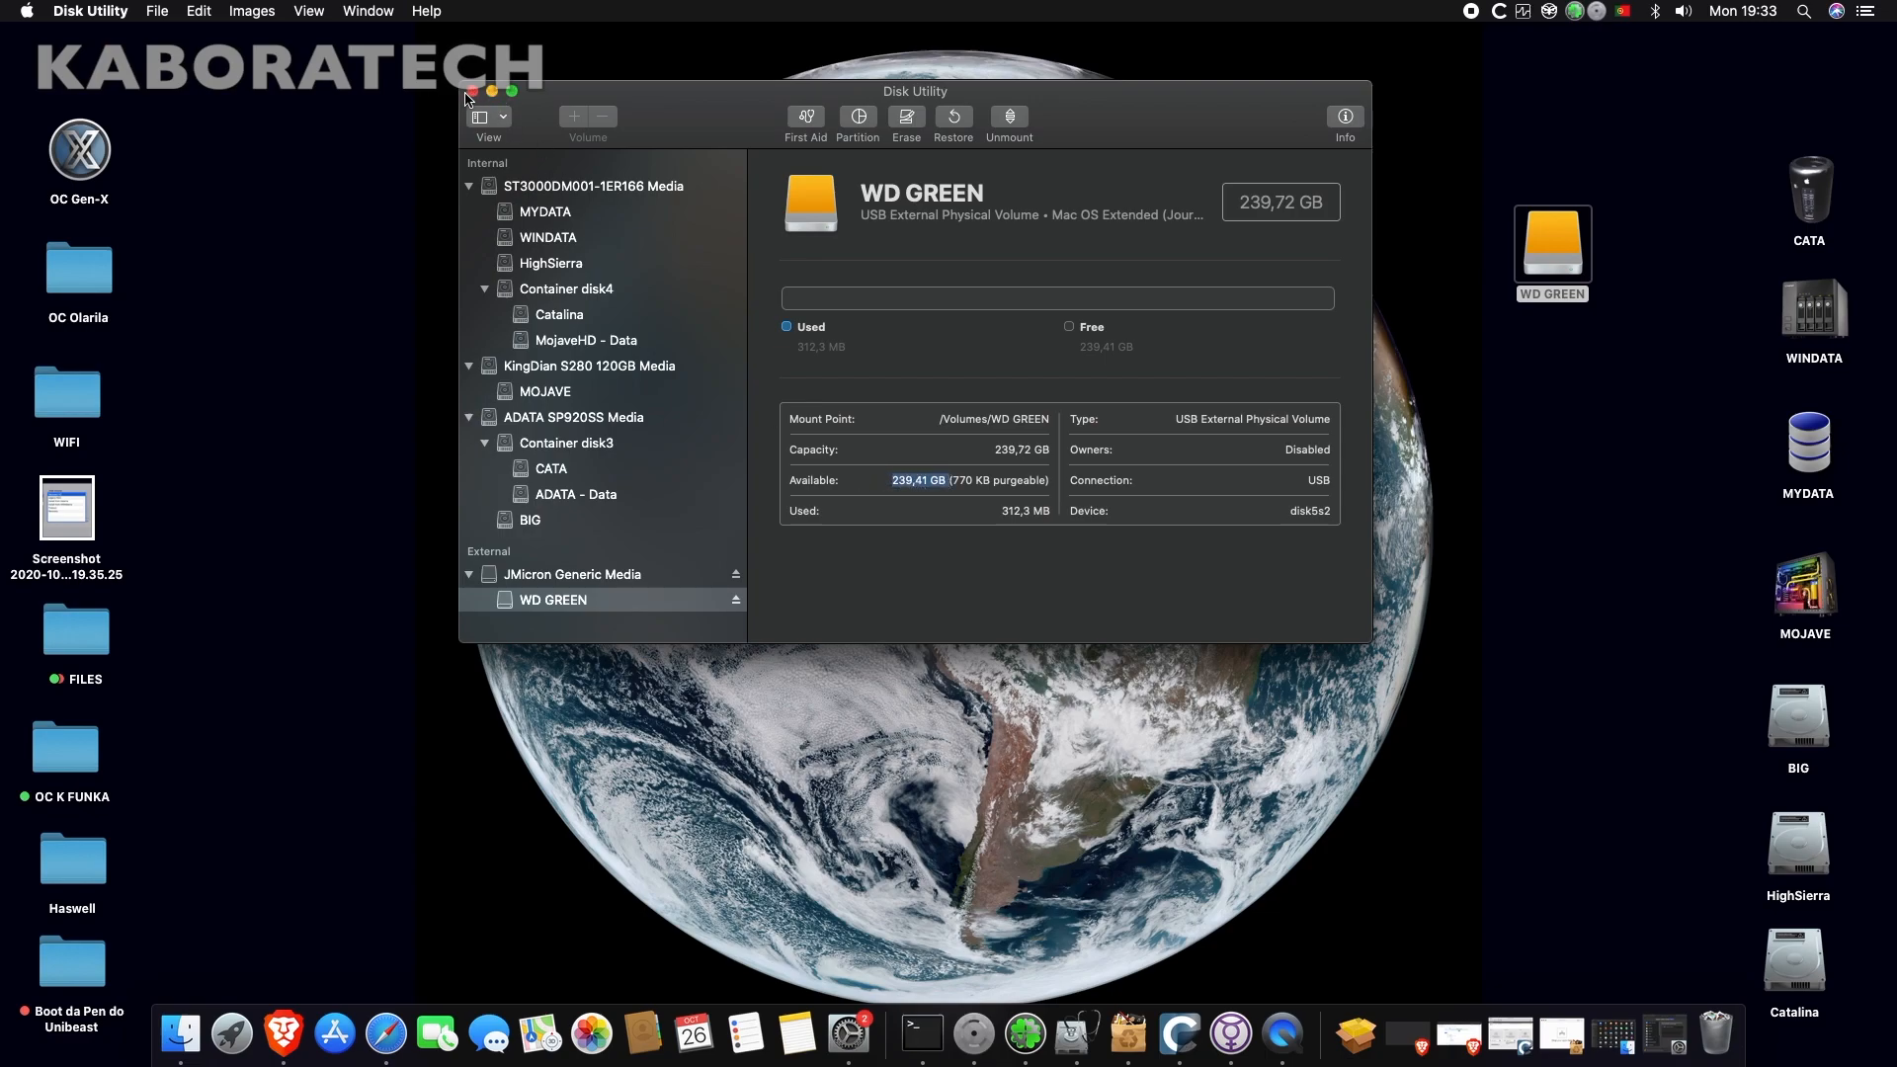
- Open Carbon Copy Cloner and set WD GREEN as the destination, dismissing the APFS notice
left_click(1160, 1035)
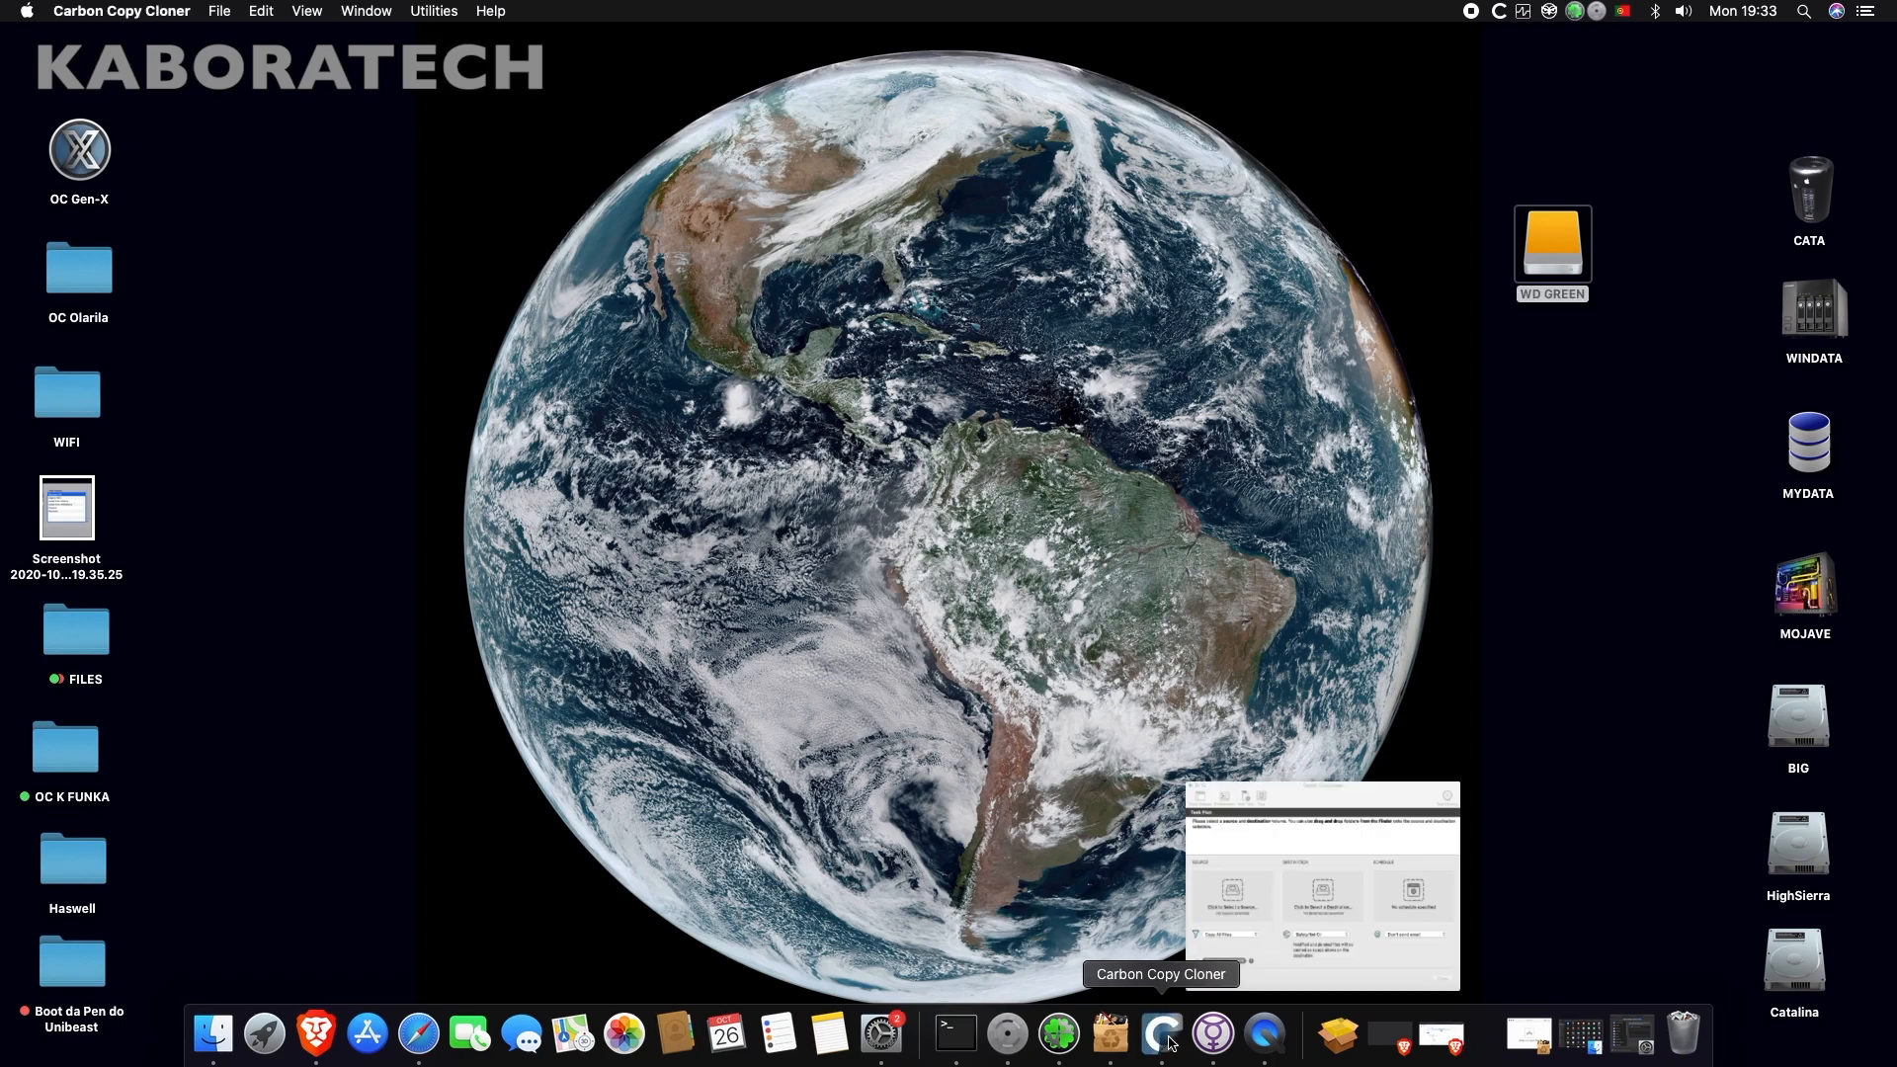
left_click(1163, 1035)
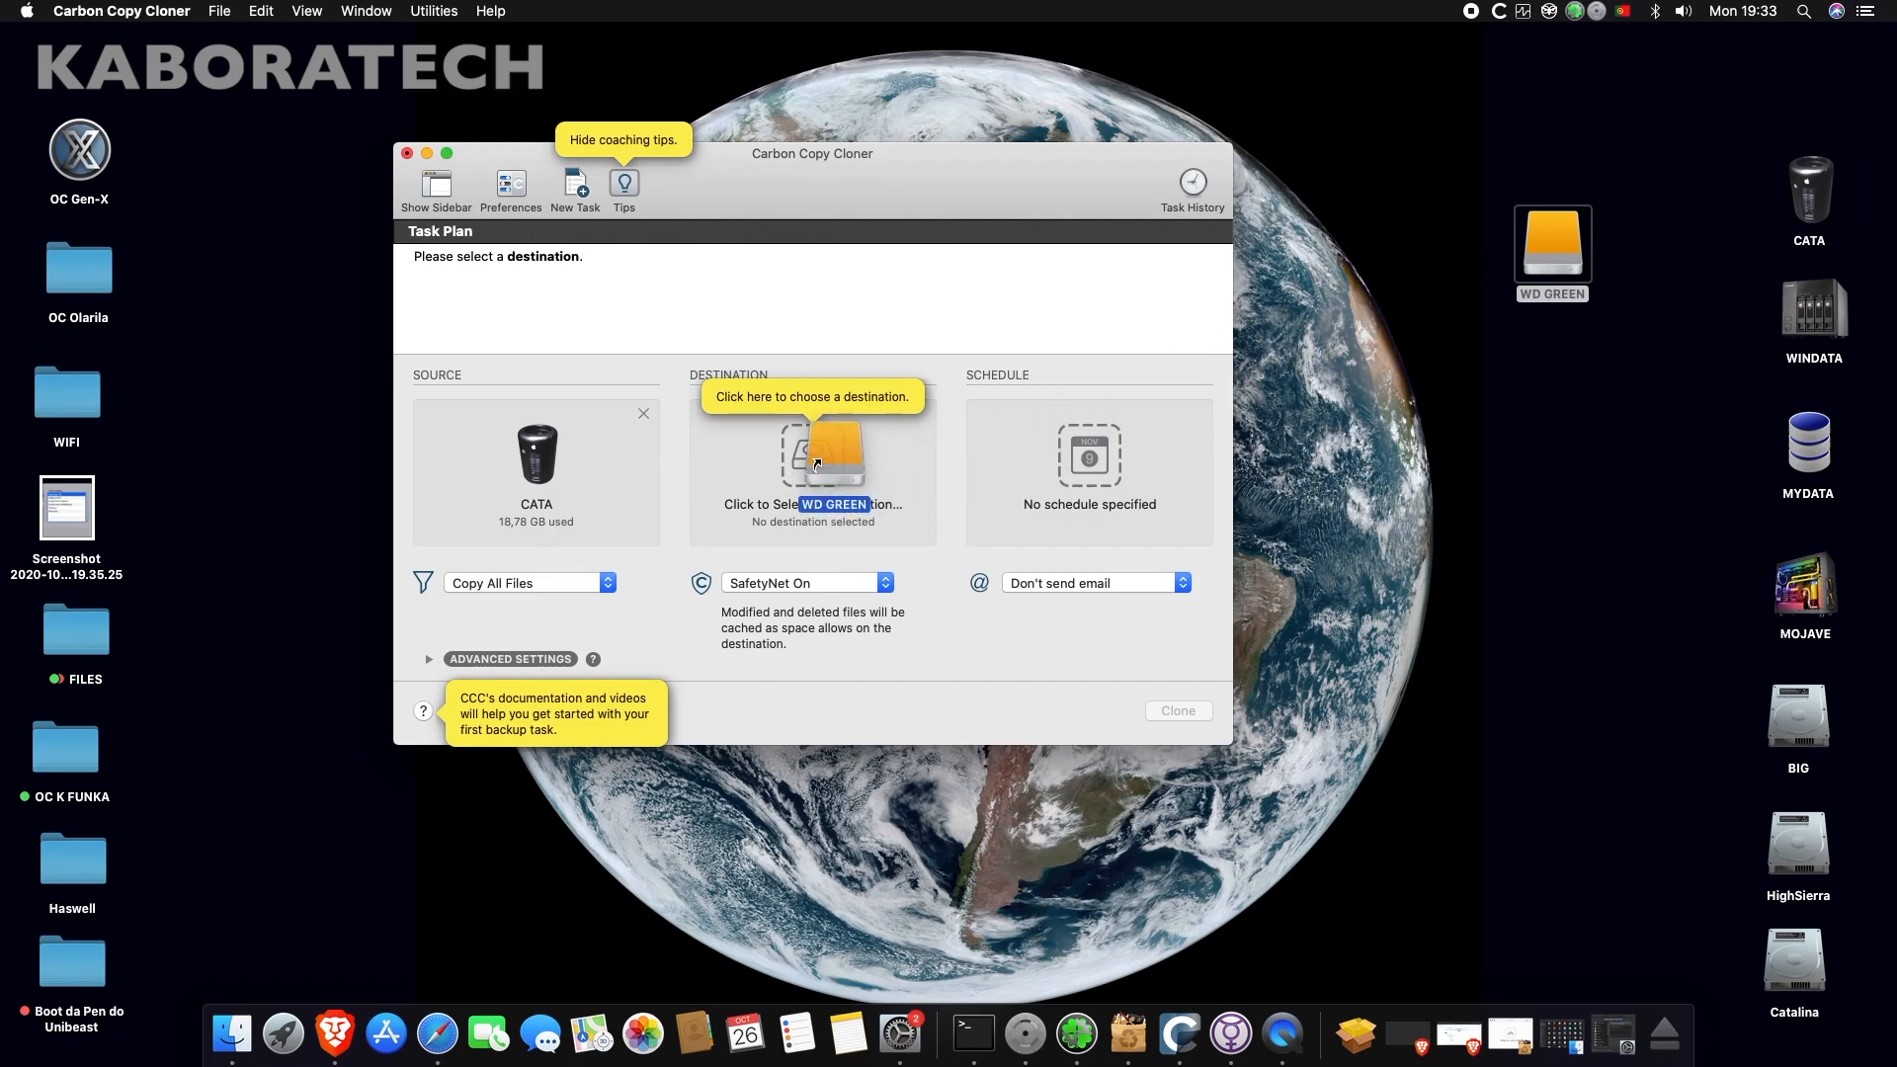
left_click(813, 460)
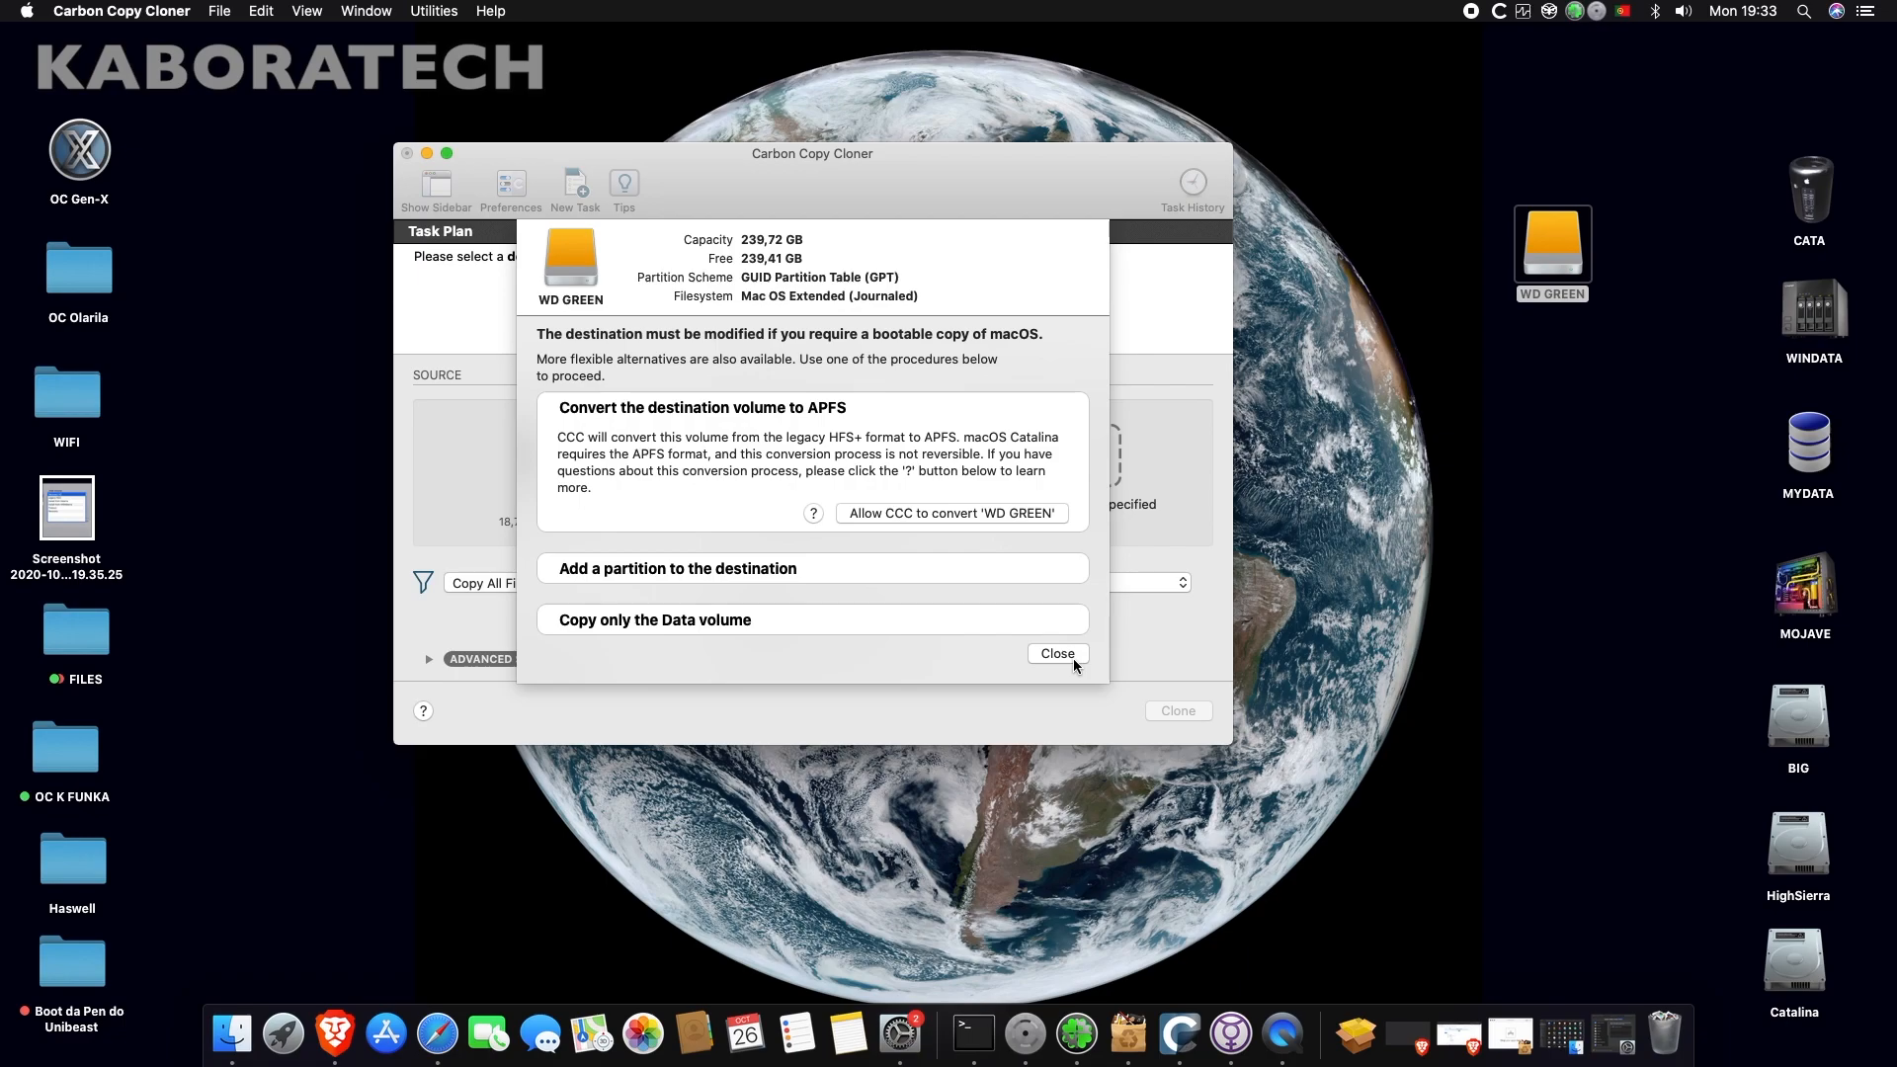
mouse_move(1020, 629)
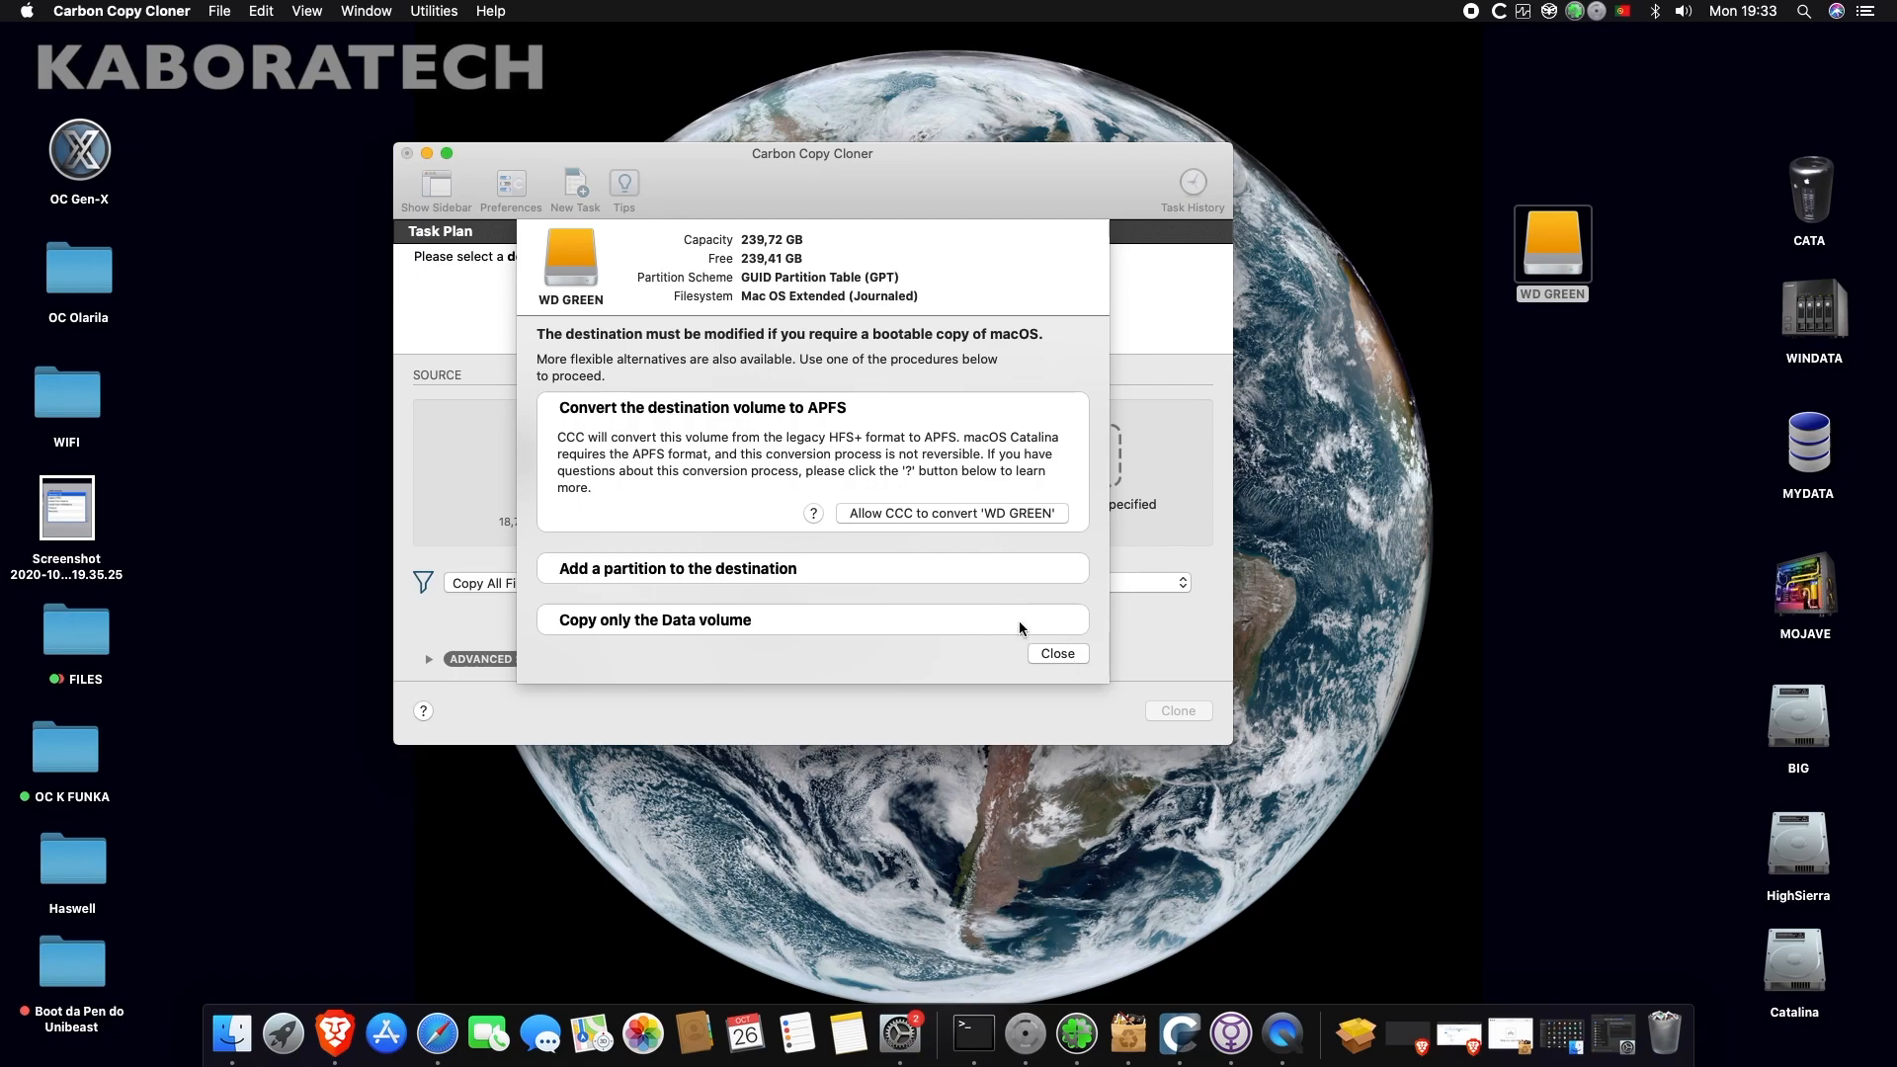
left_click(1055, 653)
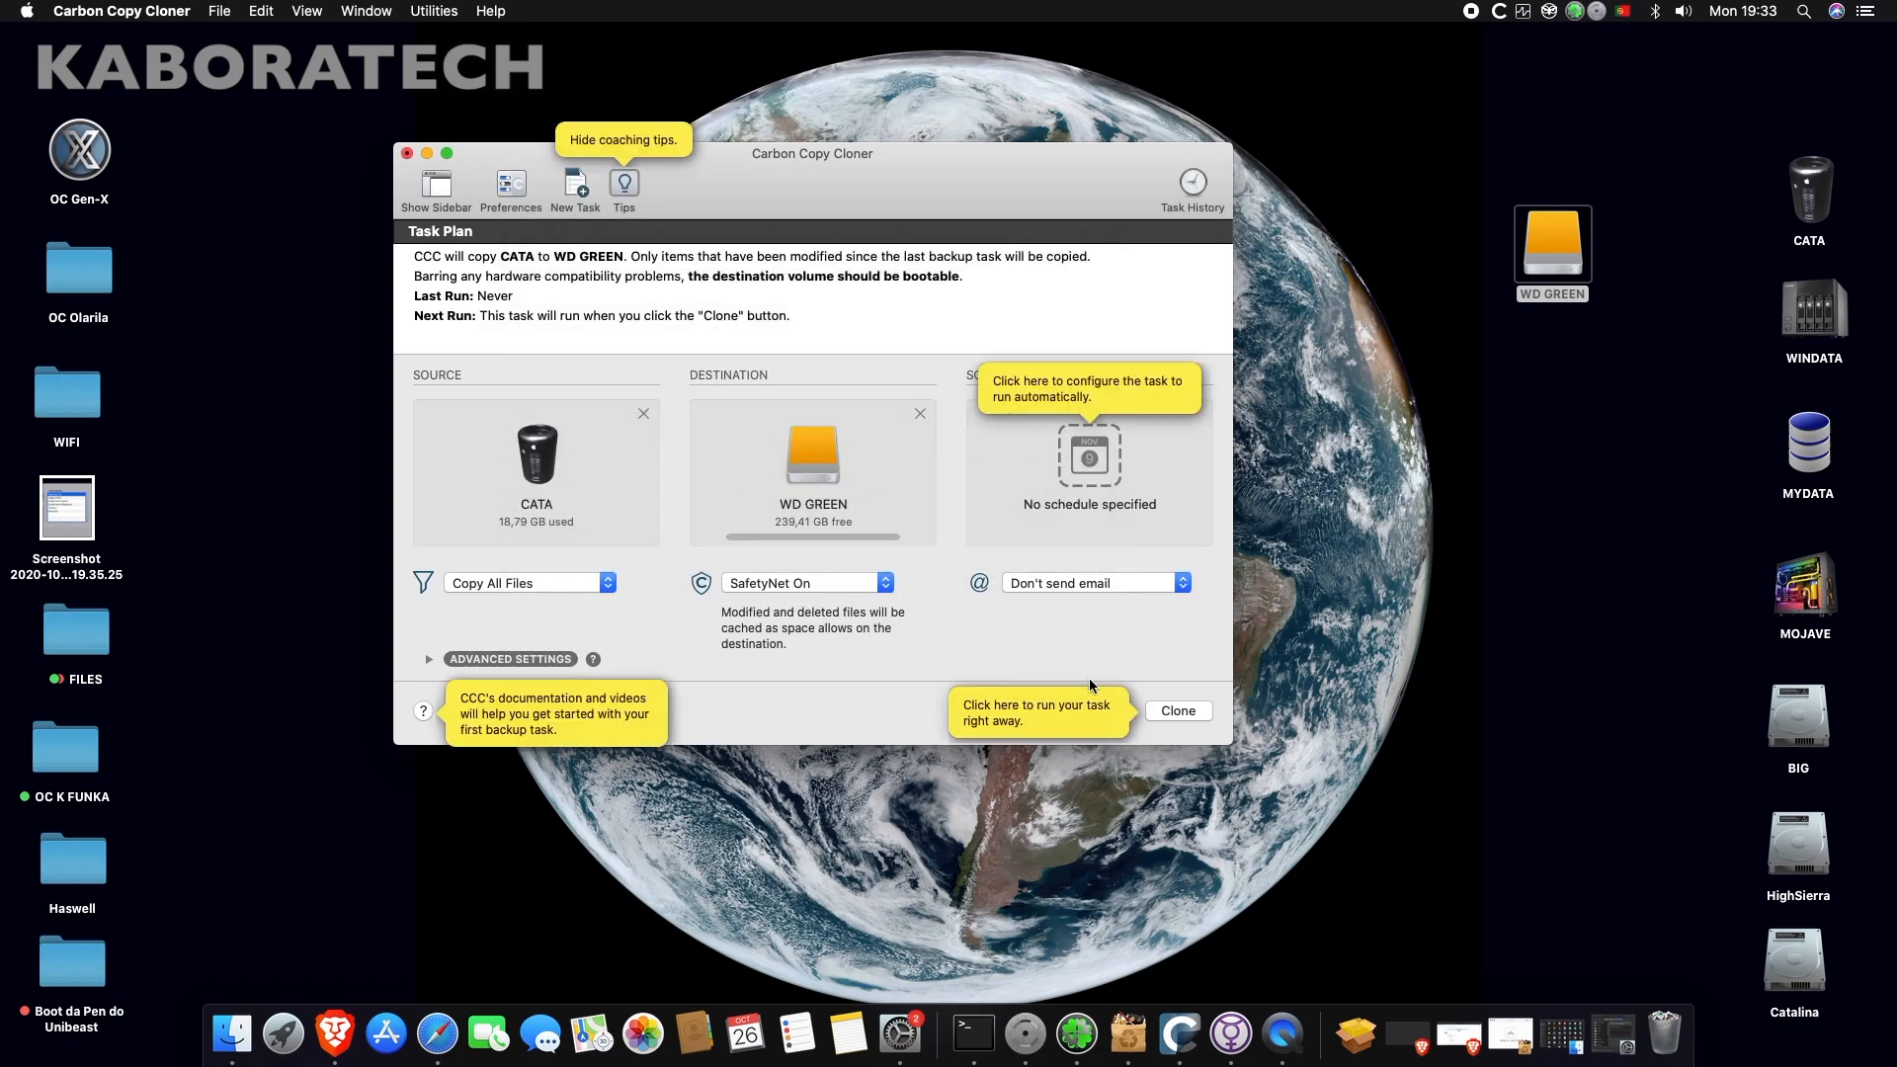
- Start the CATA to WD GREEN clone, installing and authorizing the privileged helper tool
left_click(1176, 711)
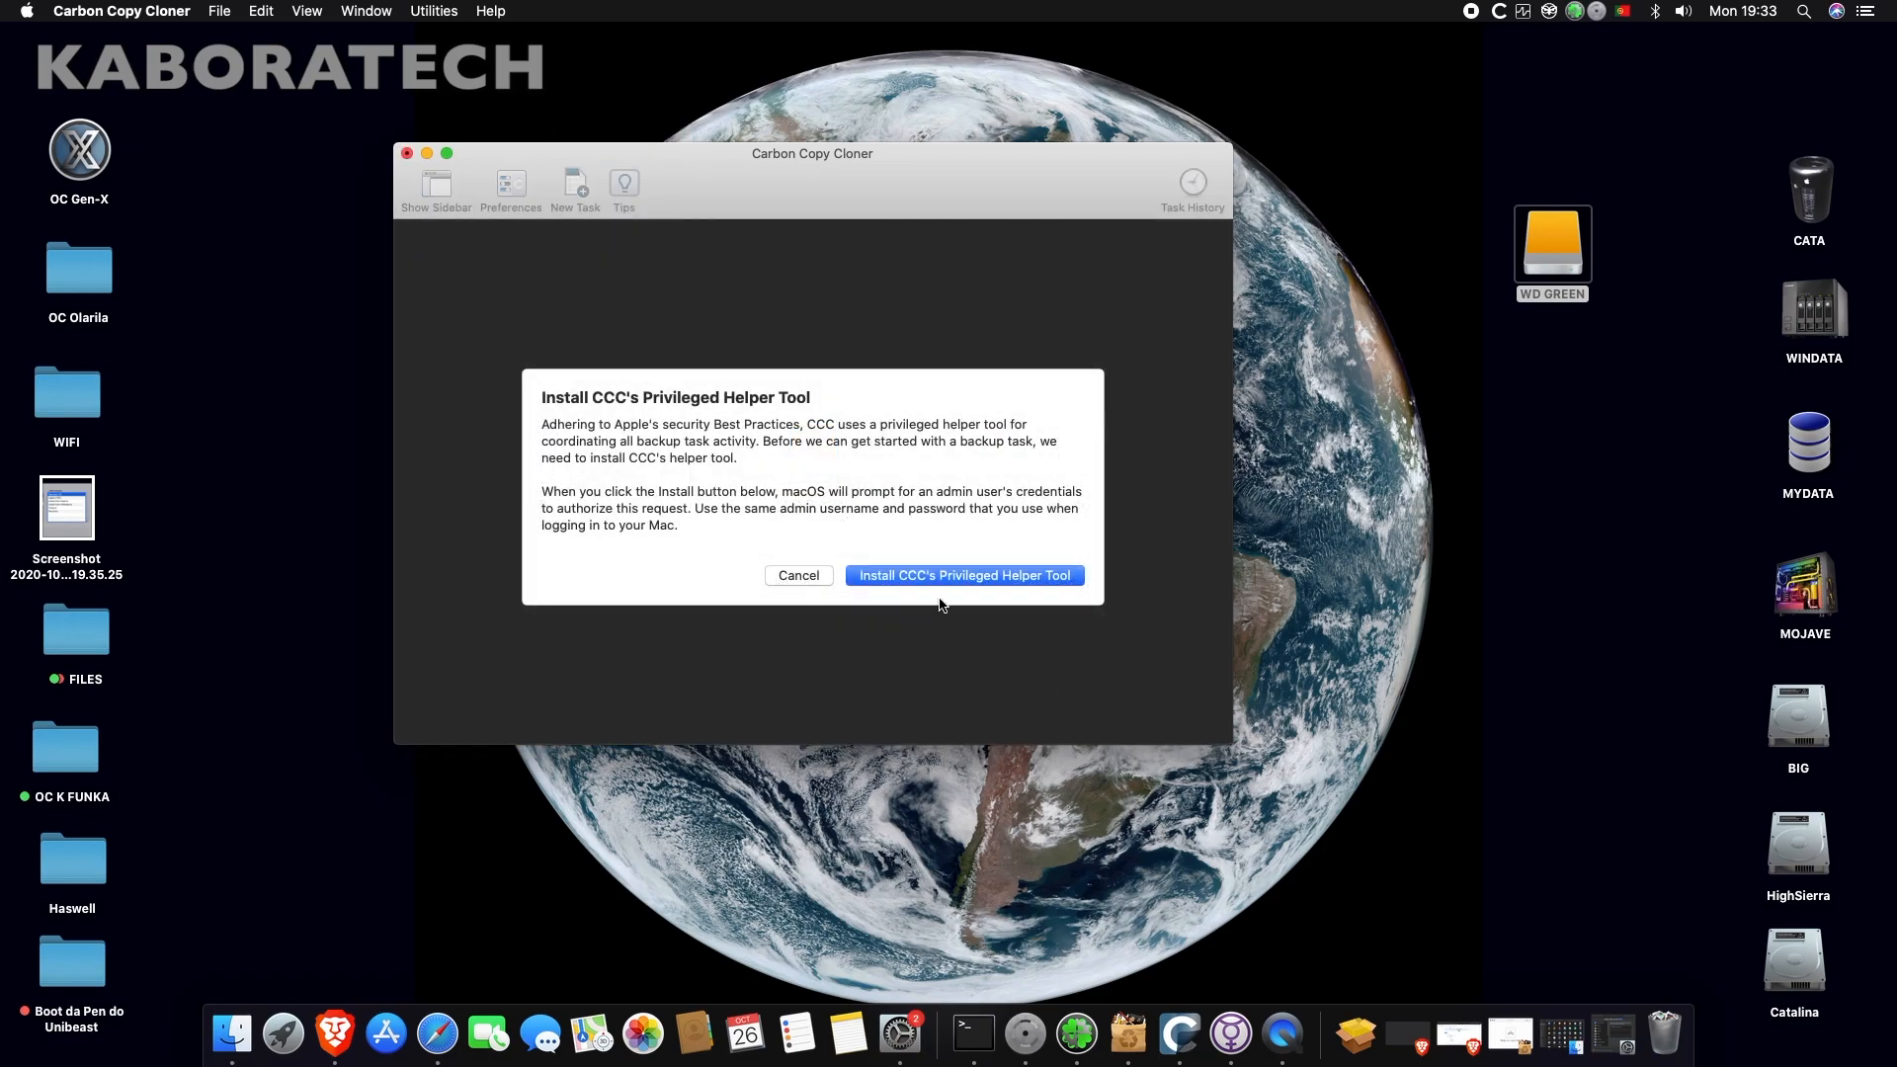
left_click(963, 575)
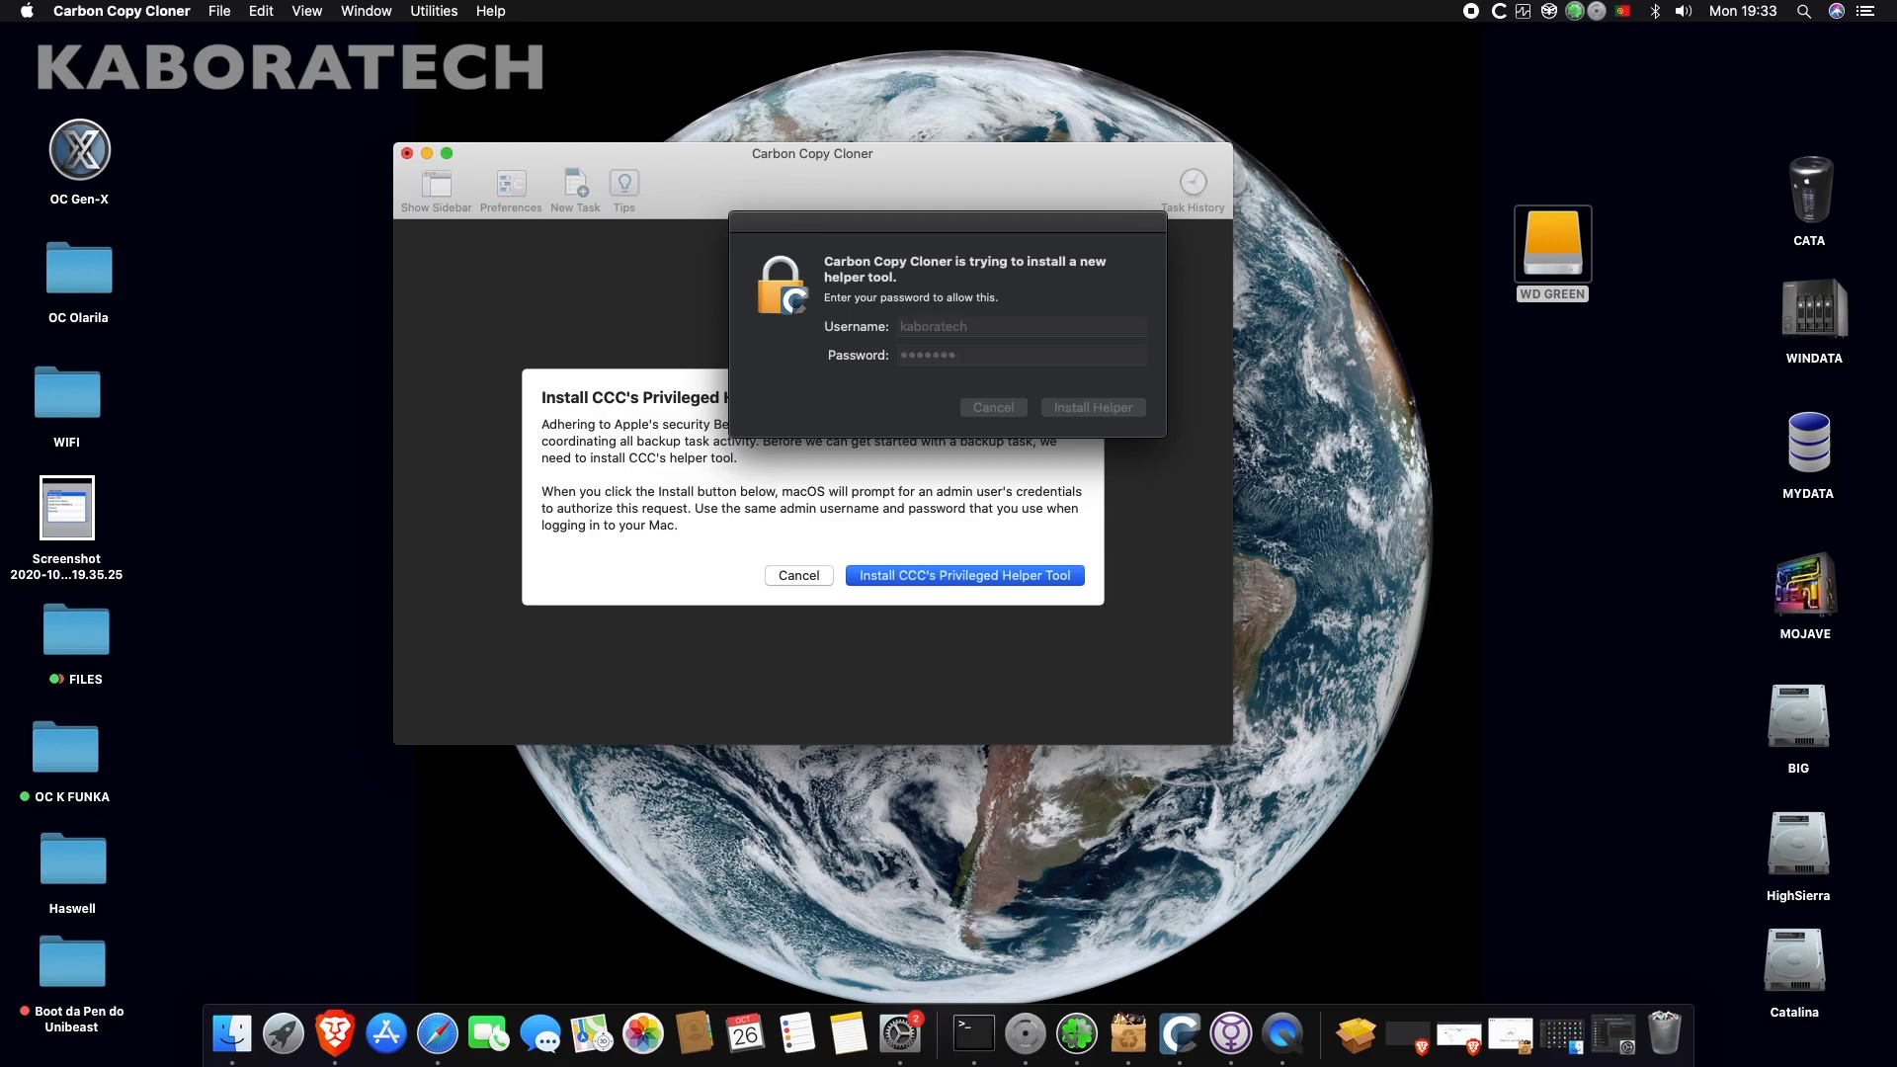
left_click(1091, 406)
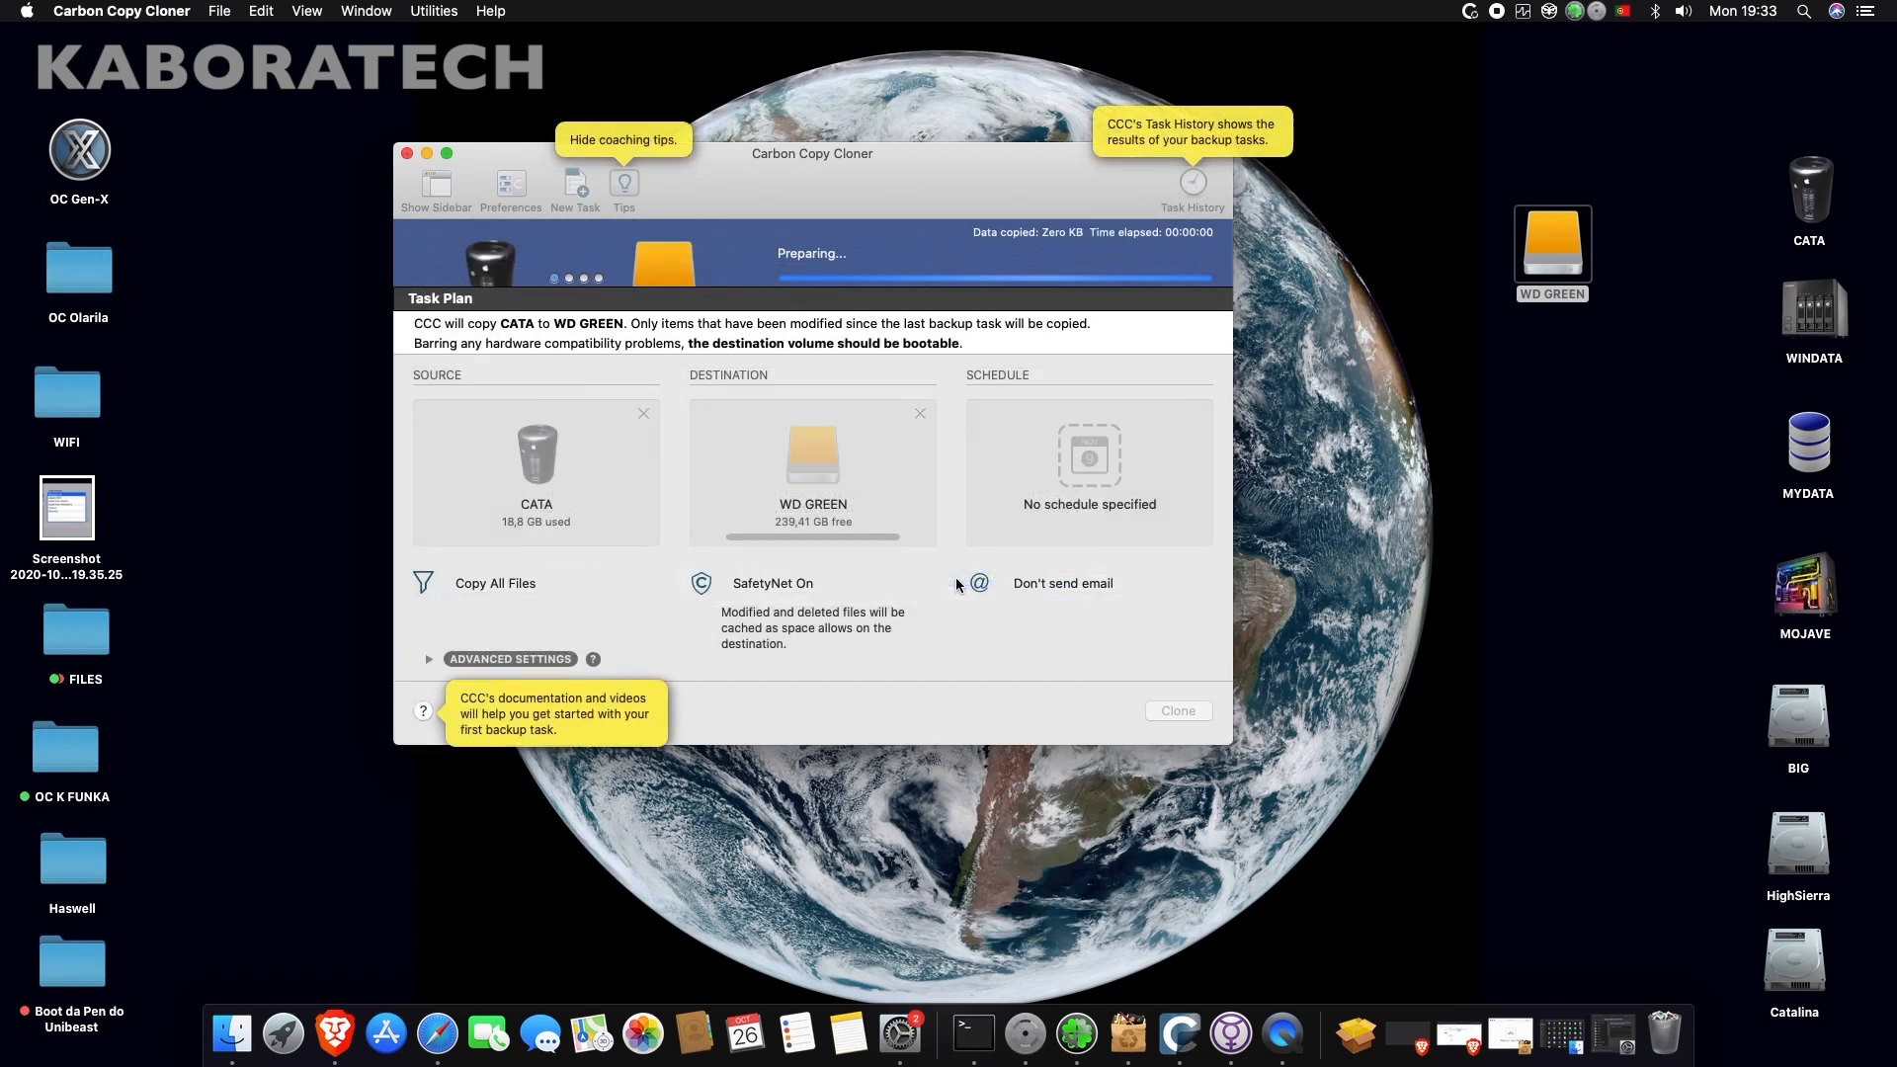
- Keep the CATA to WD GREEN clone comparing and copying files, about 14 GB so far
left_click(1175, 710)
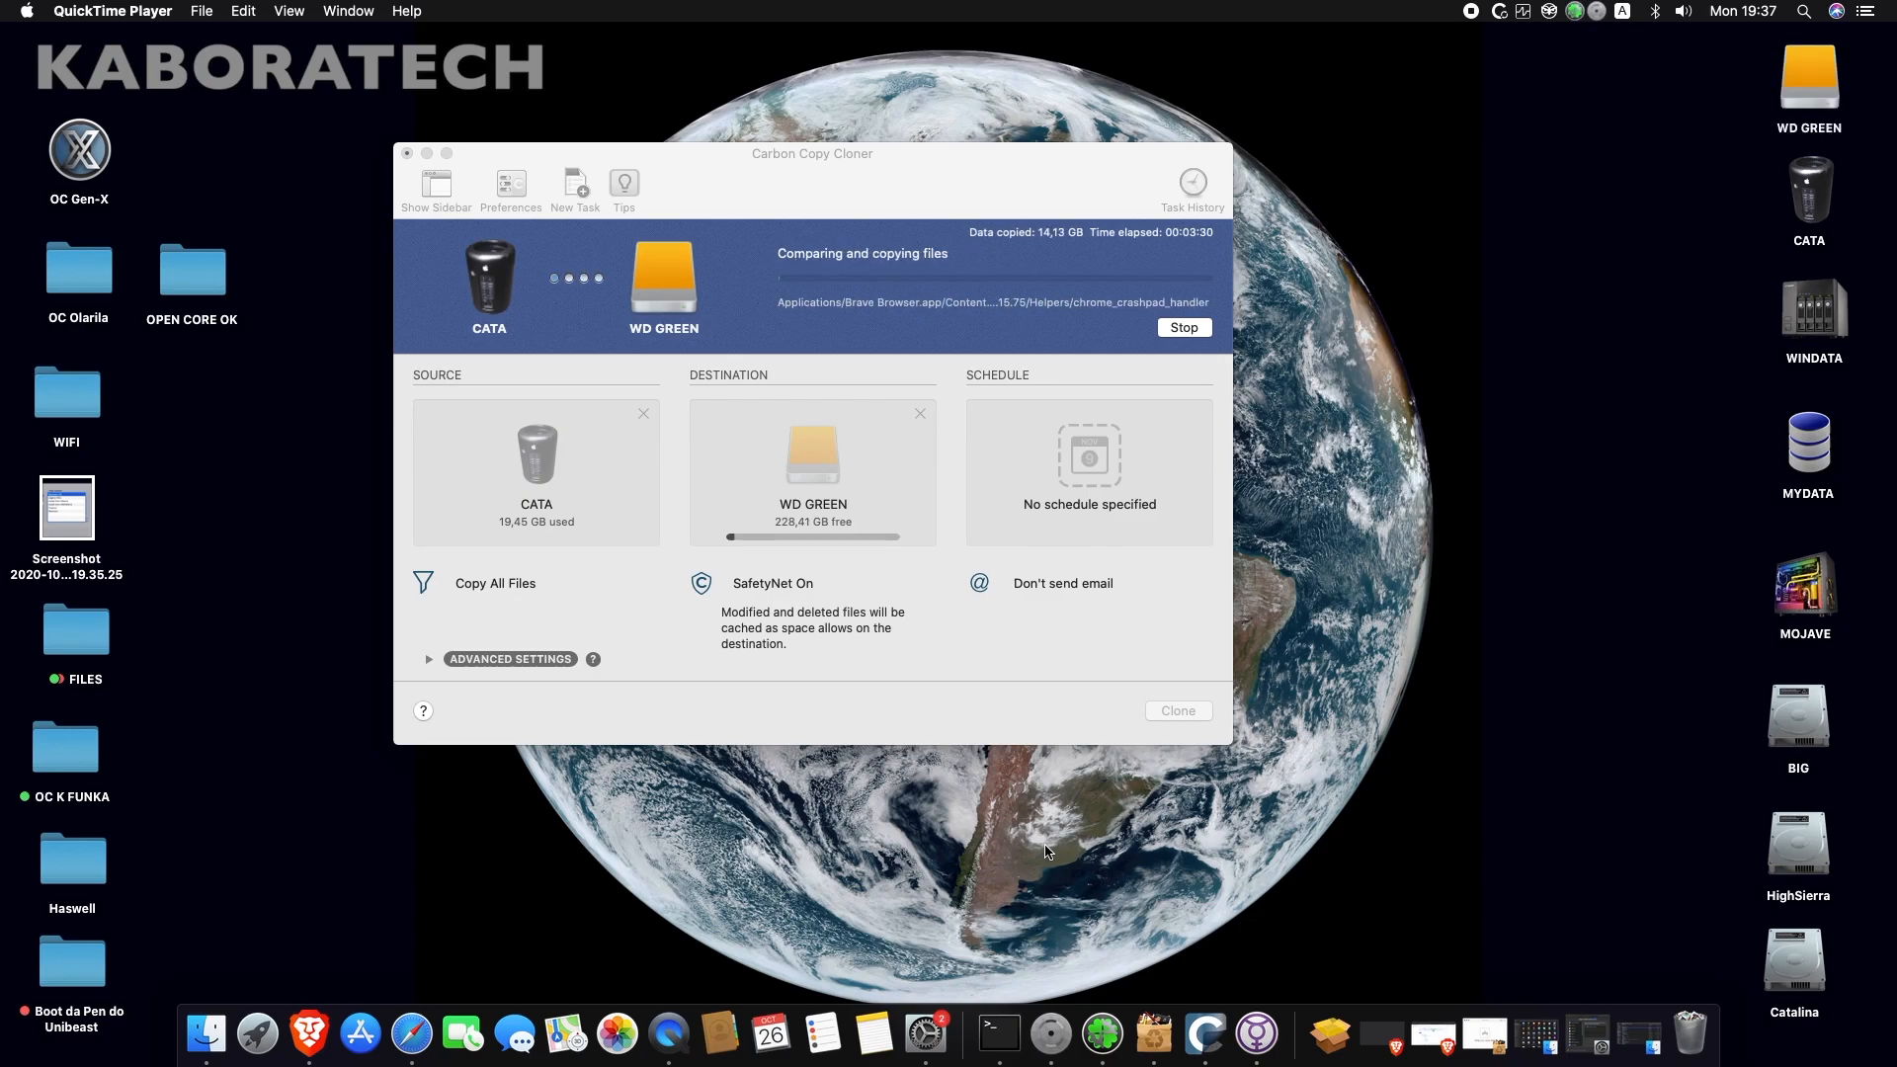
mouse_move(964, 926)
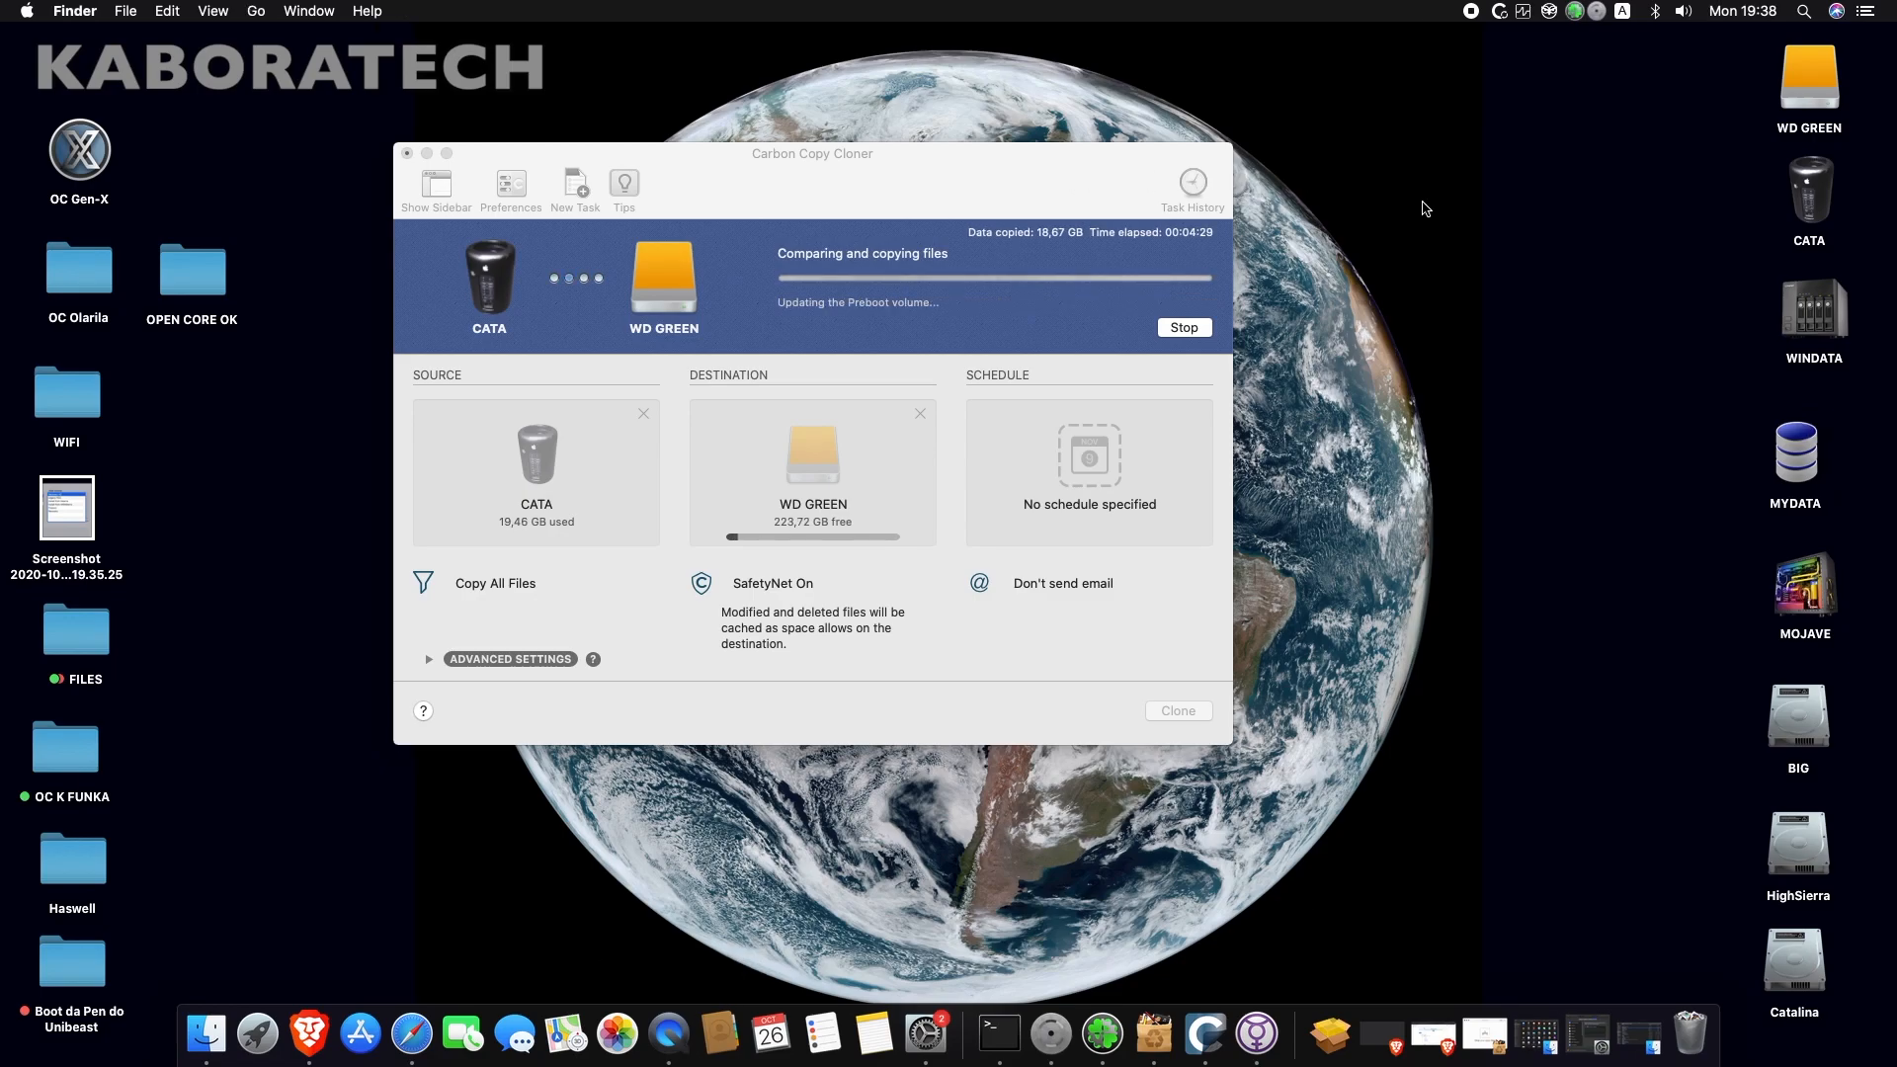
mouse_move(931, 174)
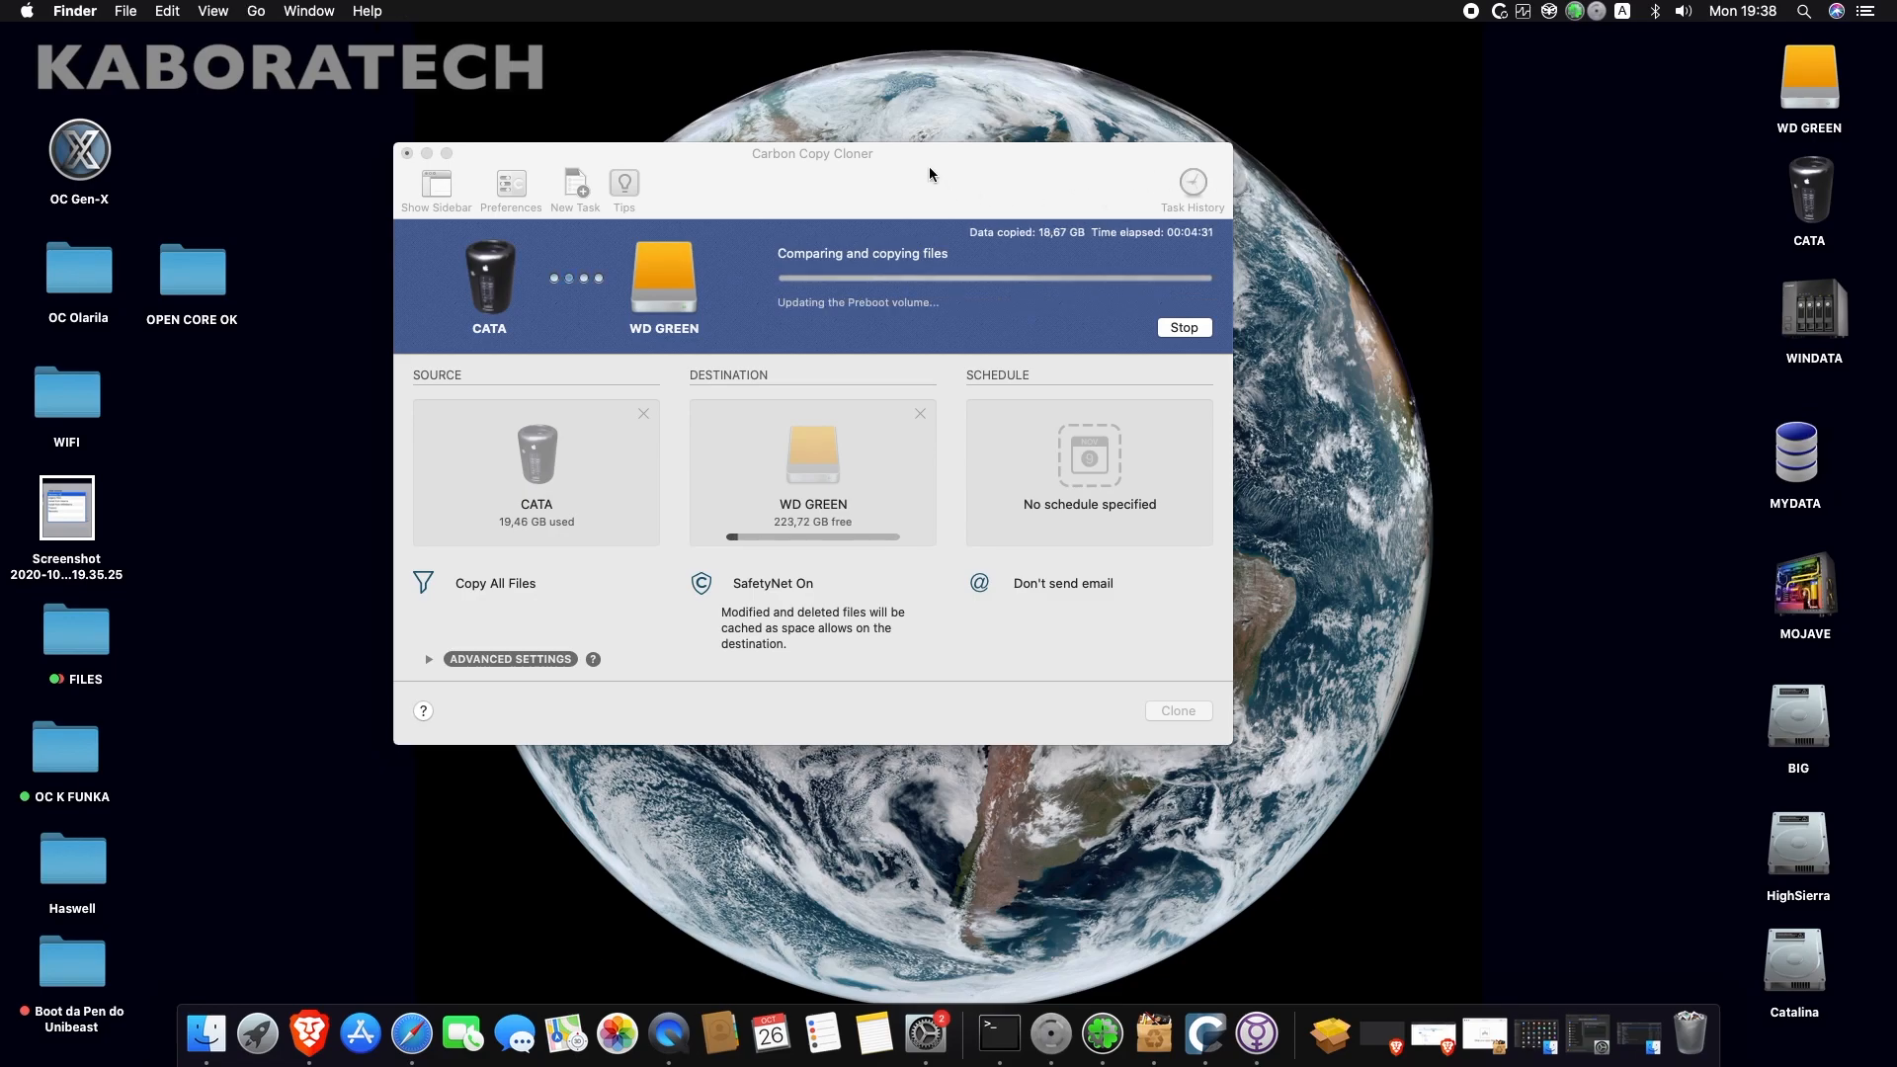
mouse_move(944, 177)
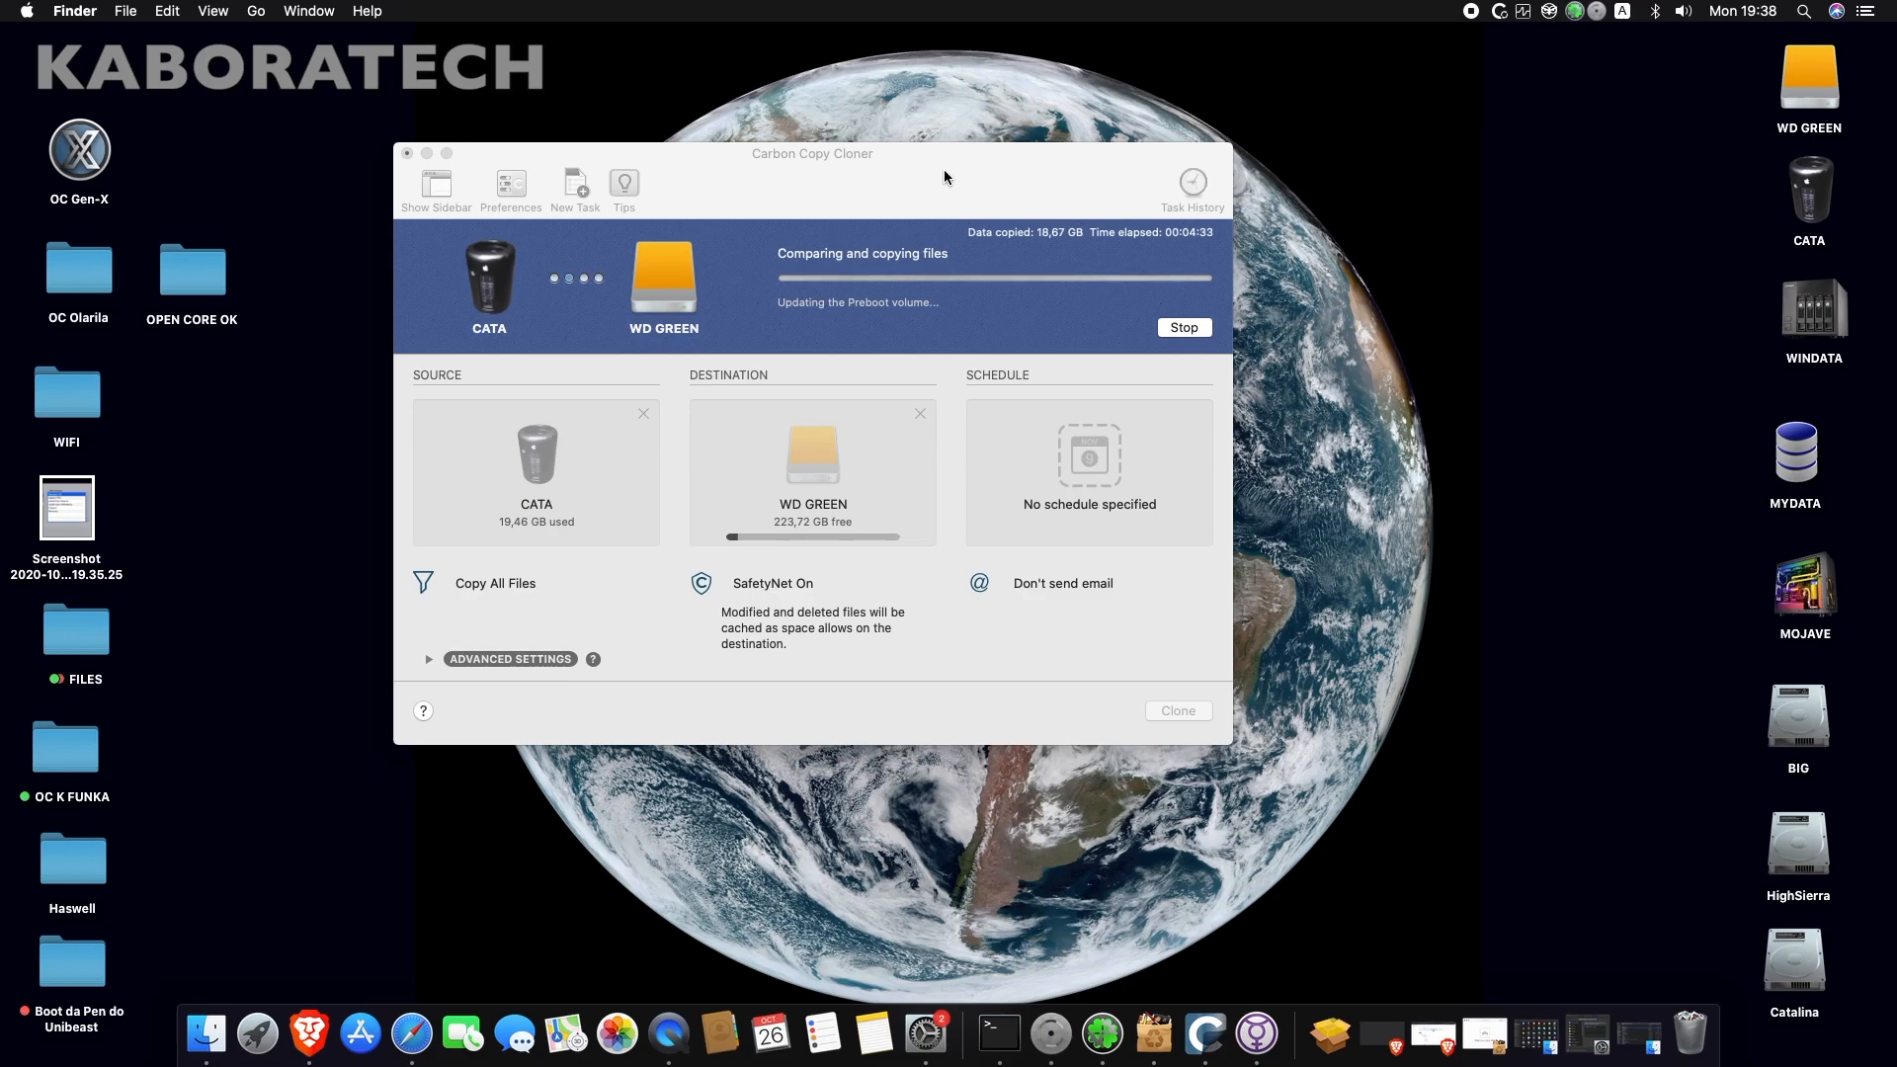
mouse_move(973, 179)
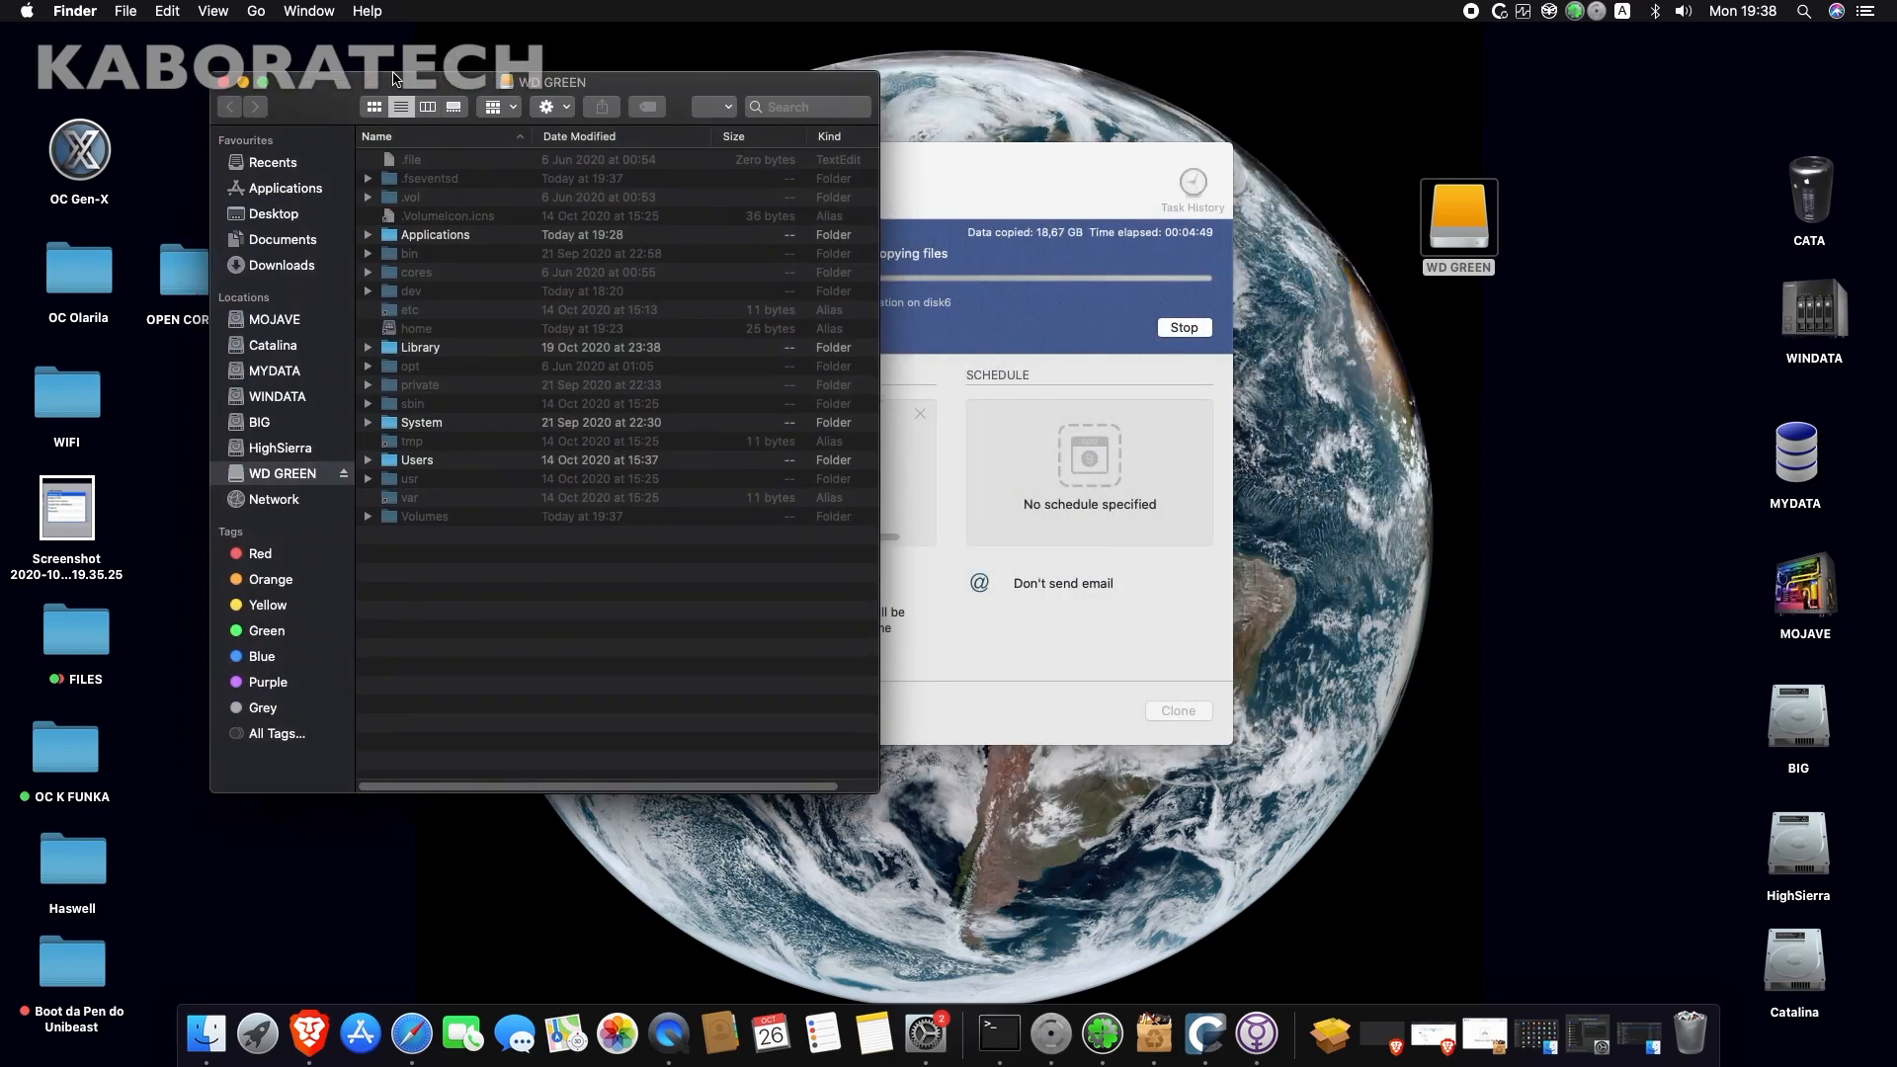
double_click(1810, 182)
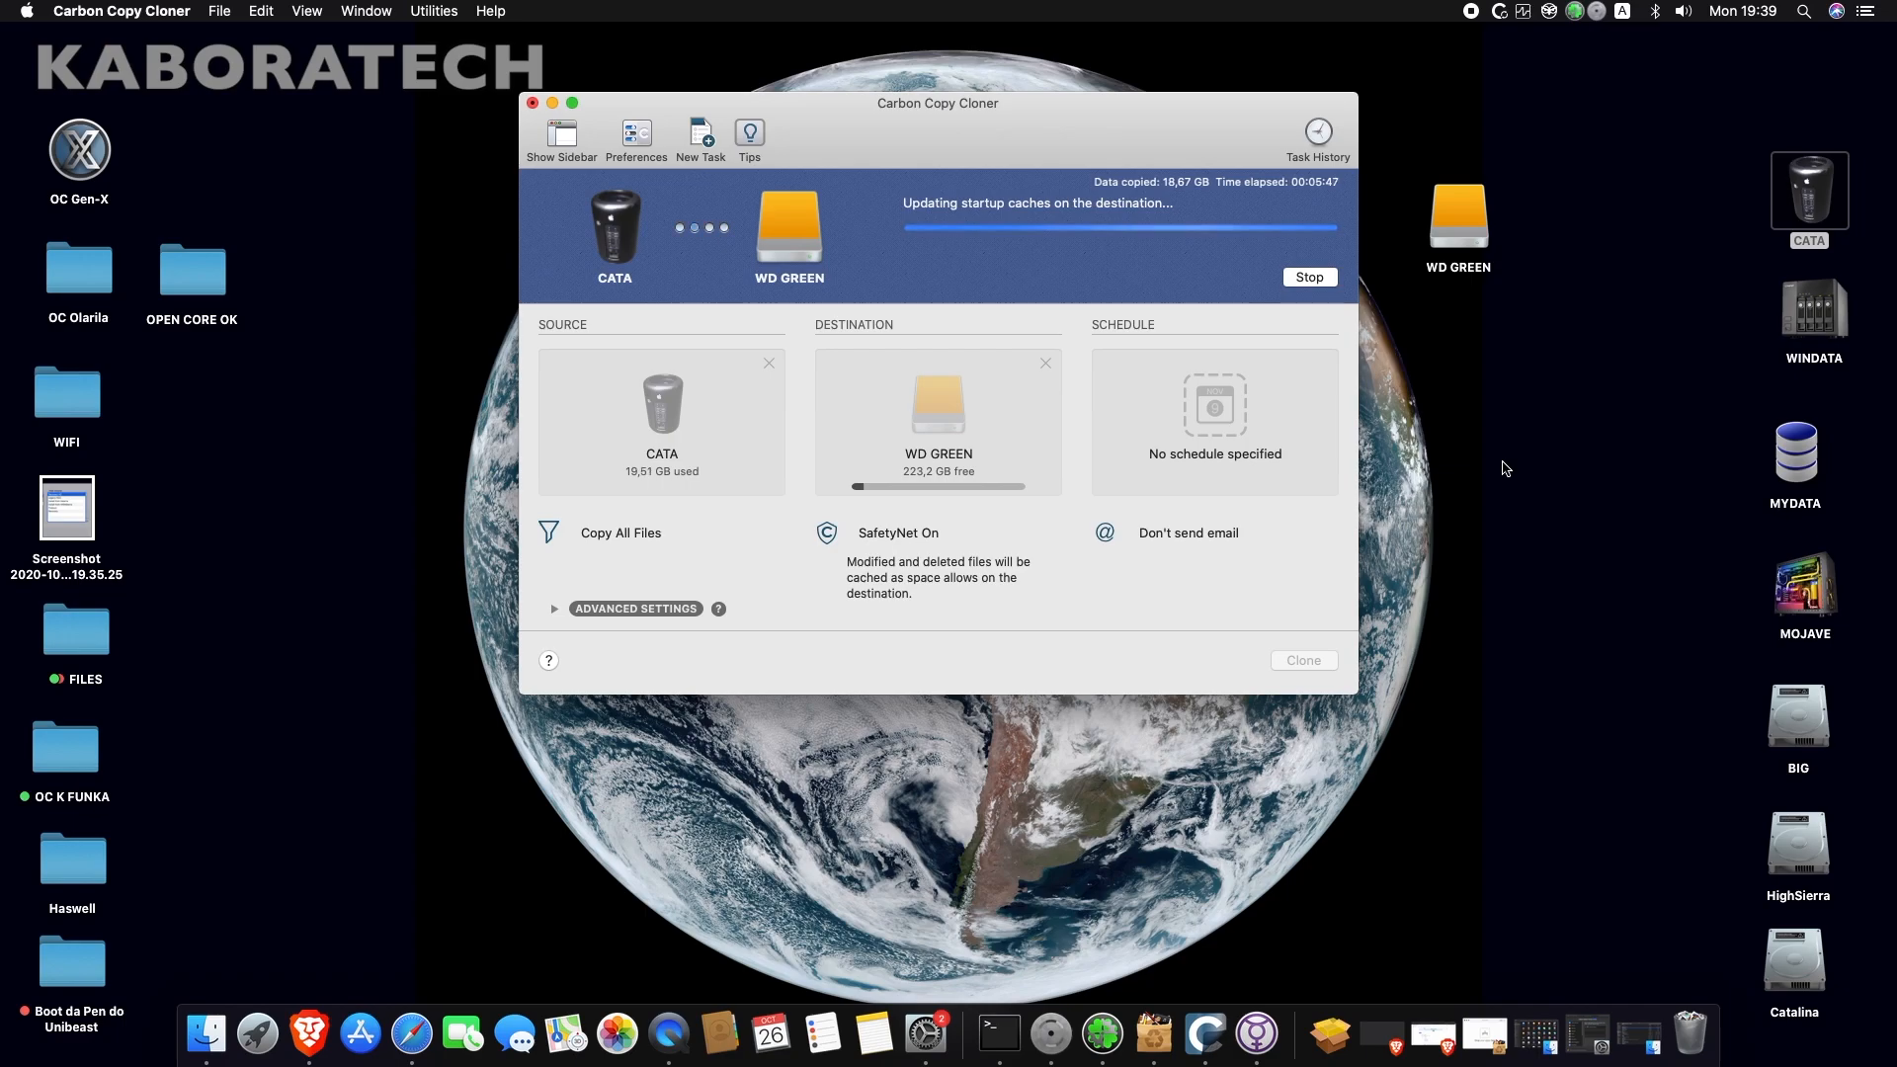
mouse_move(1462, 21)
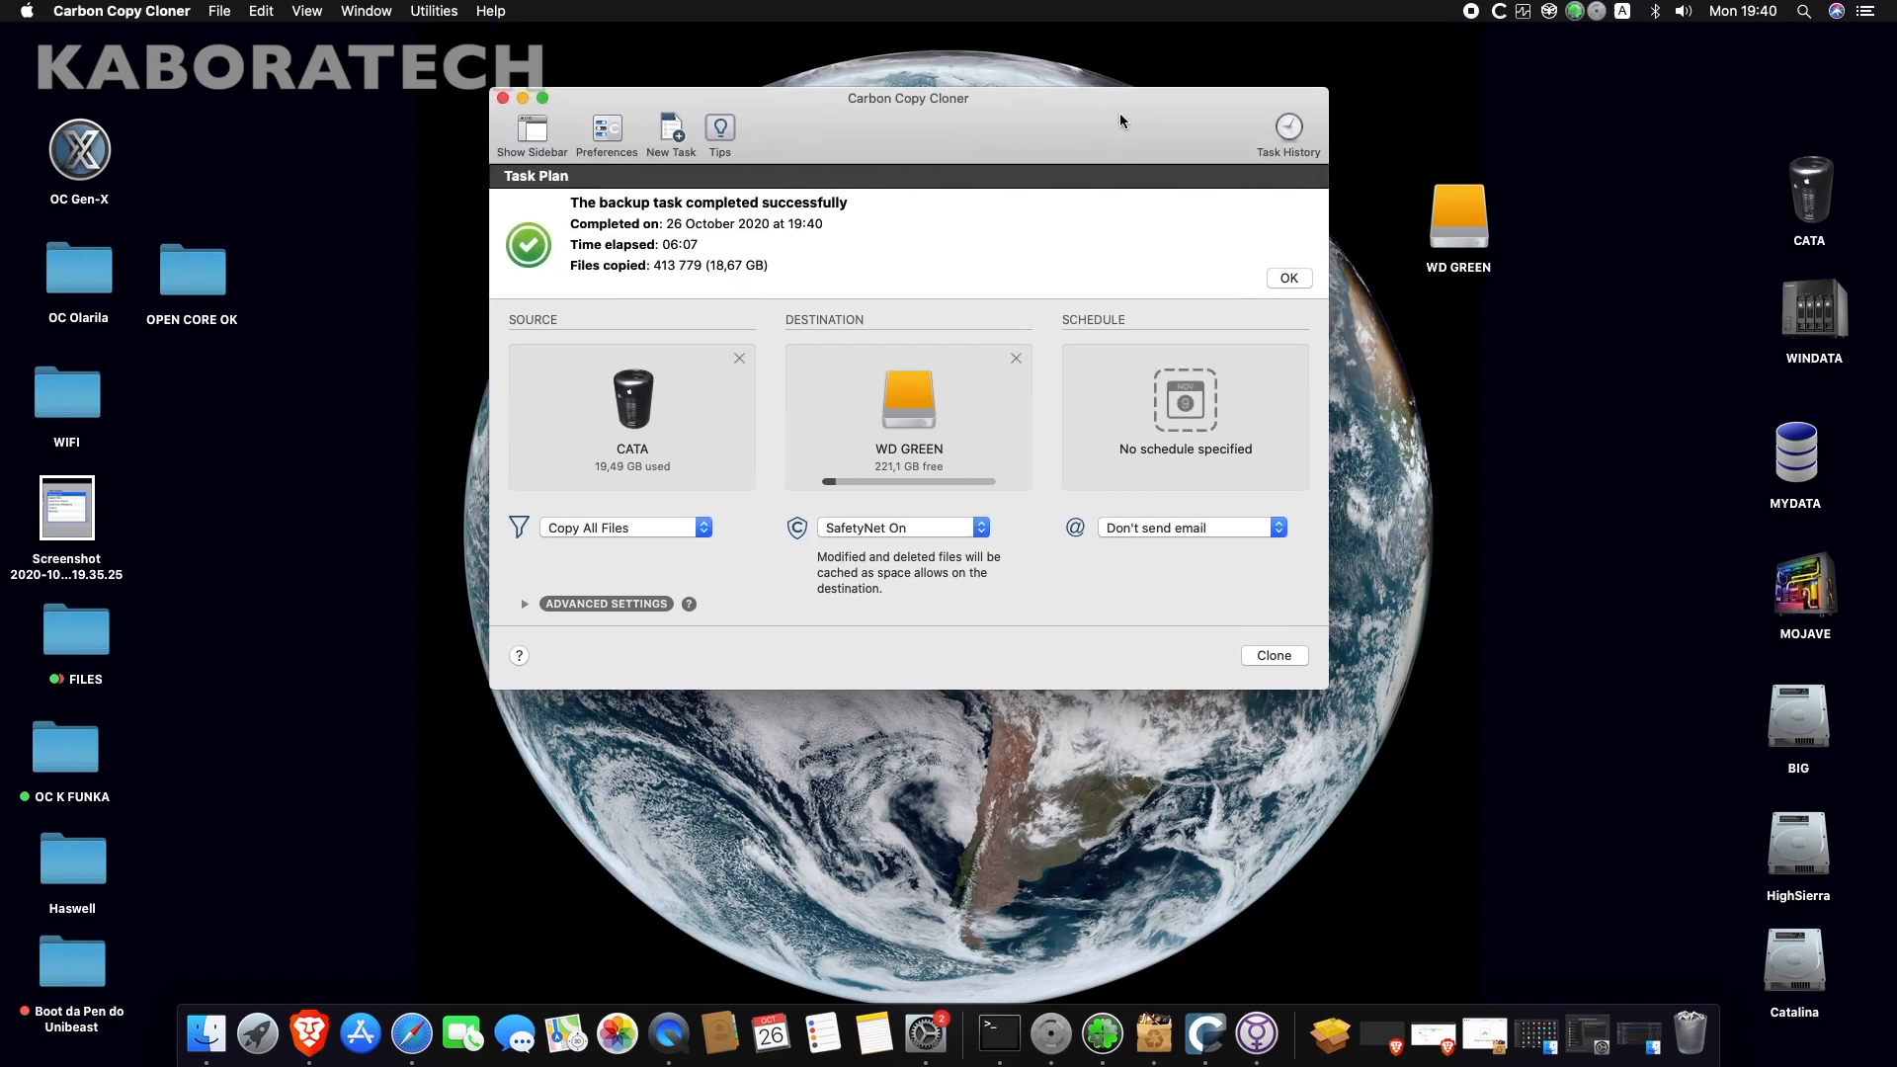
- Select the WD GREEN drive on the desktop and open its Get Info panel
left_click(1457, 206)
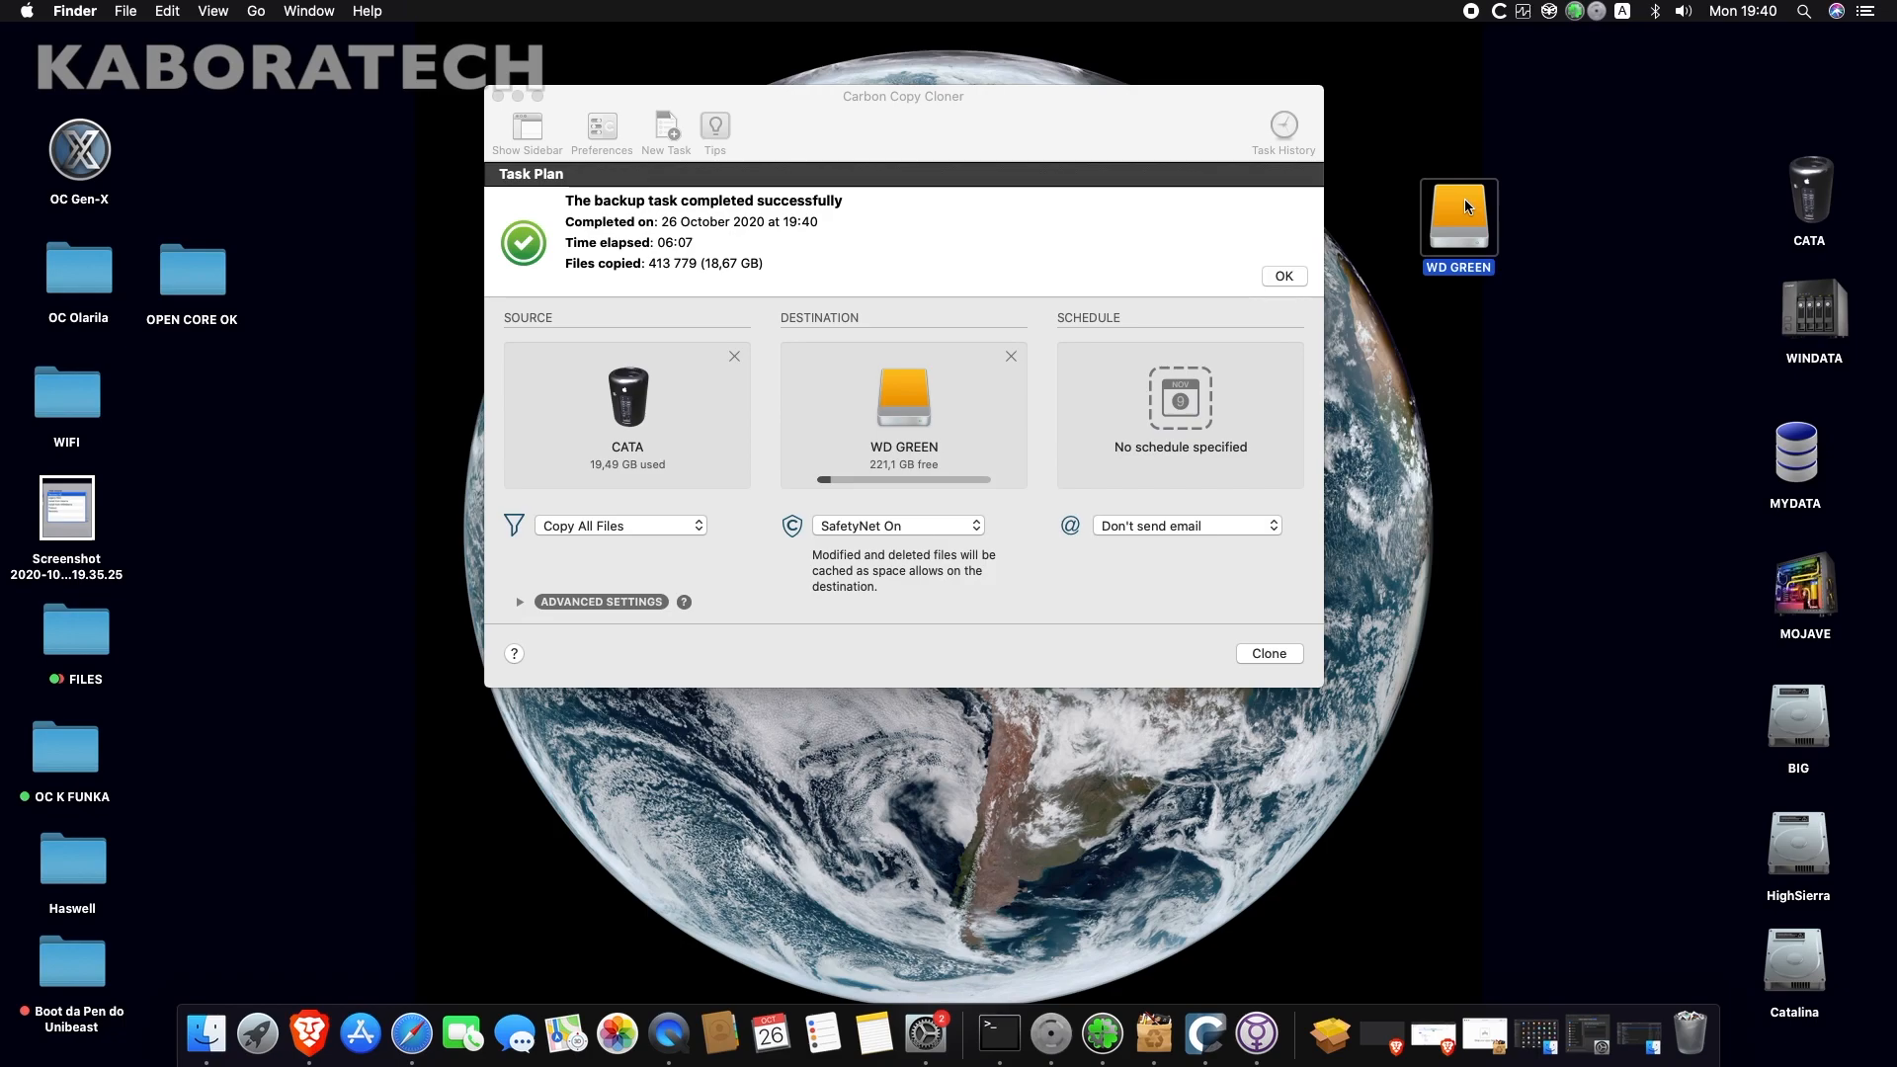
right_click(1459, 217)
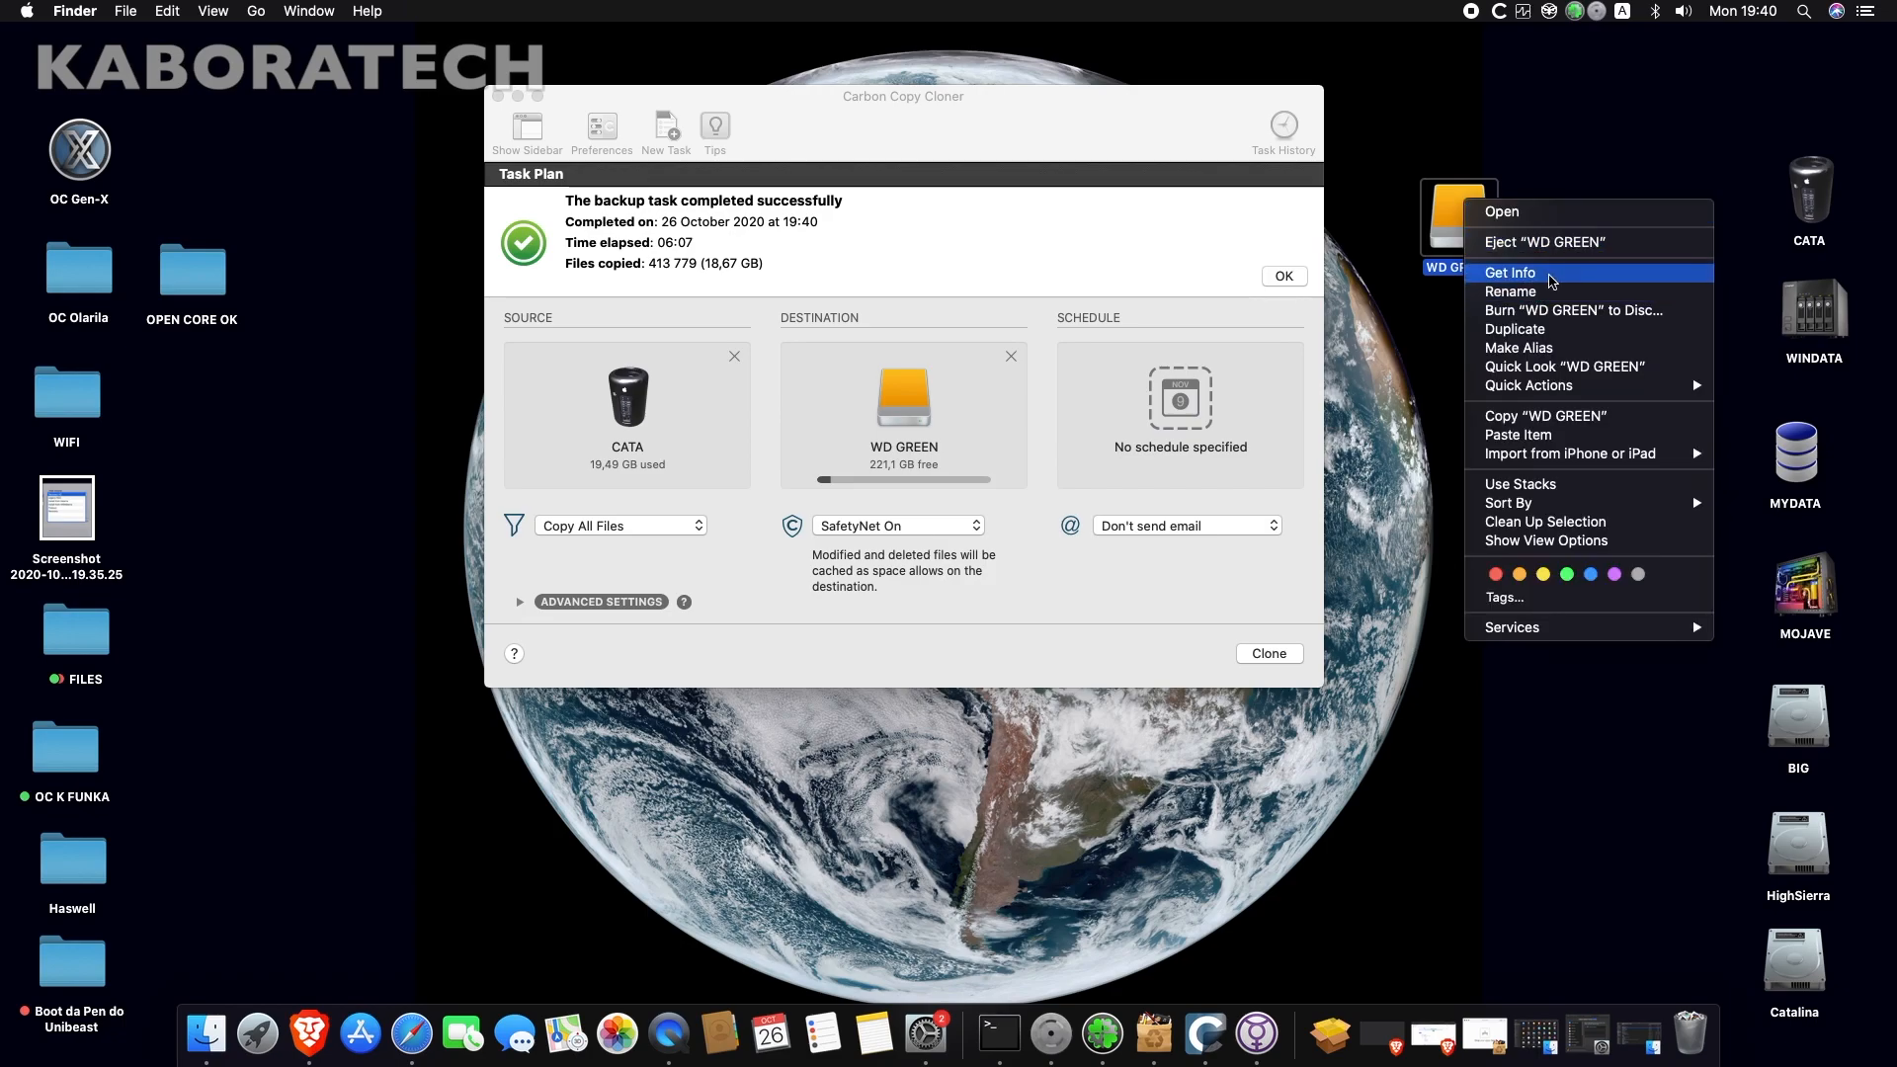
left_click(1509, 273)
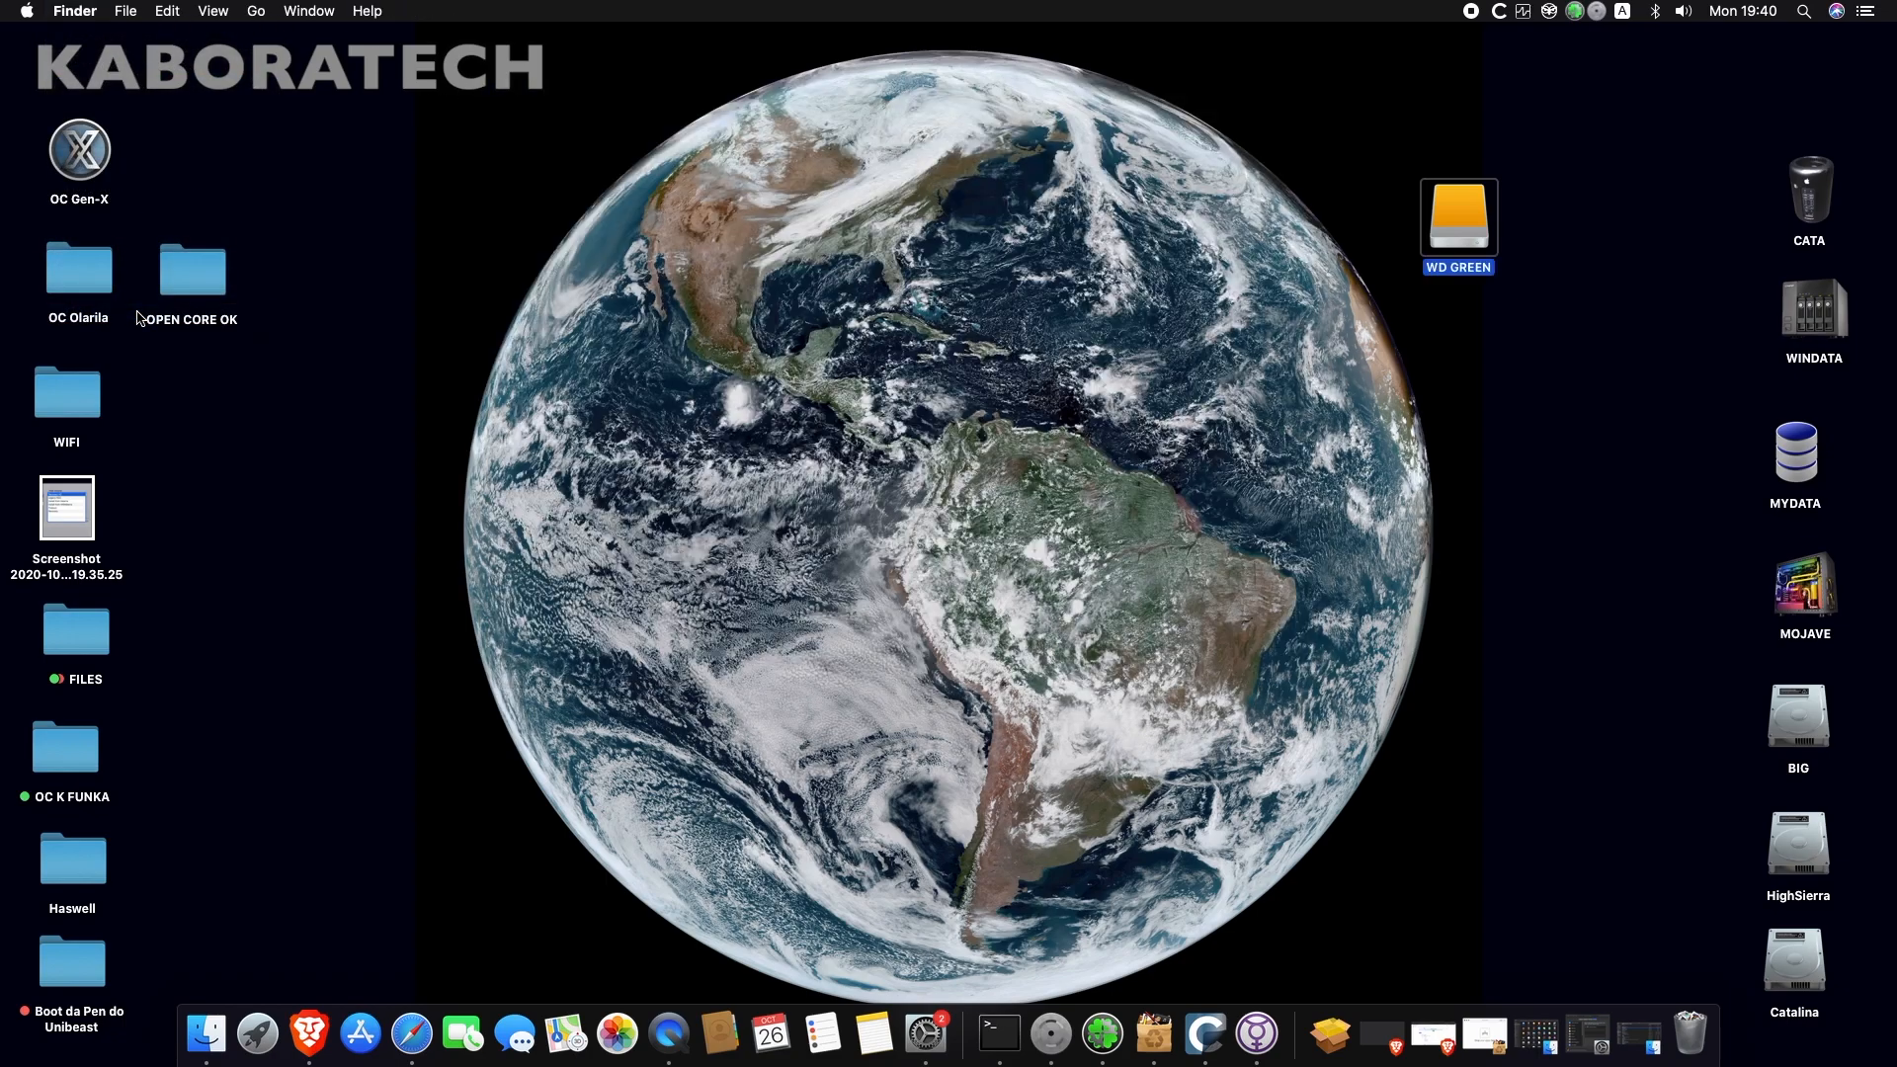
mouse_move(205, 1032)
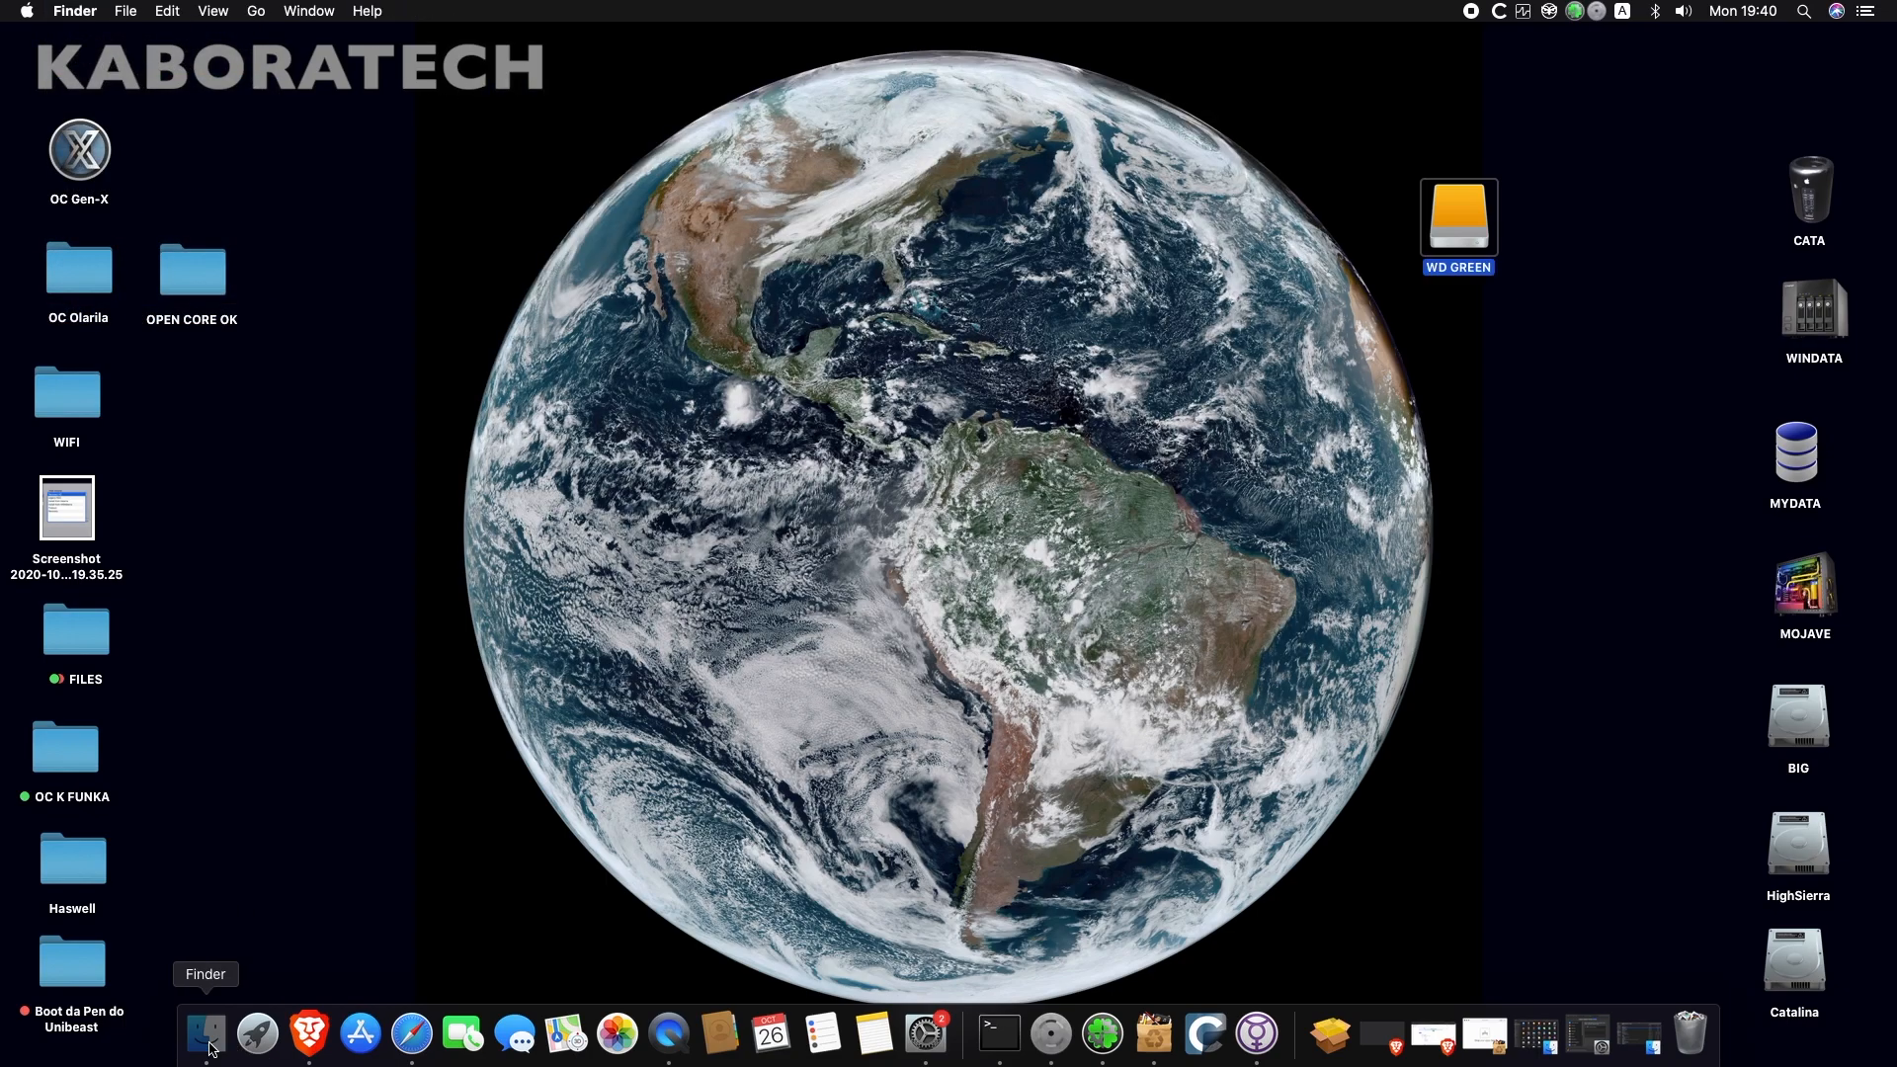
- Remove Carbon Copy Cloner and its support files from Applications with AppCleaner, then close AppCleaner
left_click(205, 1034)
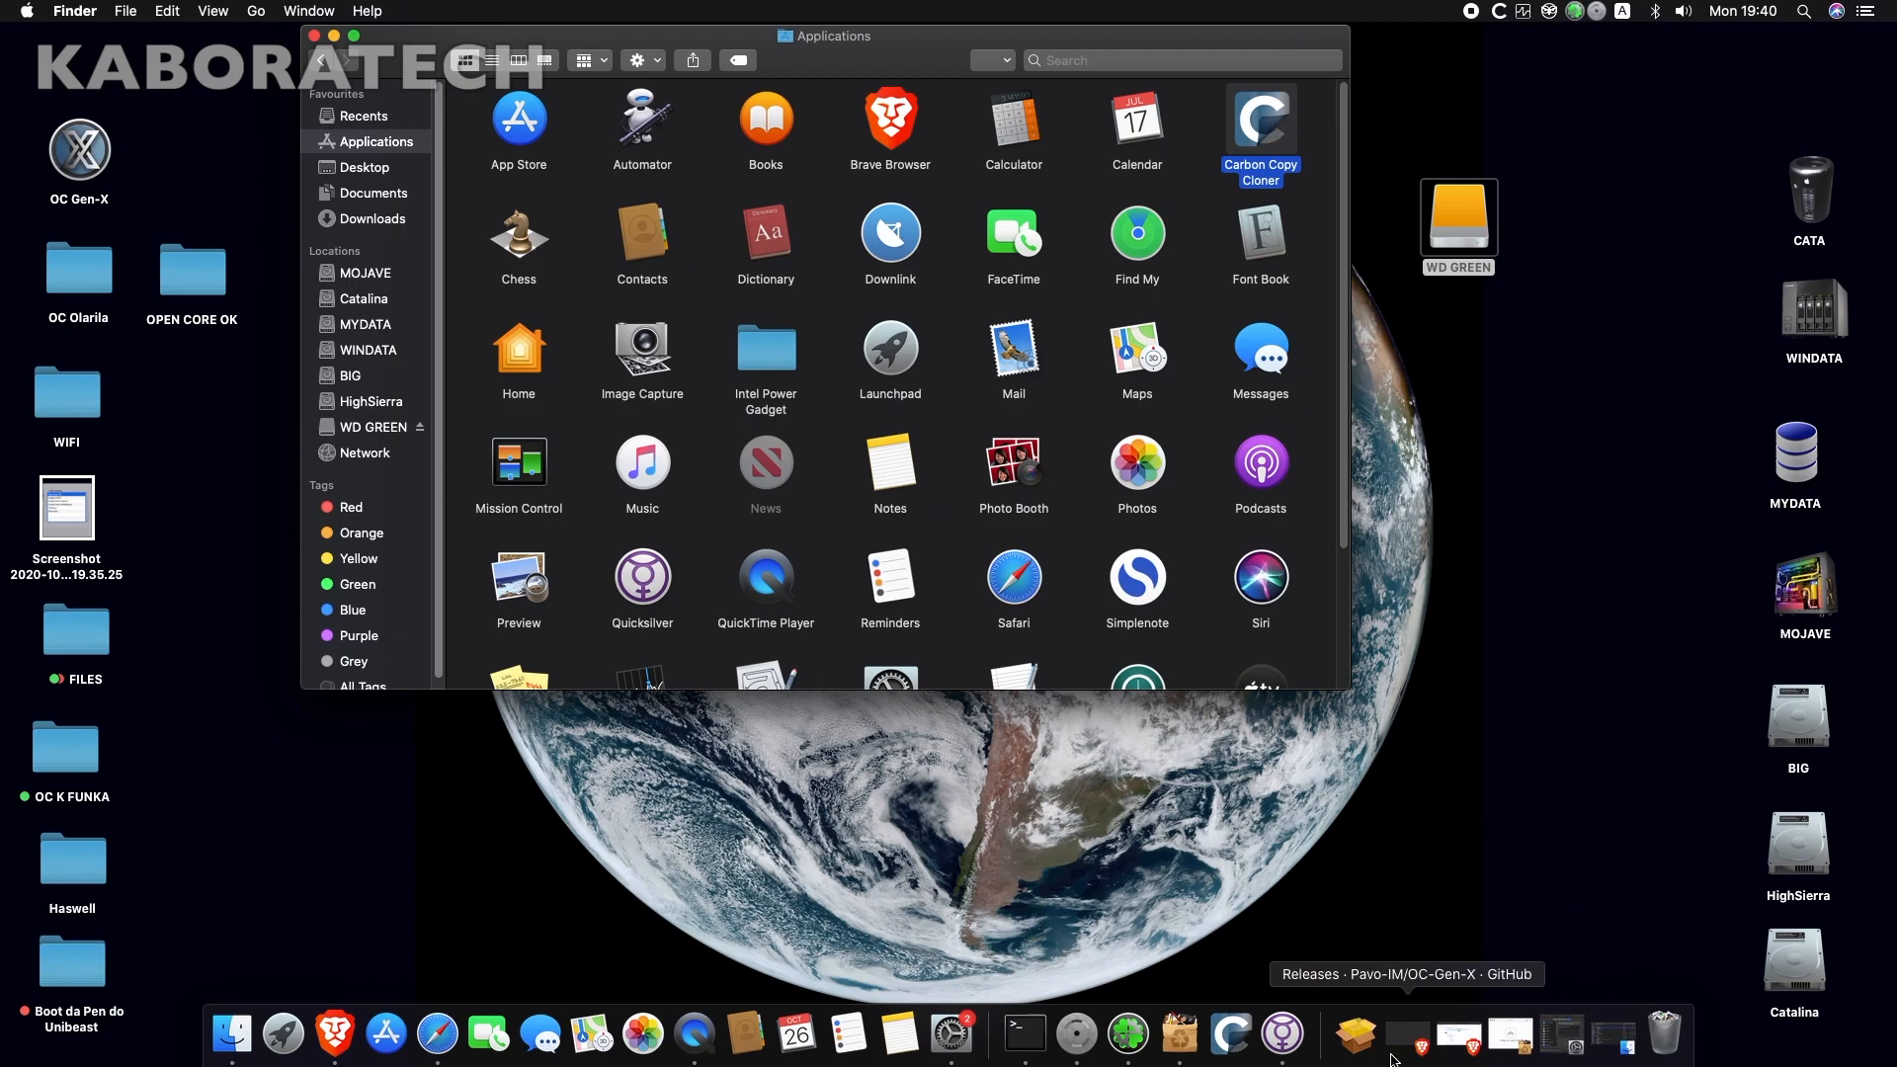
mouse_move(1315, 1052)
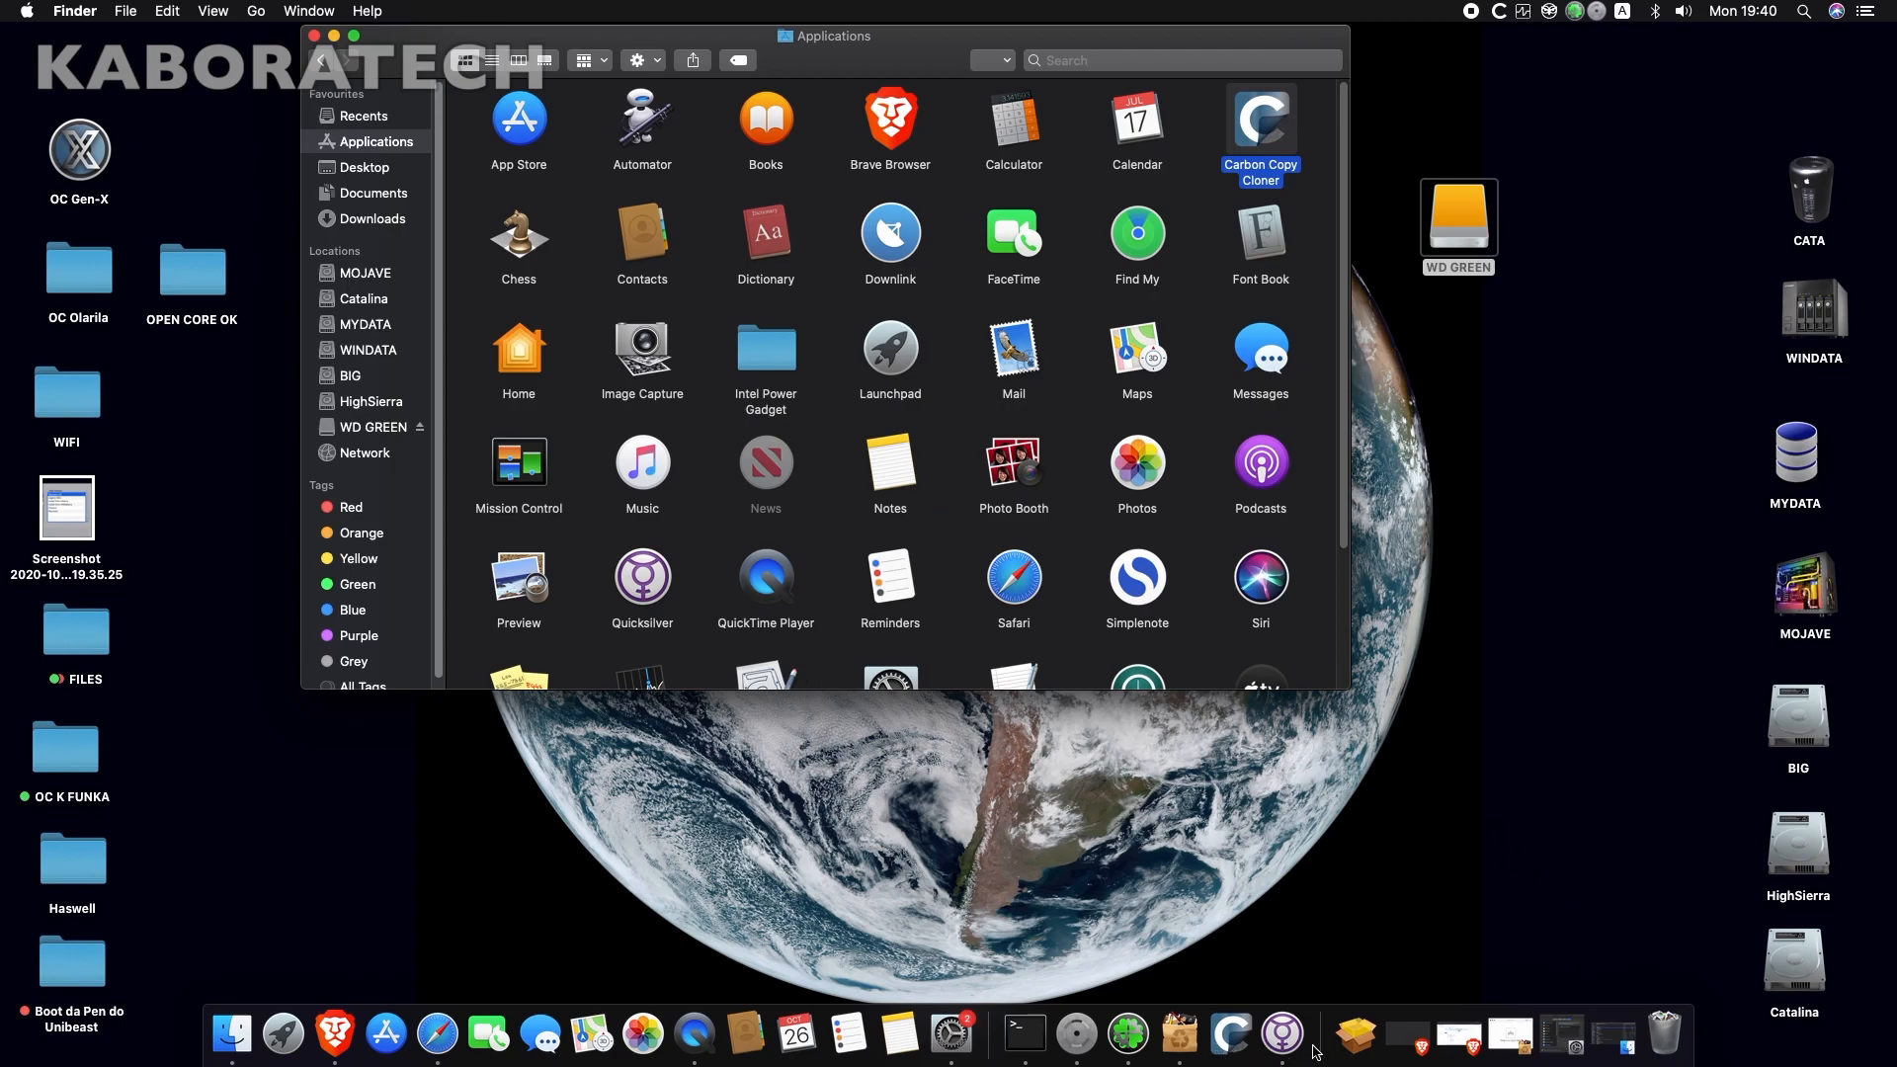
mouse_move(1340, 486)
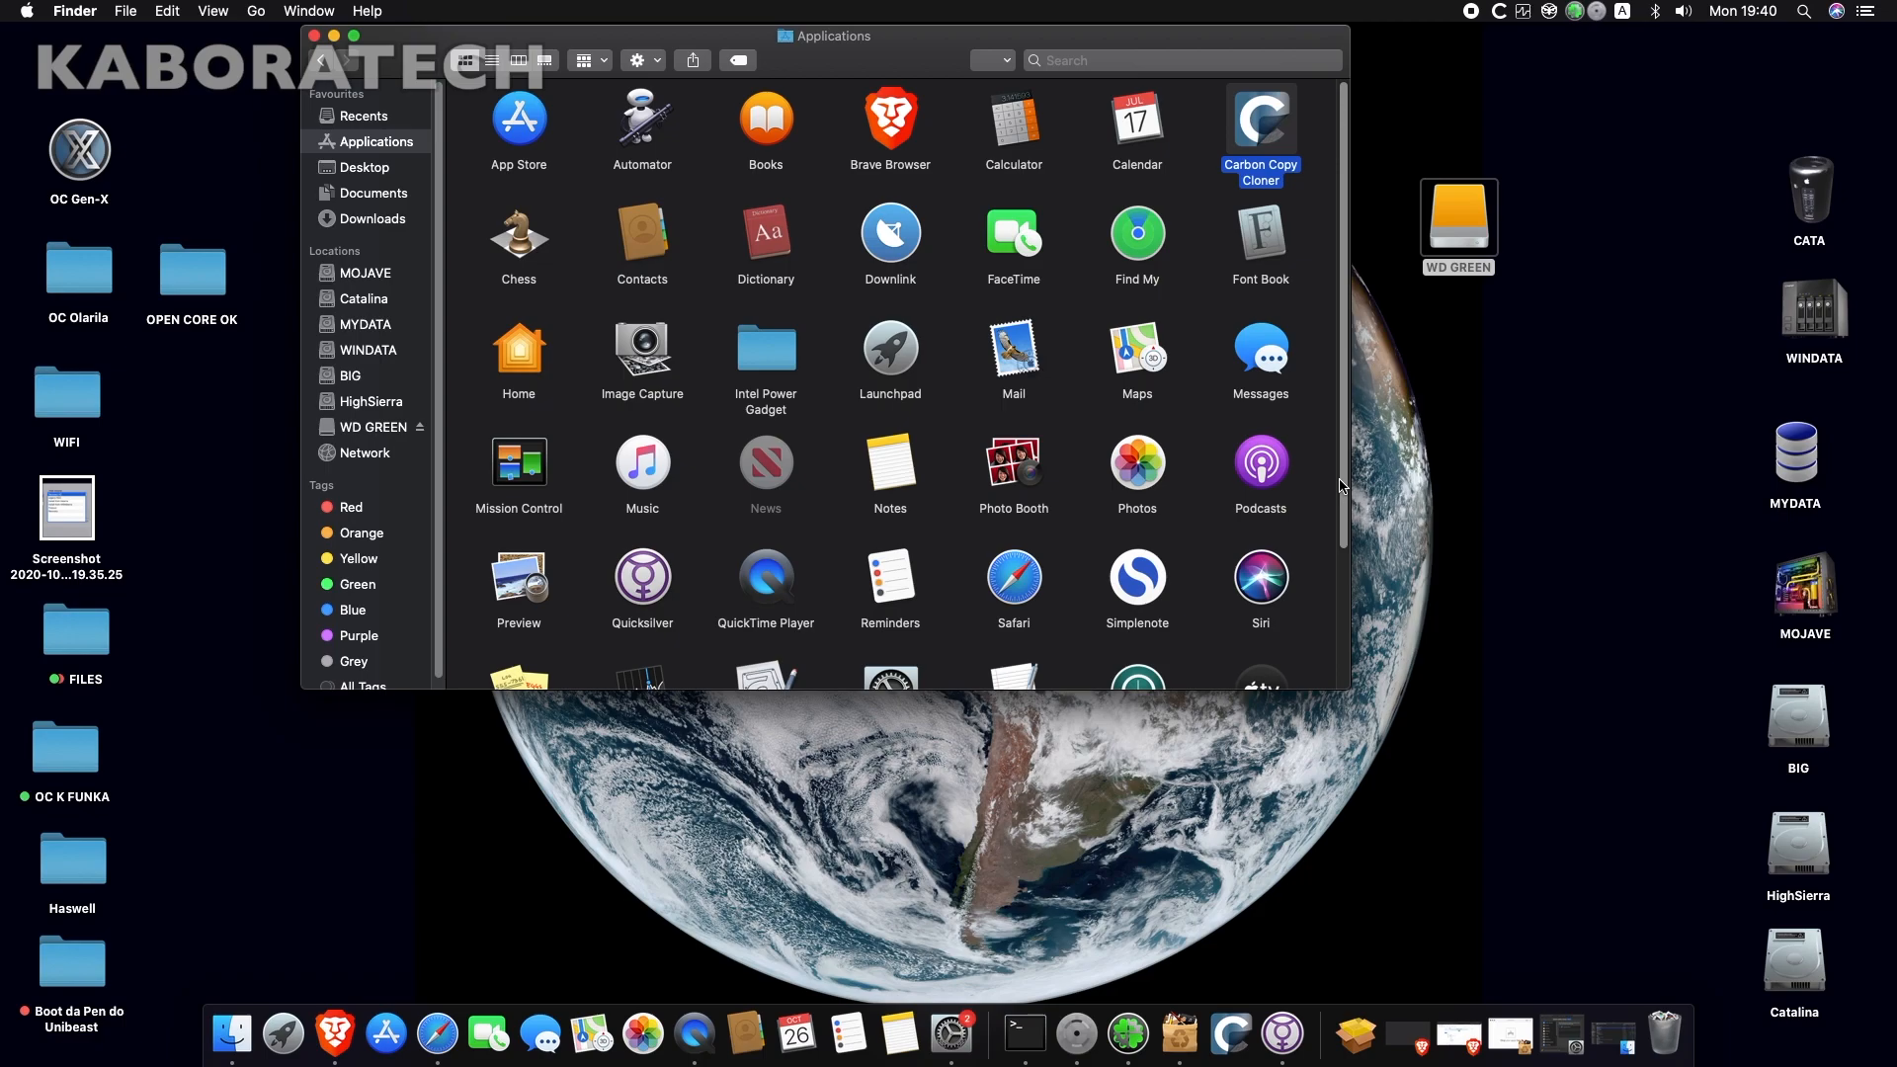
mouse_move(1327, 413)
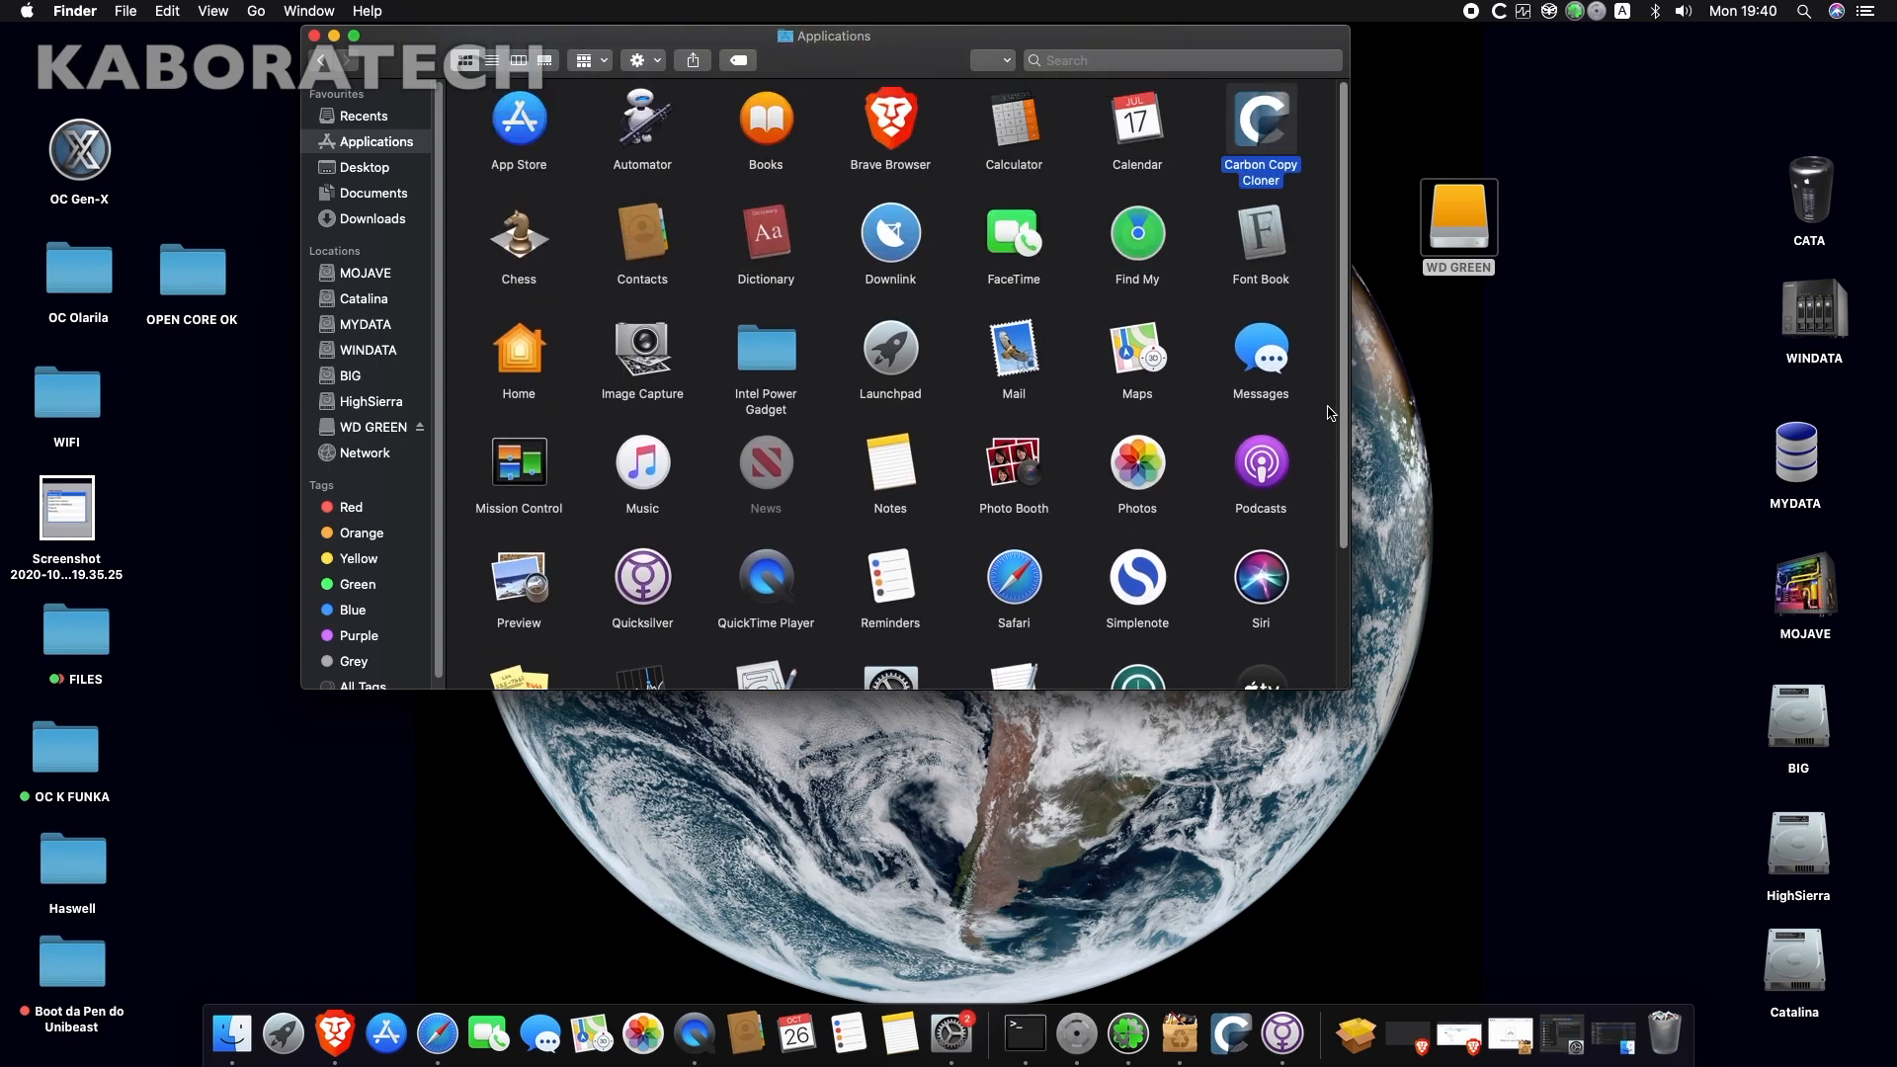
mouse_move(889, 593)
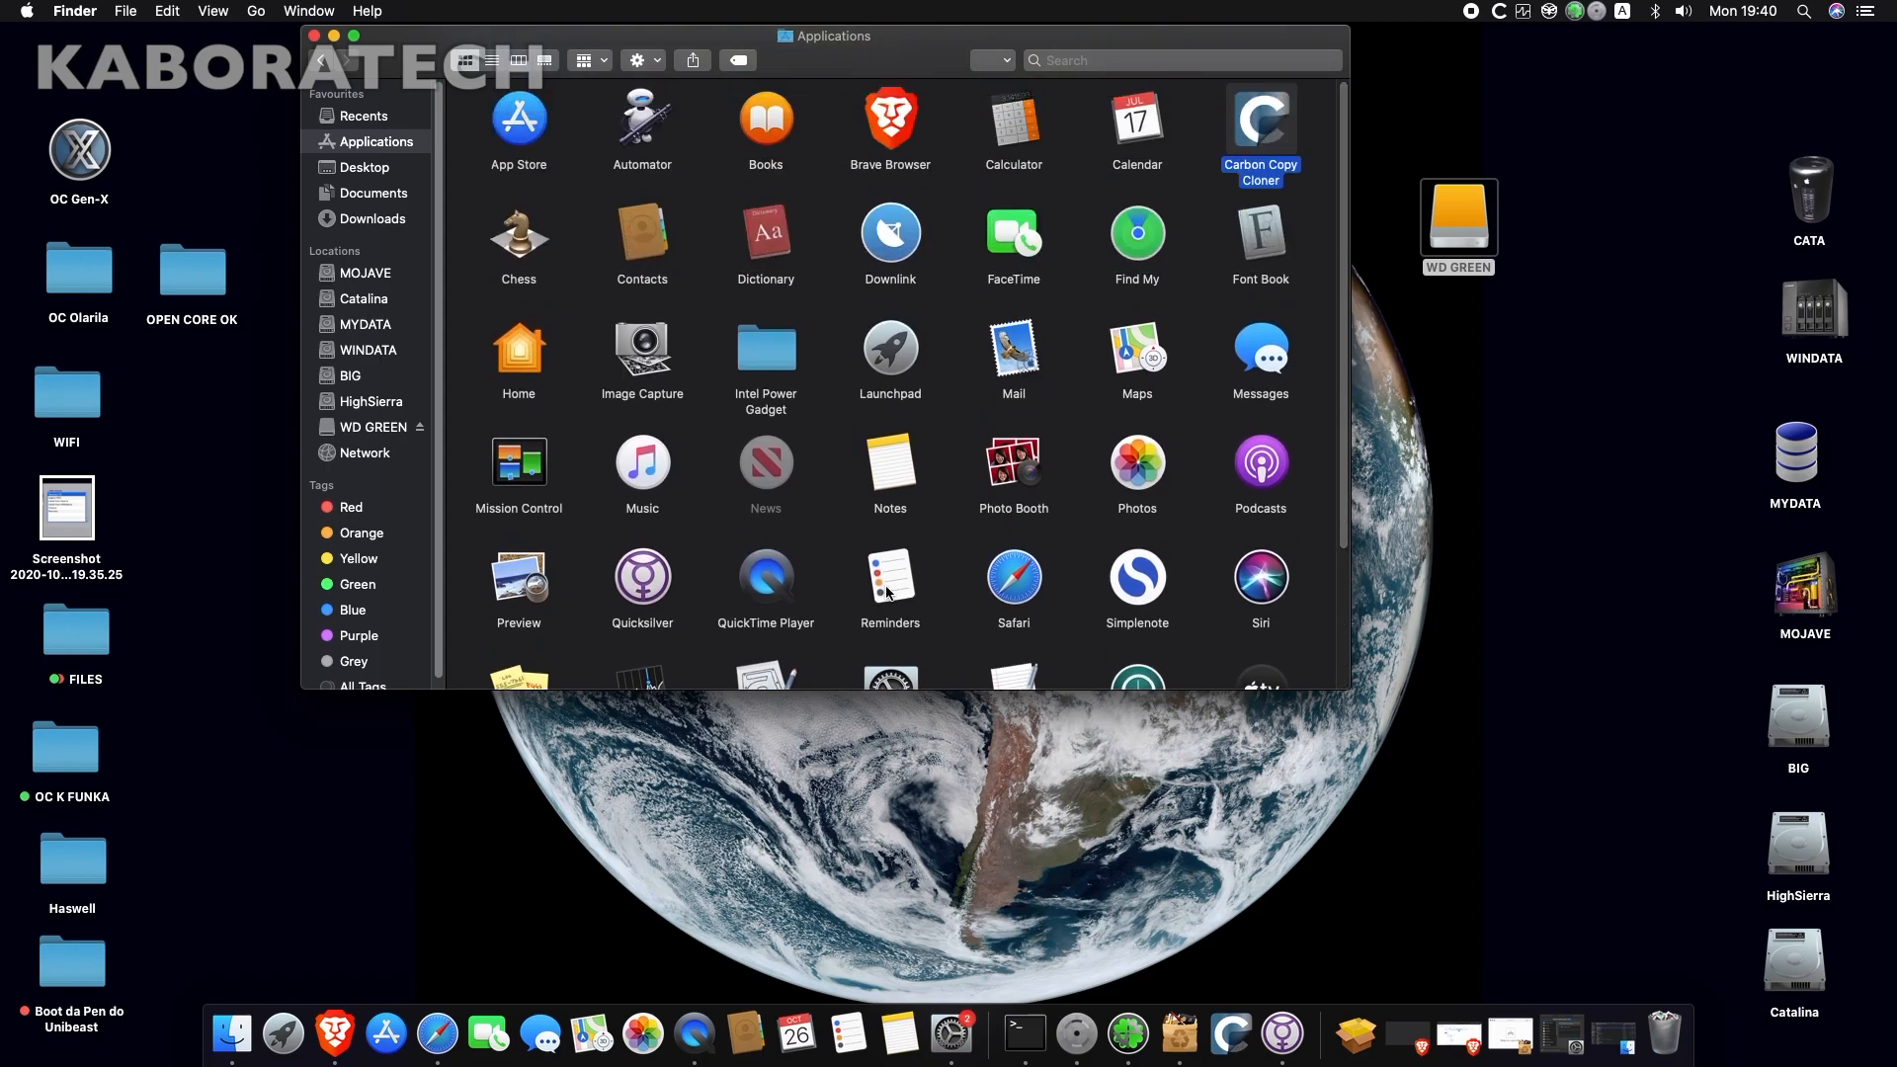
mouse_move(1376, 593)
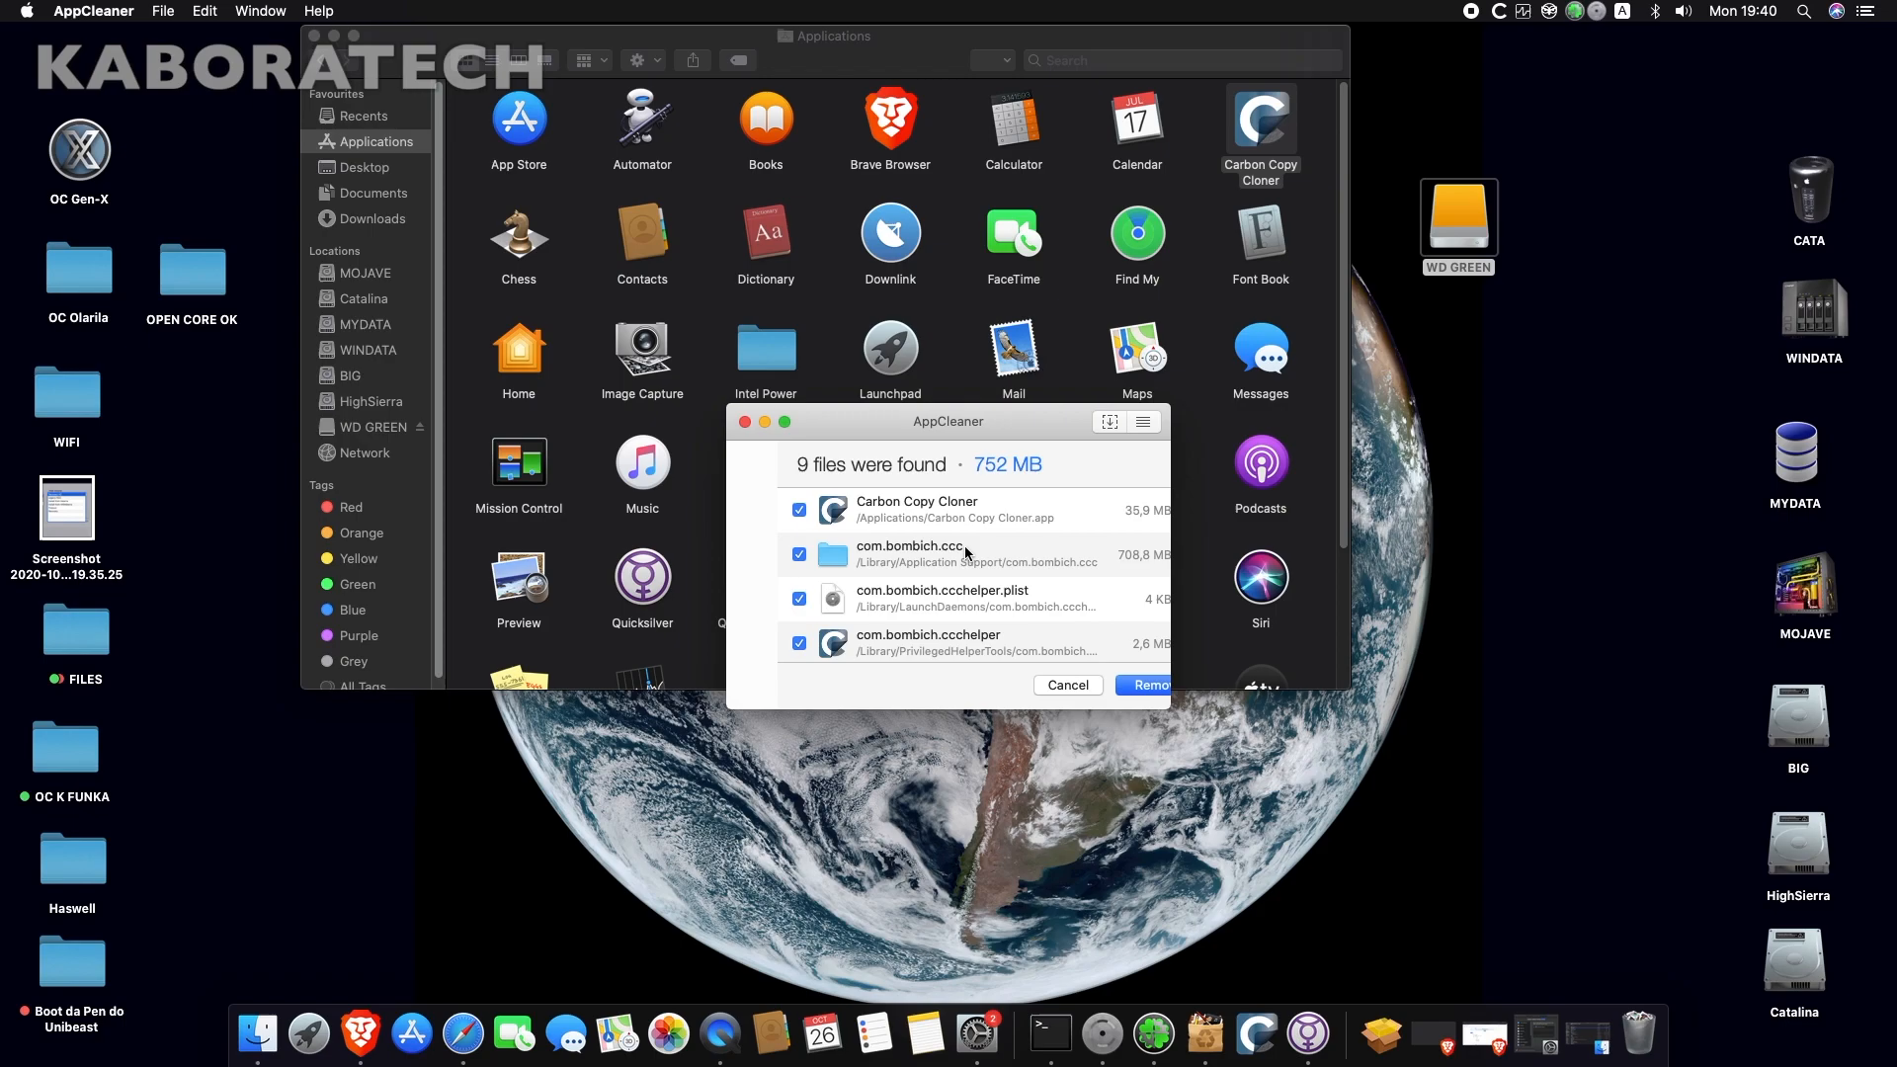
left_click(1143, 684)
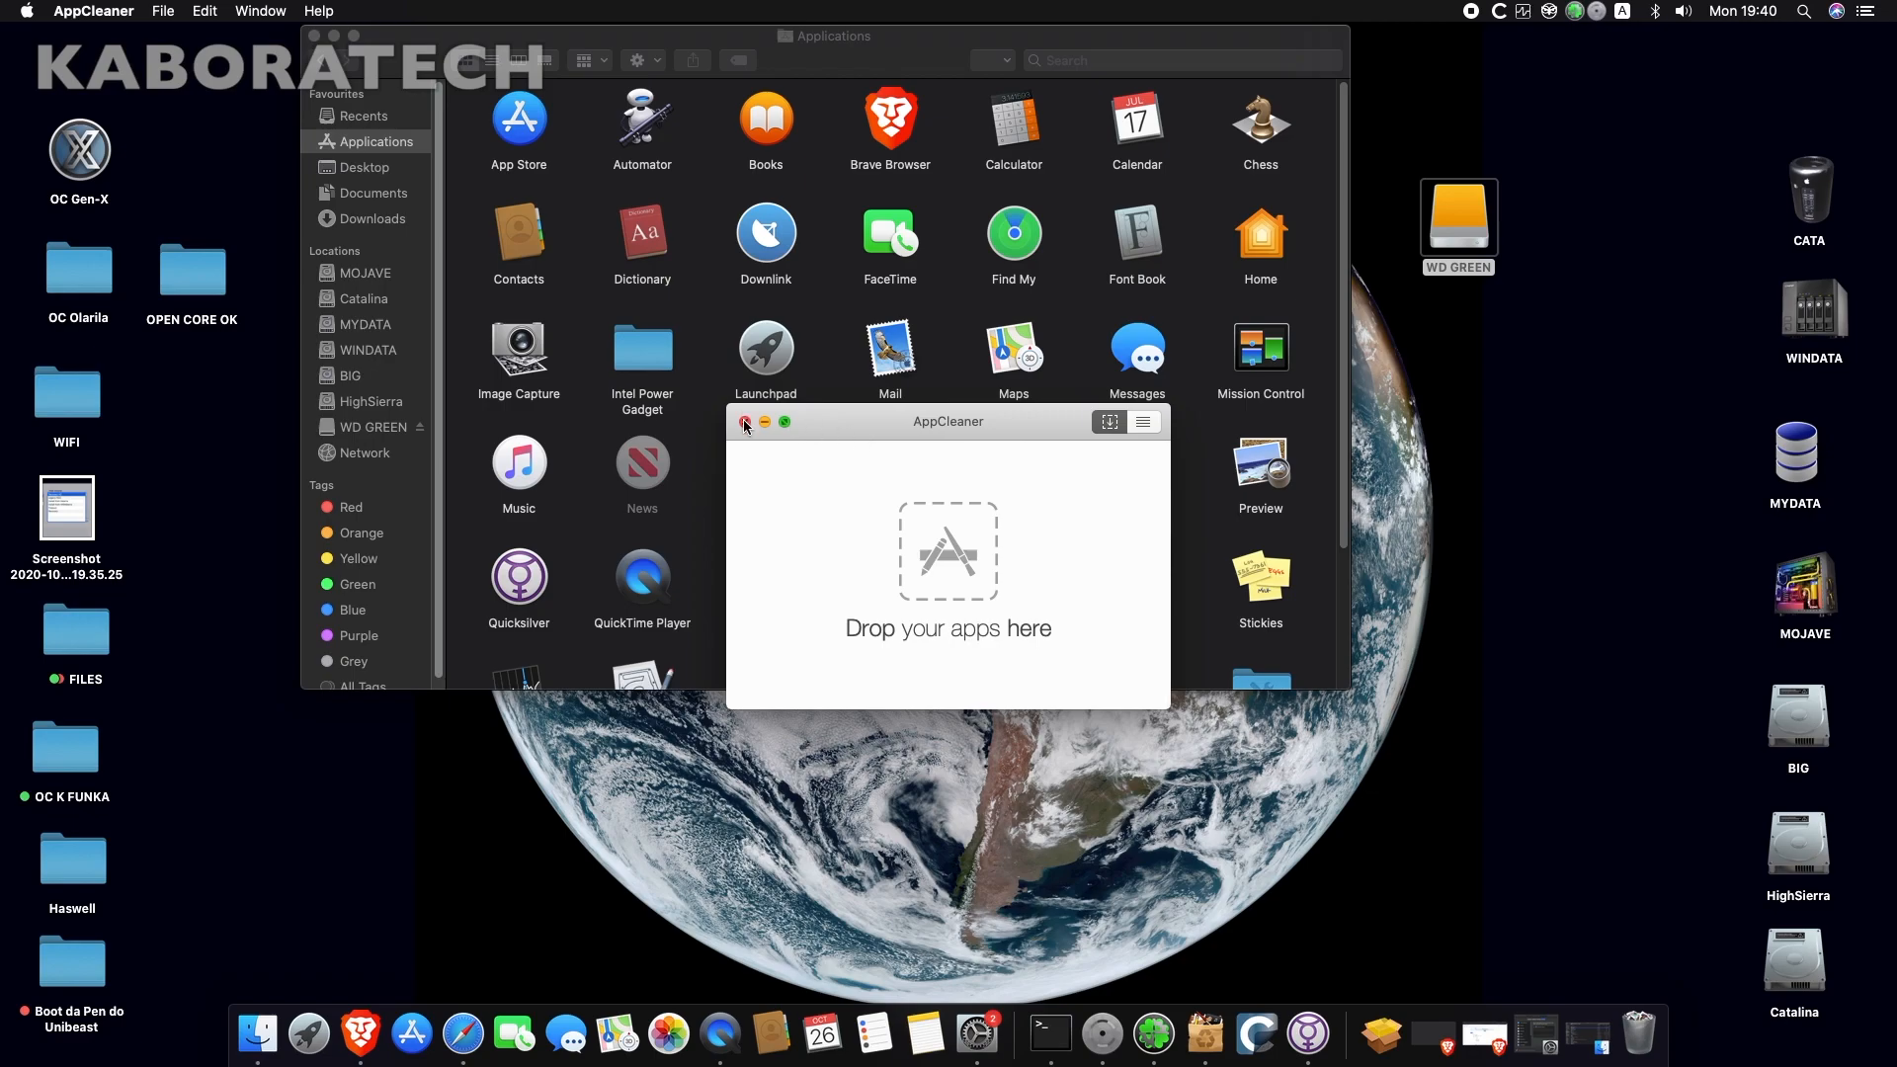
left_click(745, 422)
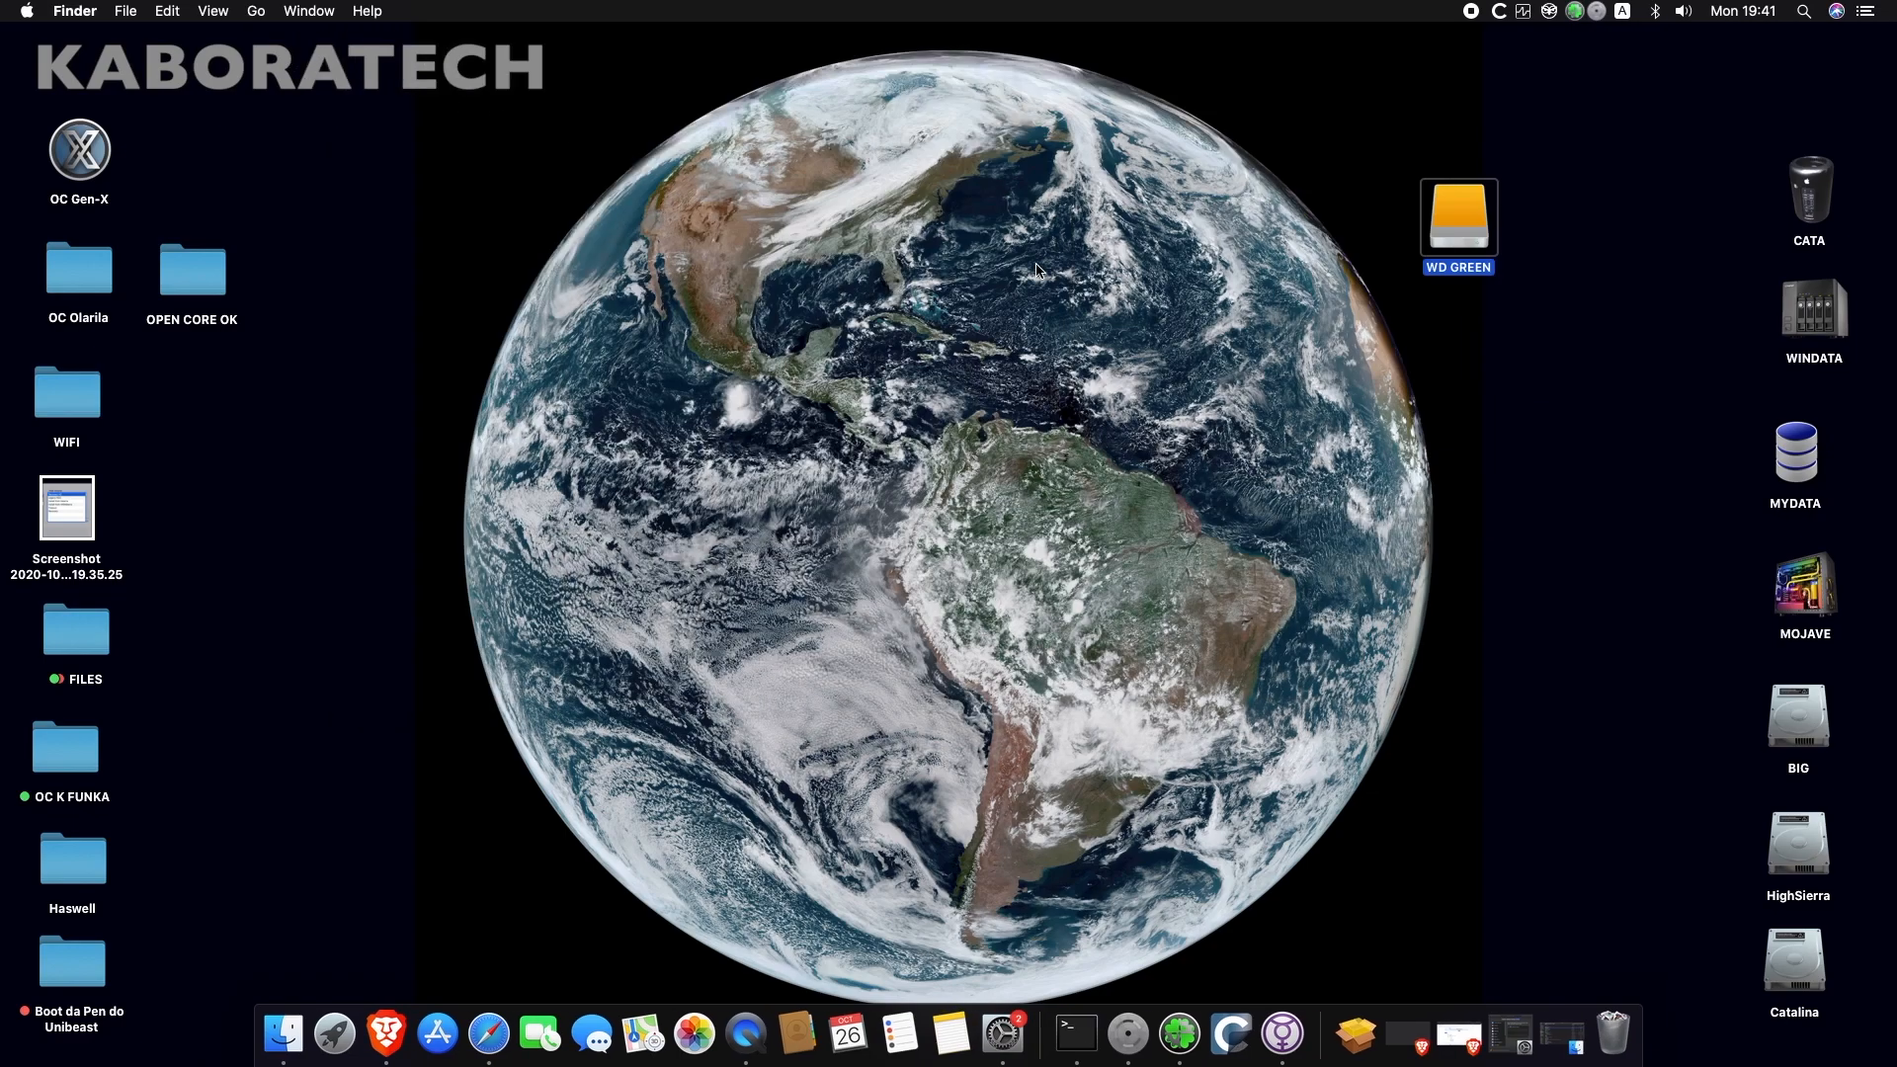
mouse_move(71, 651)
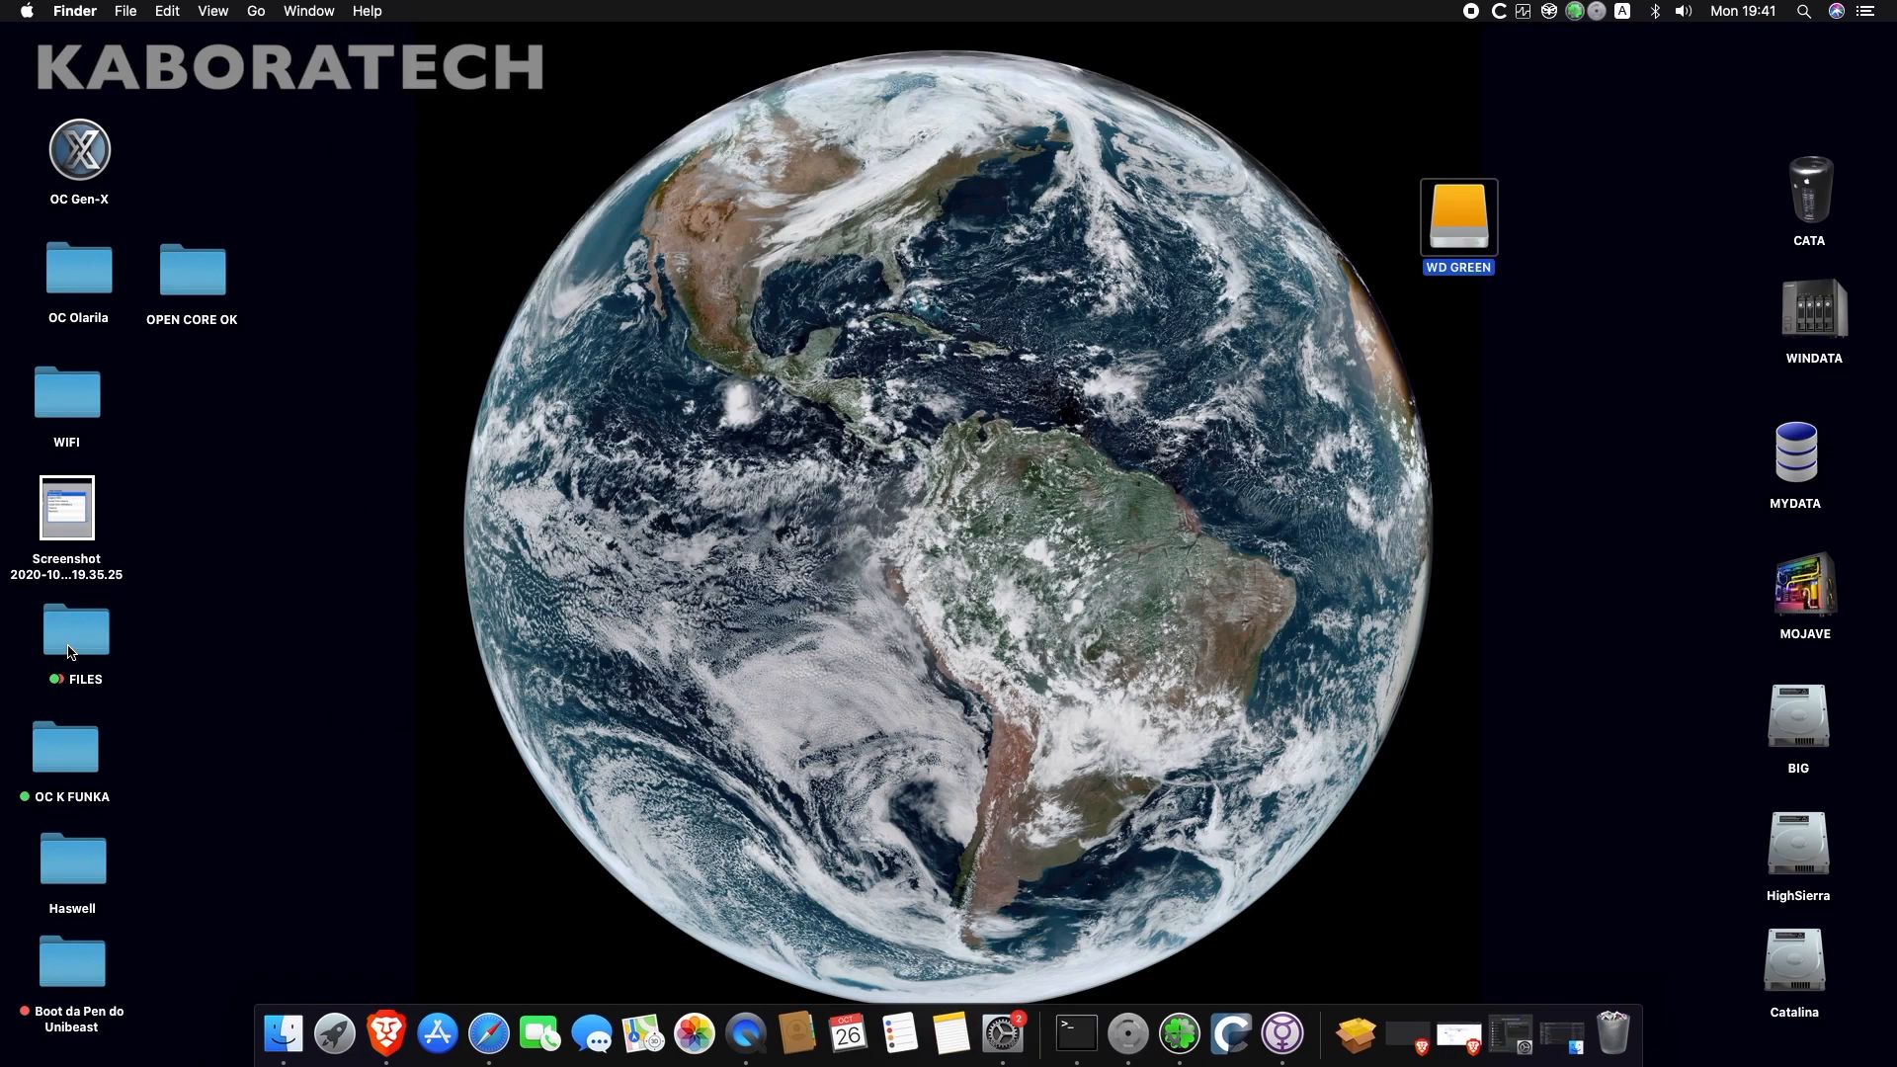
mouse_move(792, 641)
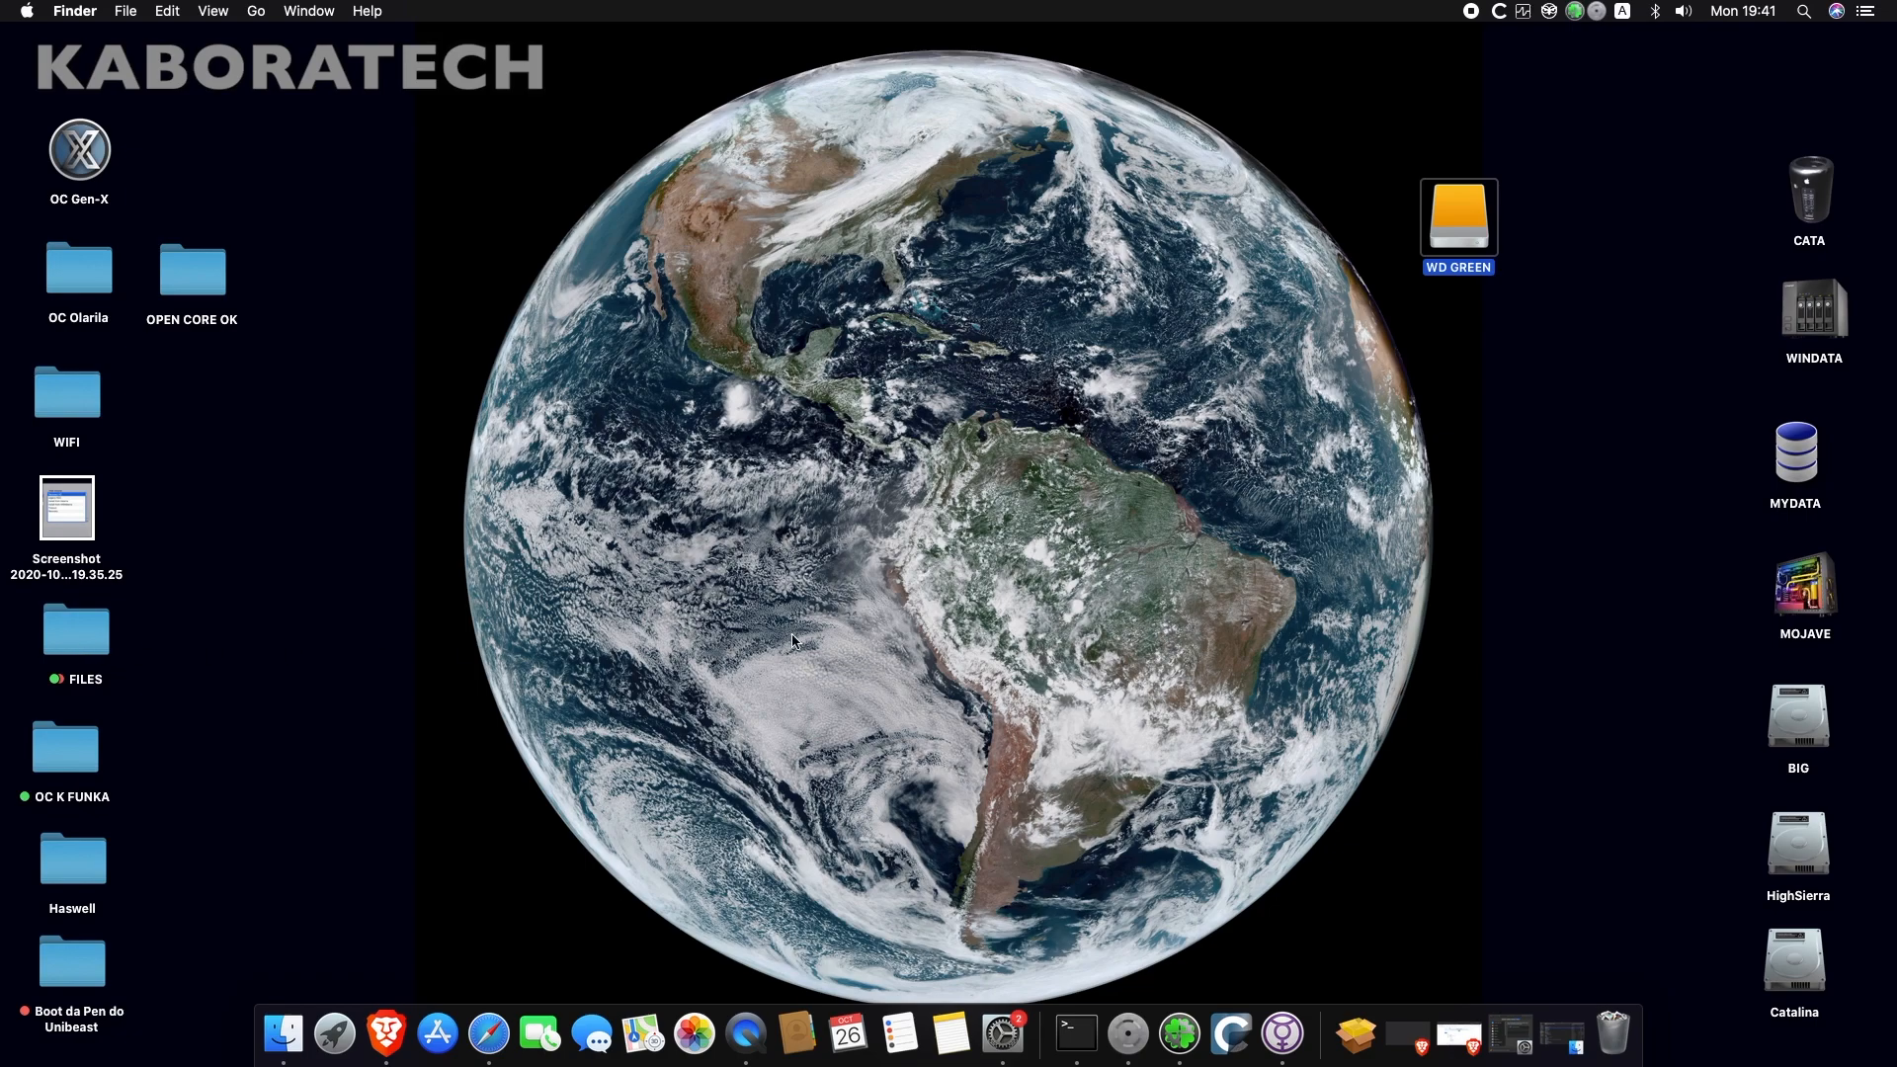
- Open the desktop FILES folder listing MultiBeast and the other Hackintosh utilities
double_click(75, 630)
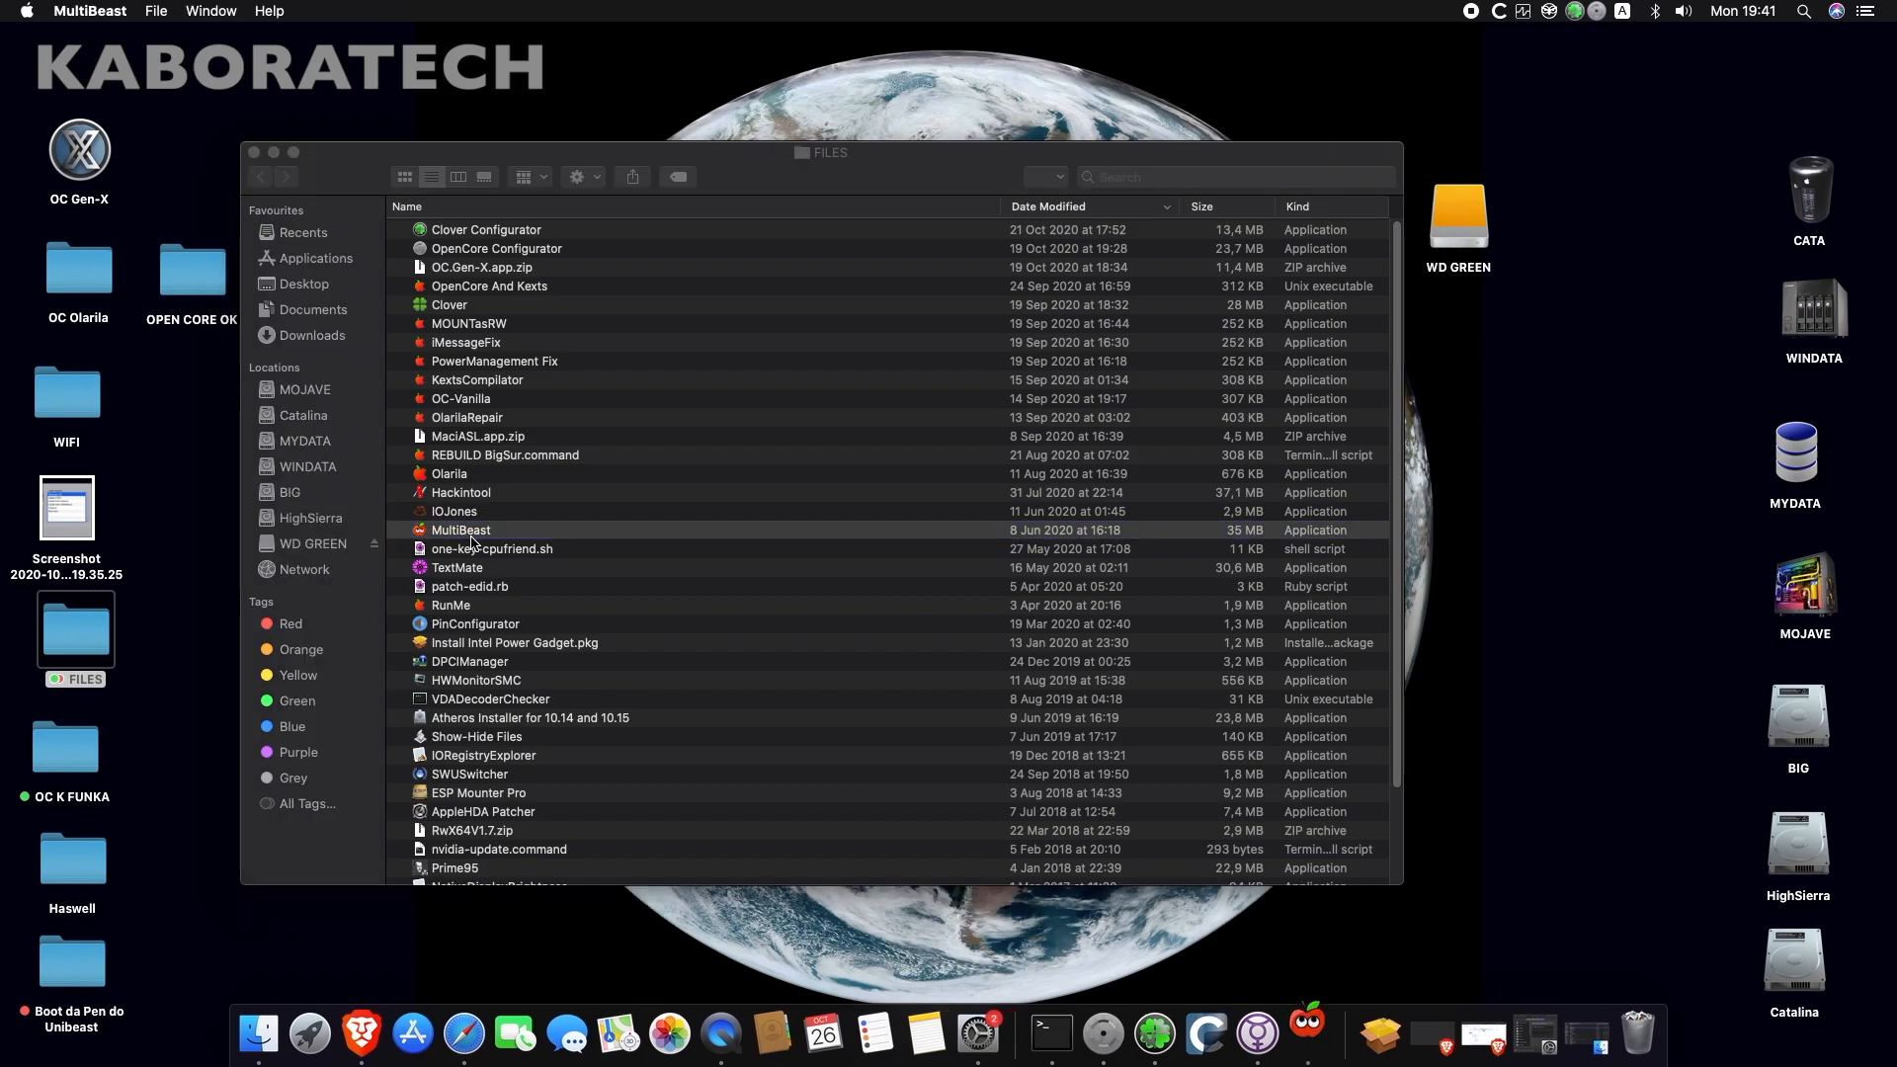
- Launch MultiBeast and review the UEFI preset, bootloader choices and build configuration
double_click(461, 530)
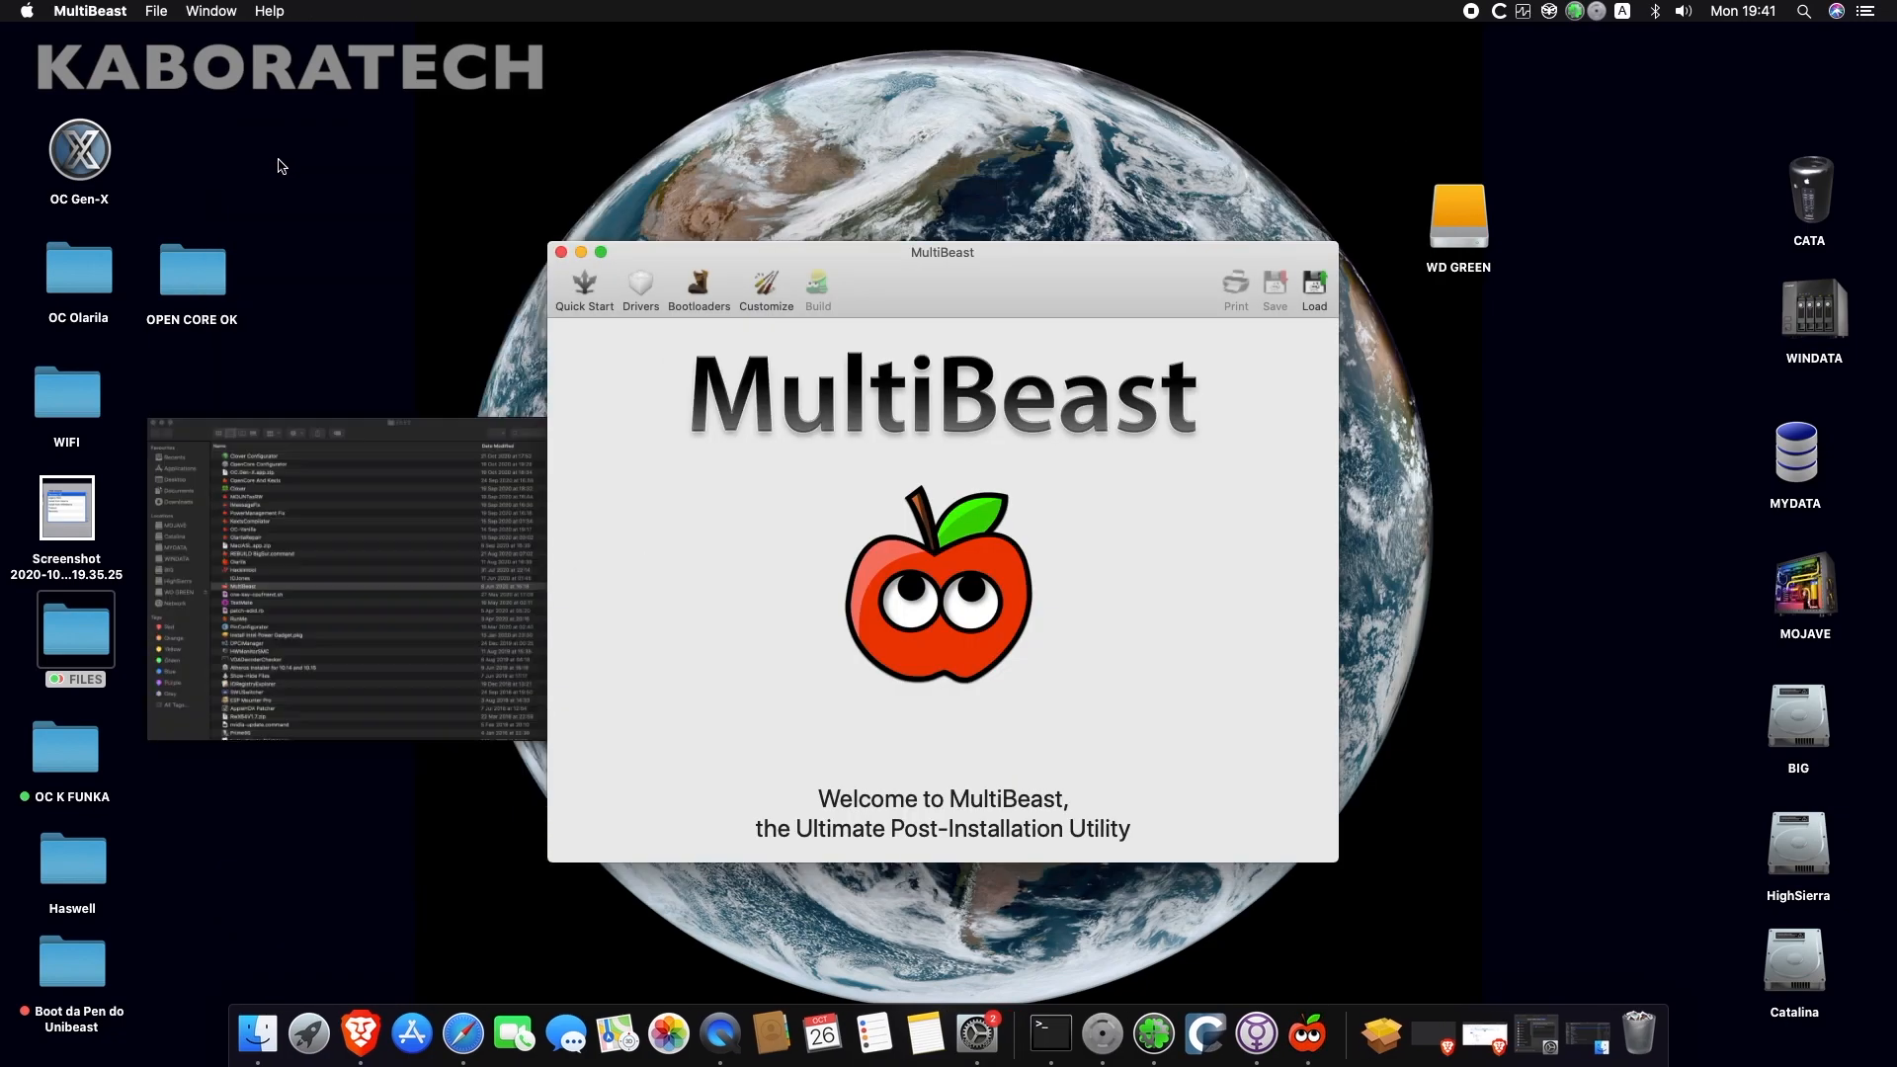
left_click(584, 288)
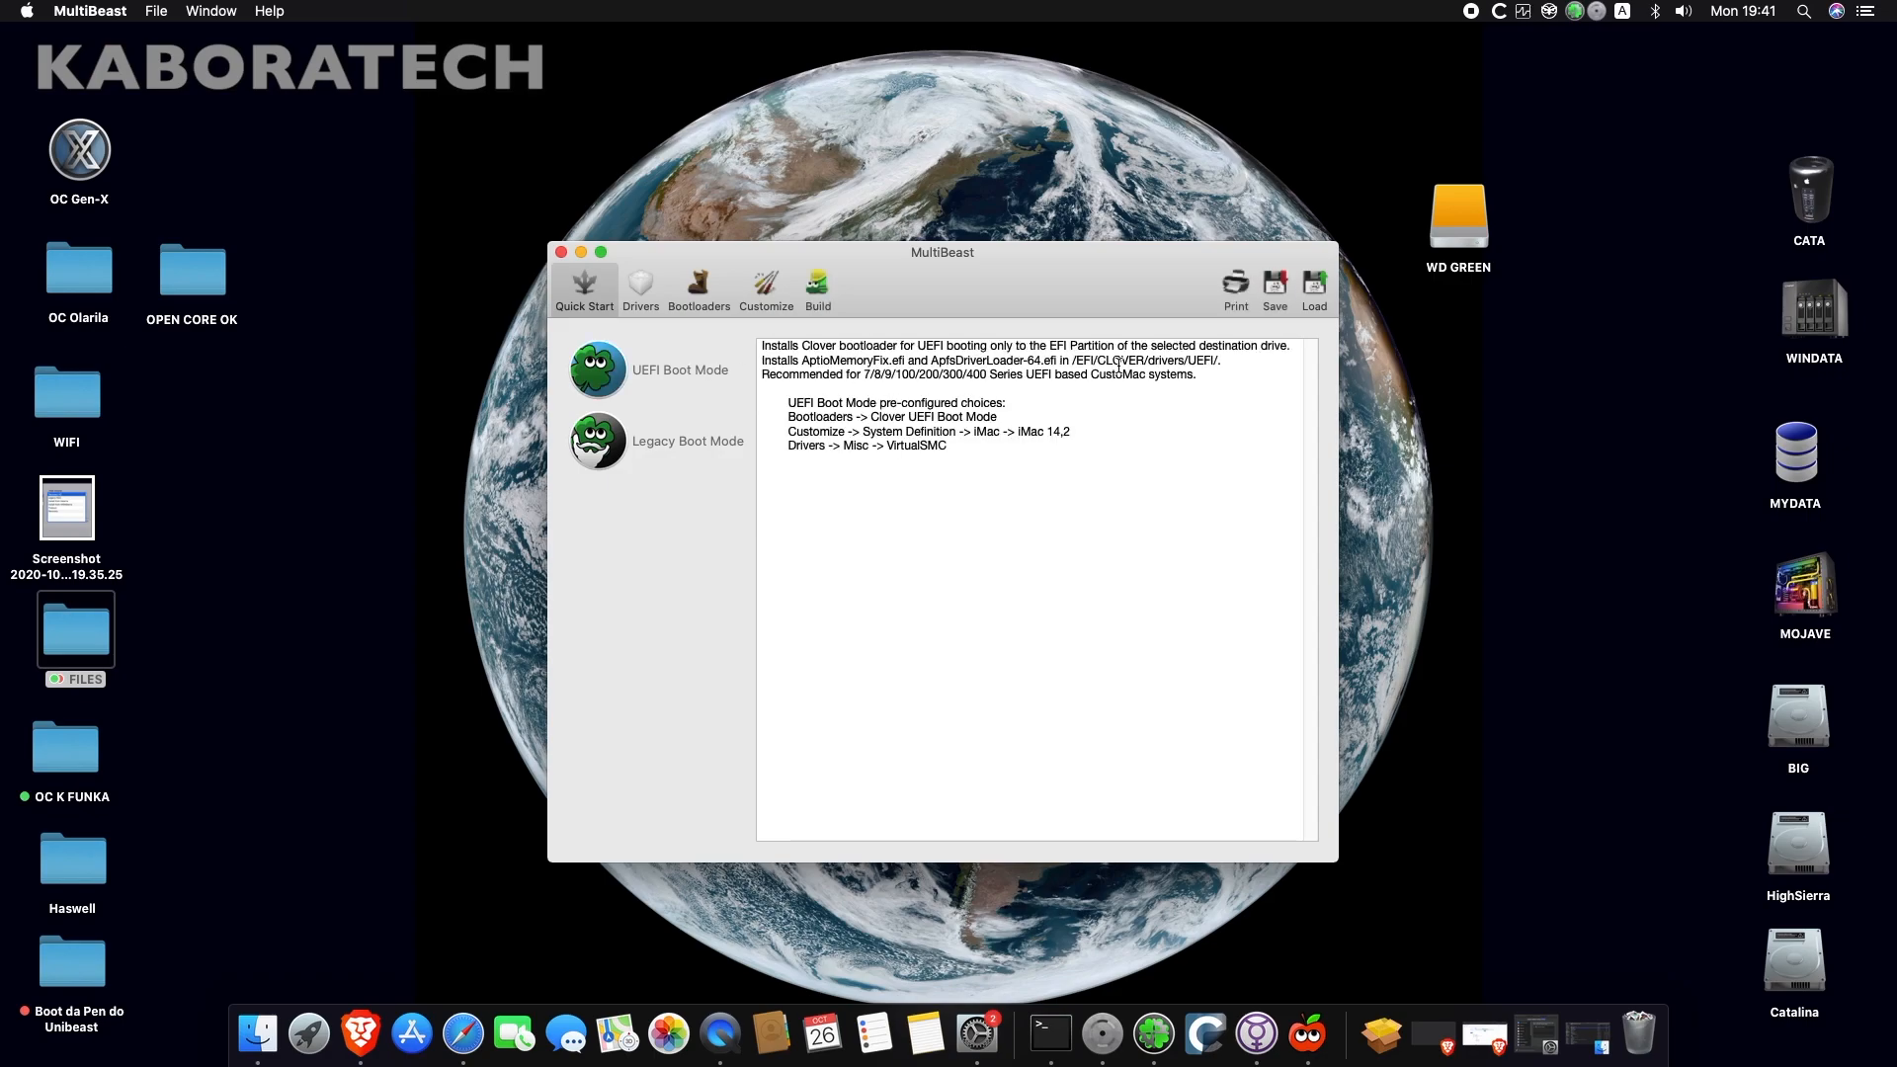
mouse_move(734, 307)
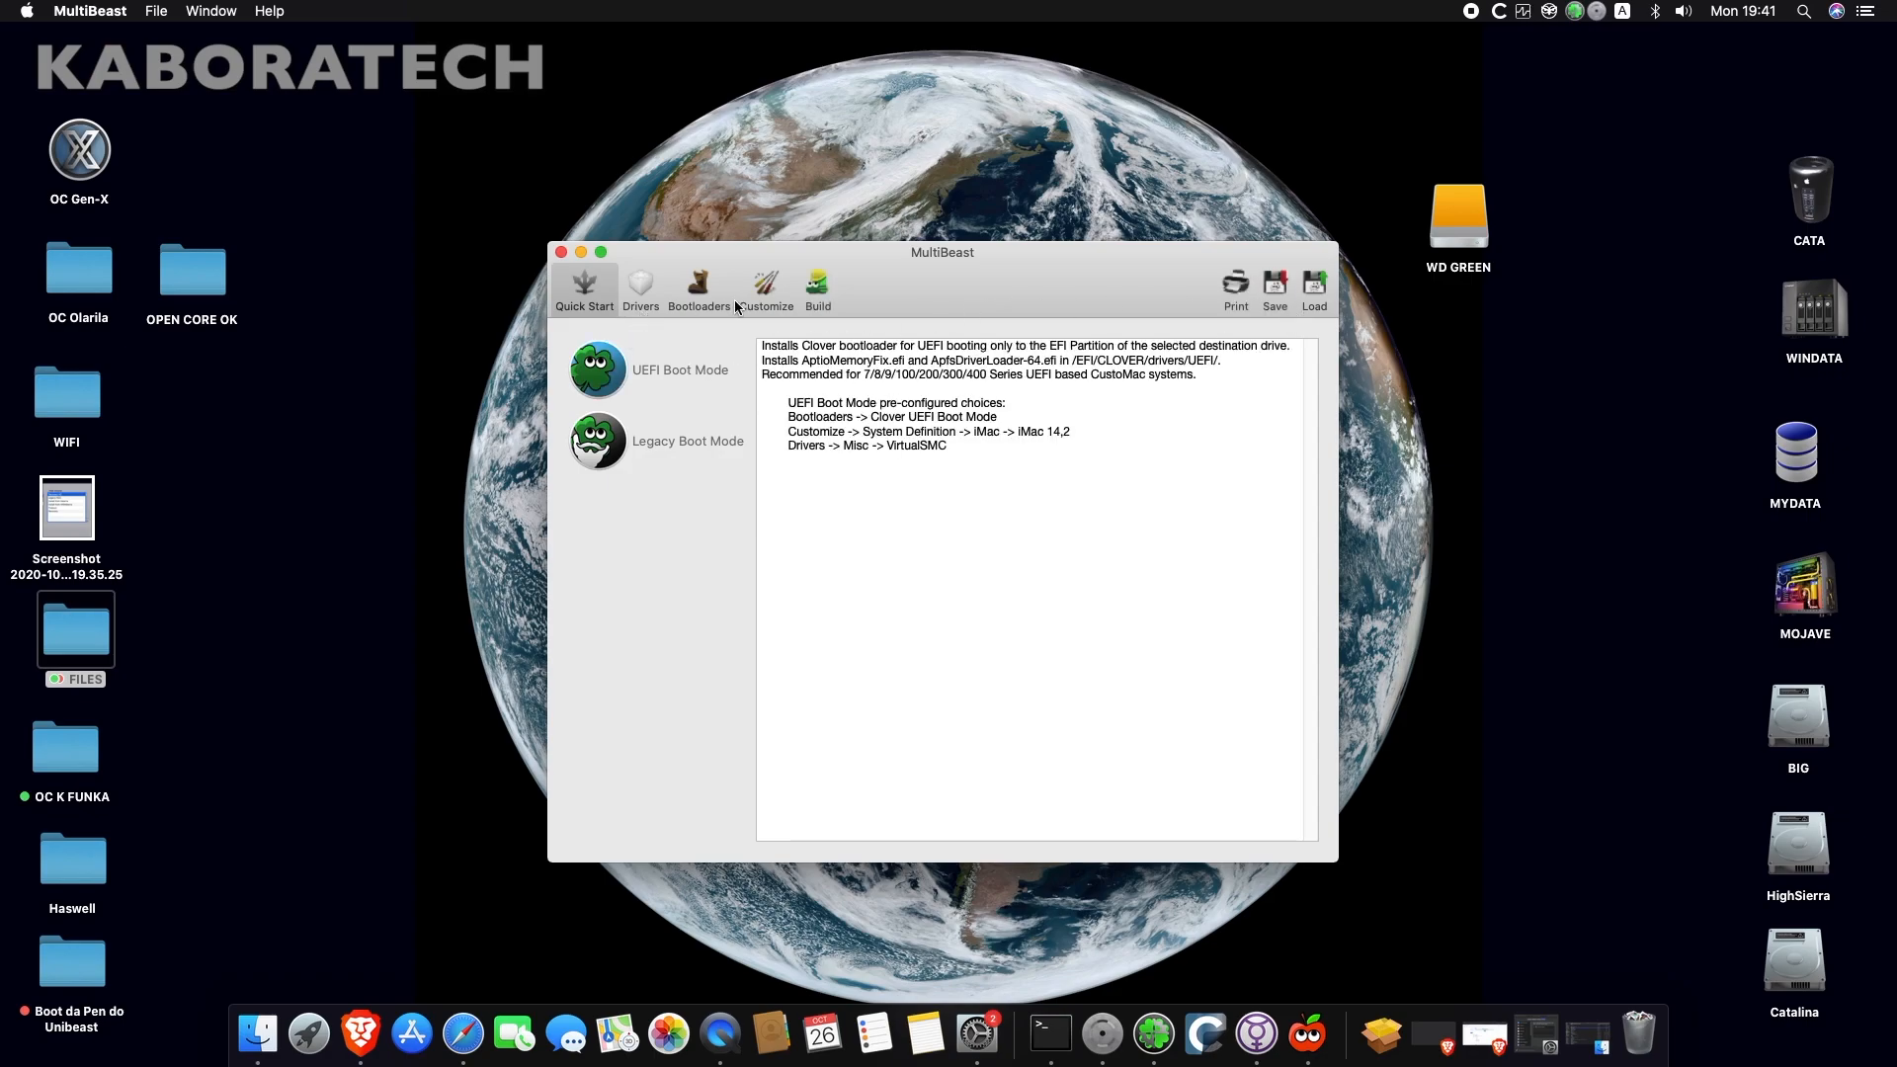
left_click(699, 290)
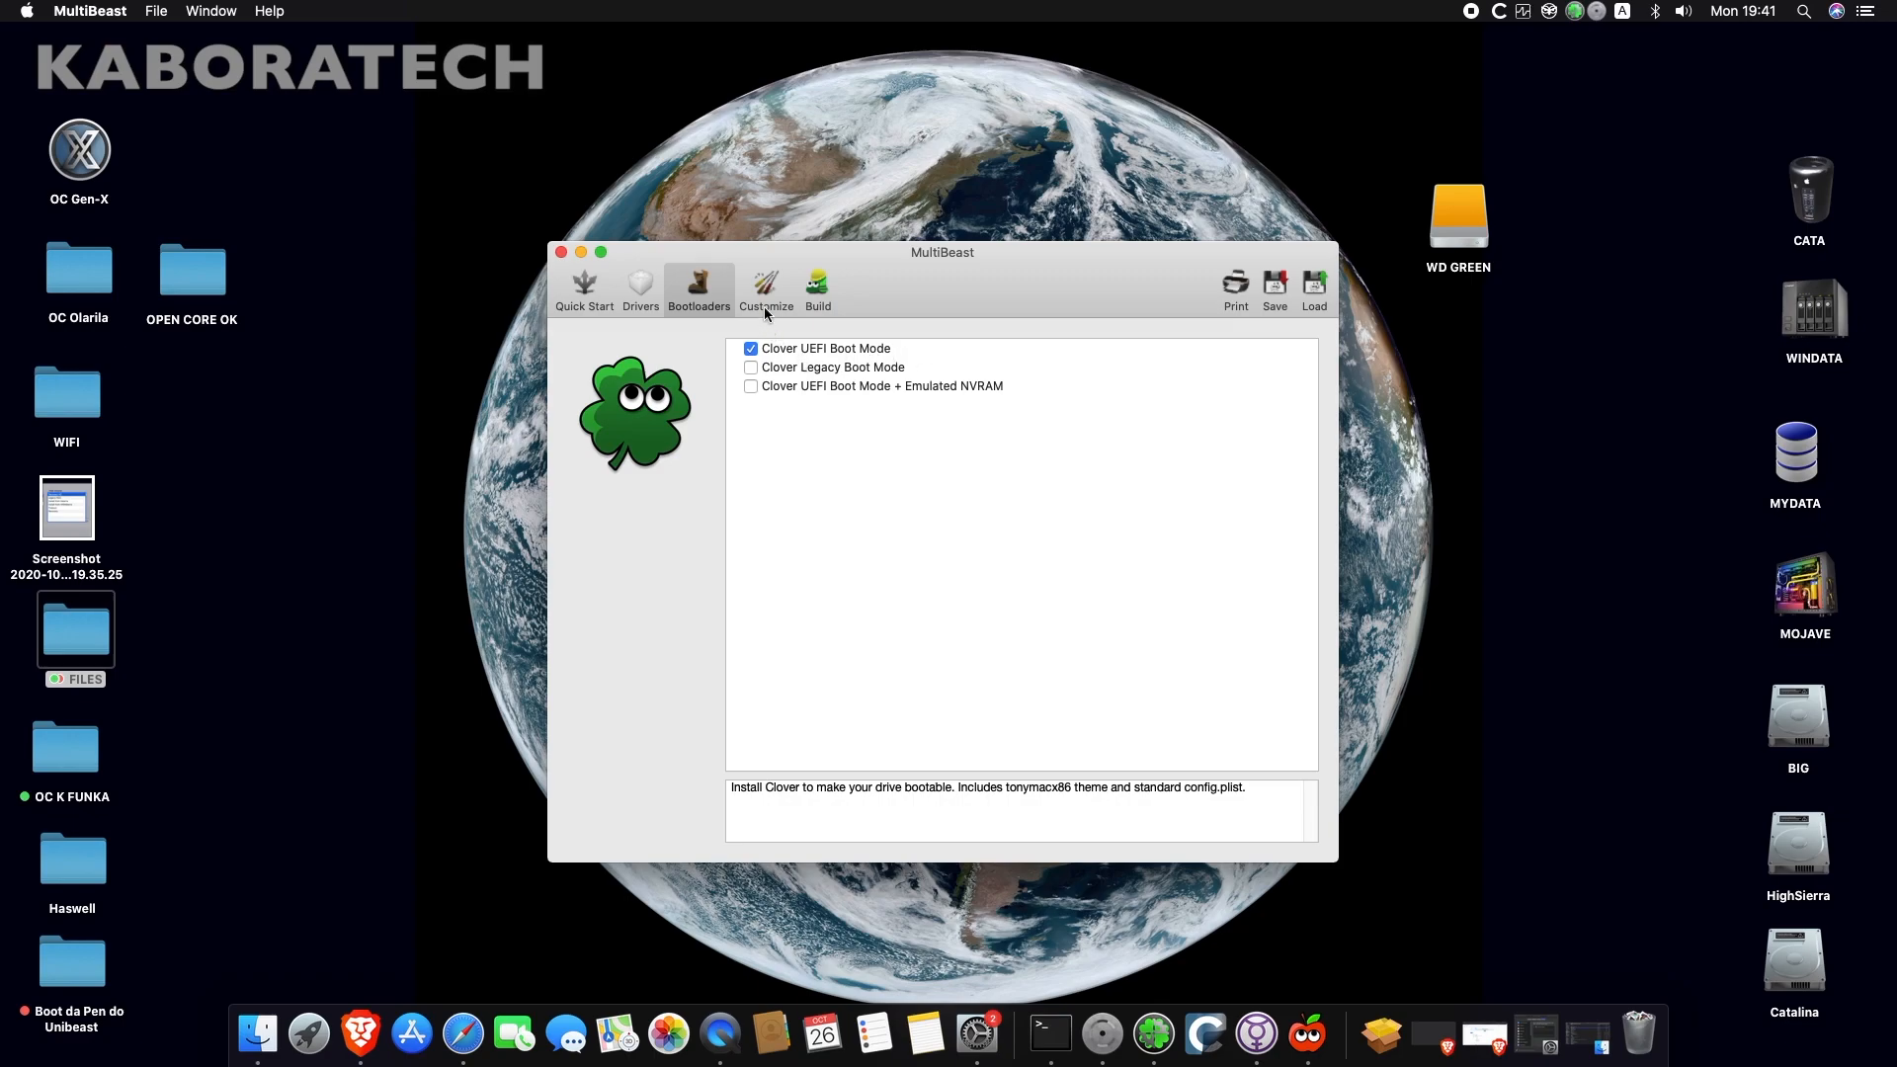
left_click(819, 287)
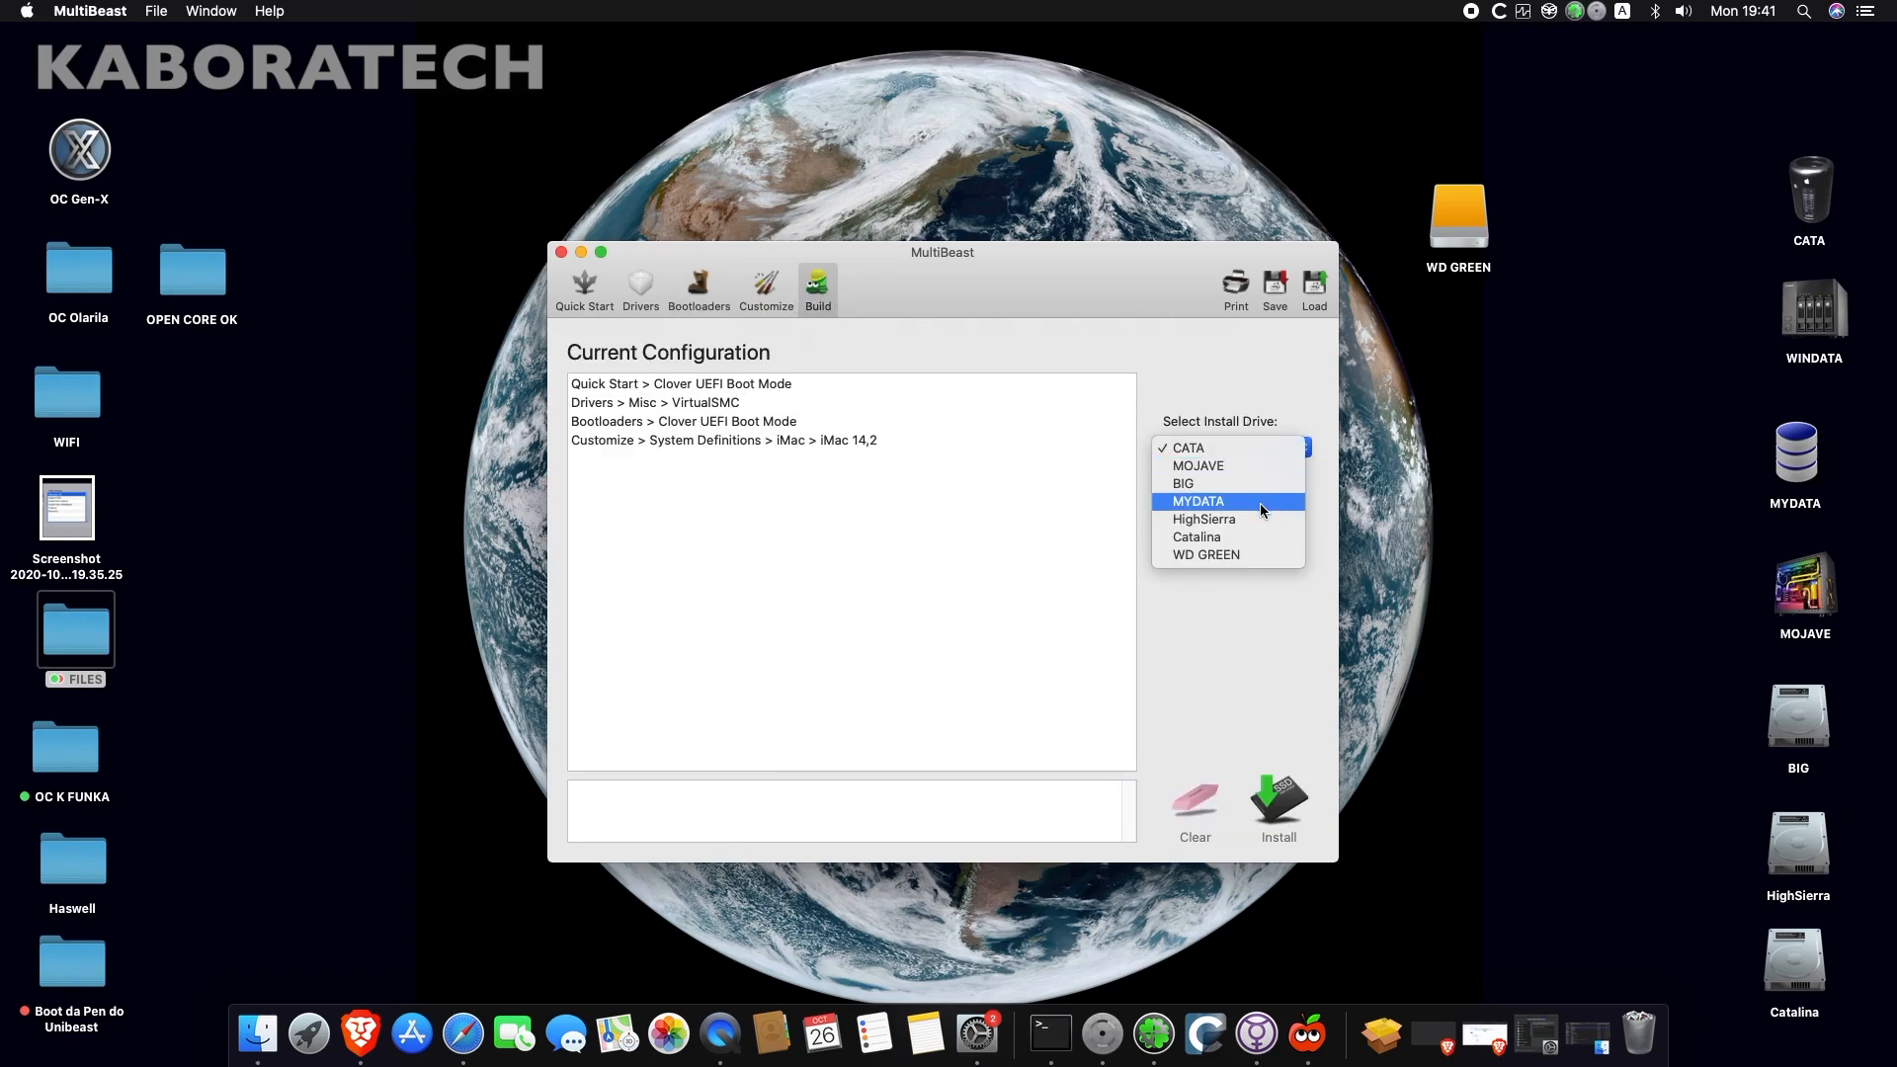
left_click(1206, 554)
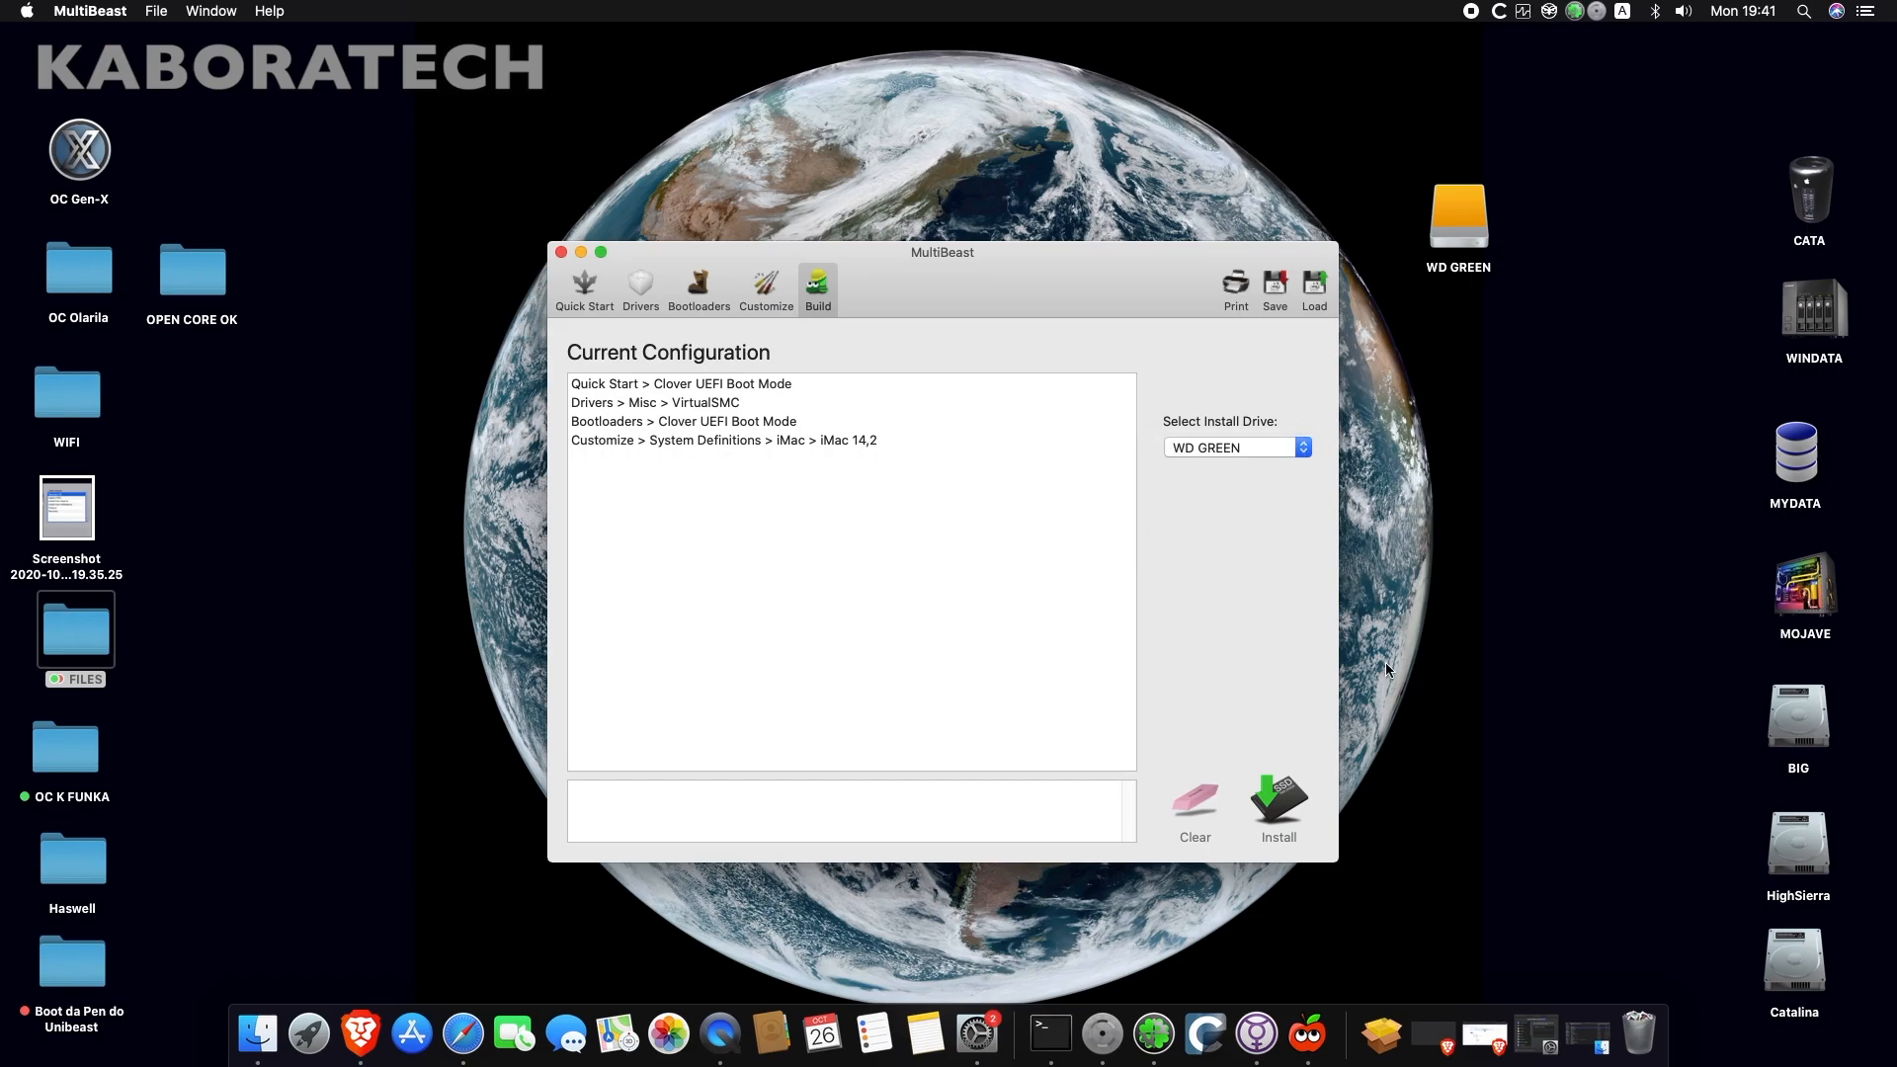
- Install the Clover configuration onto WD GREEN, accepting the license and authorizing the helper, then quit
left_click(1278, 808)
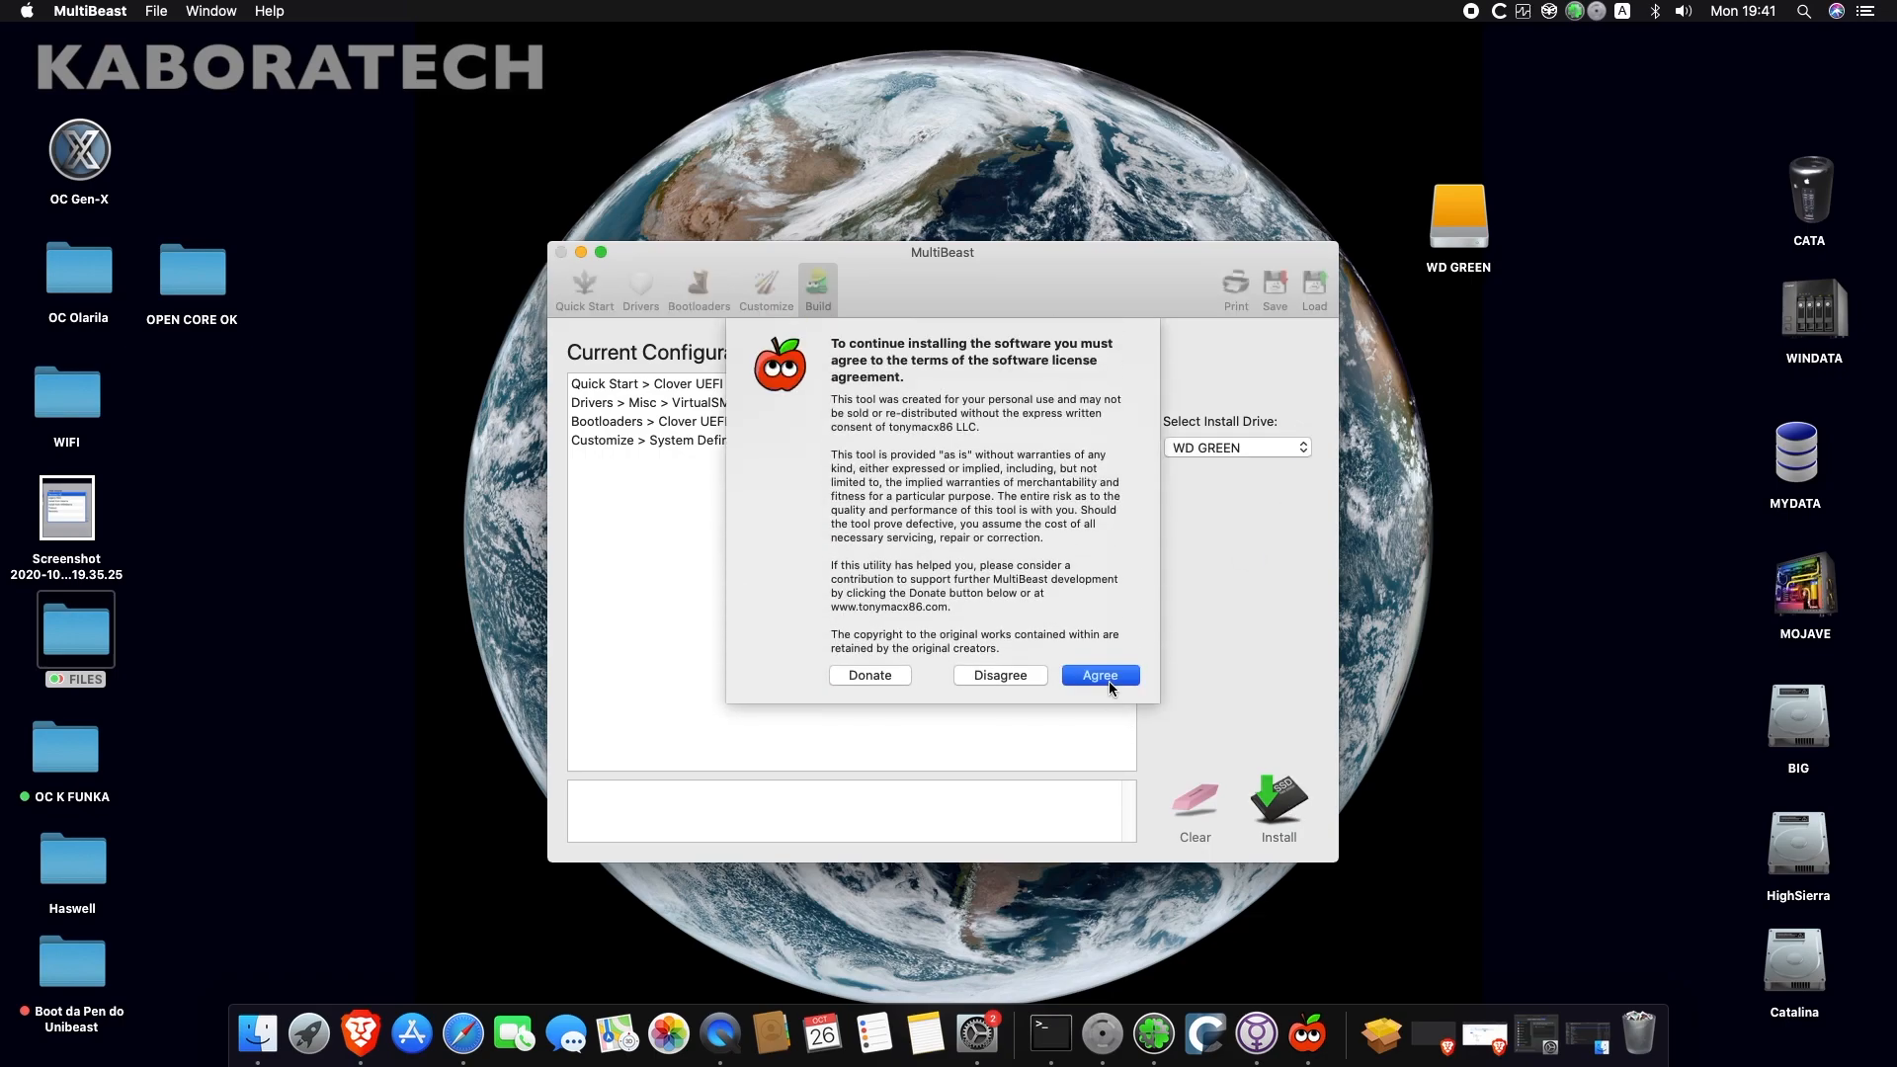
left_click(1097, 675)
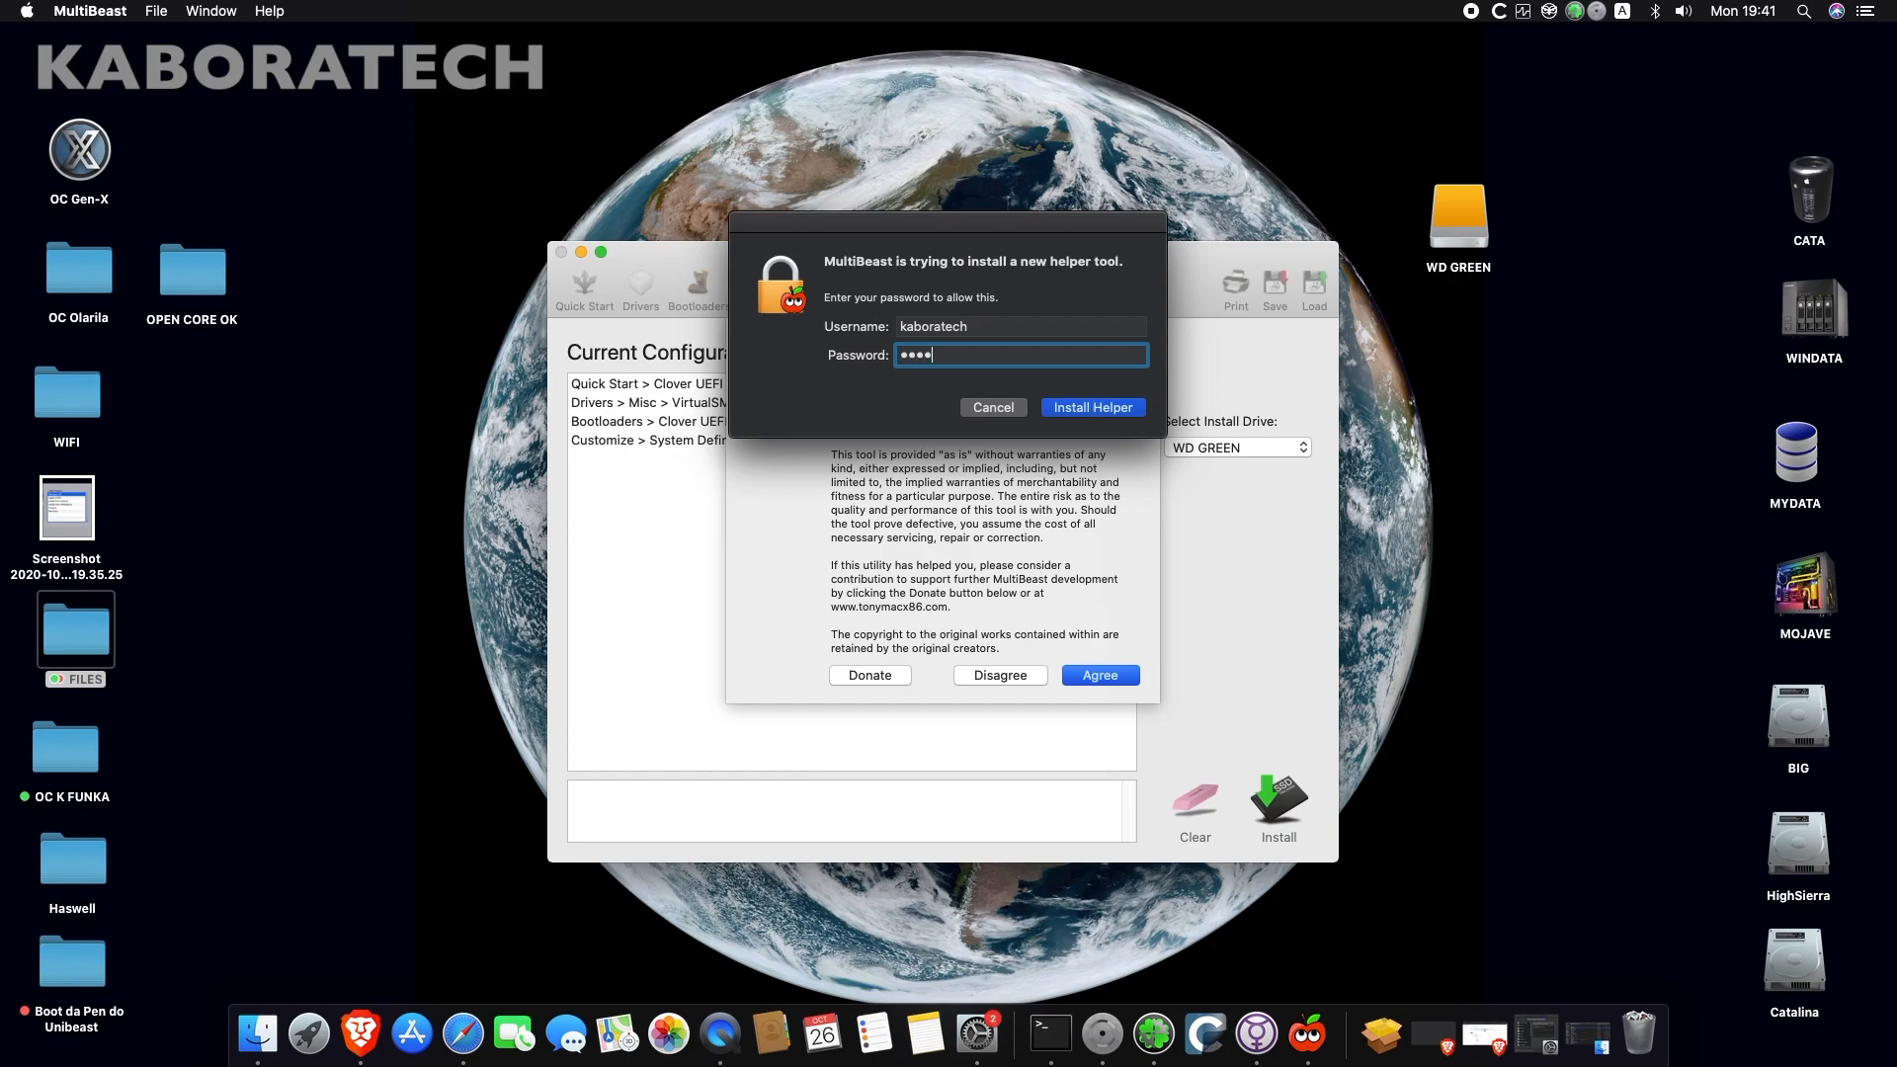
left_click(1090, 406)
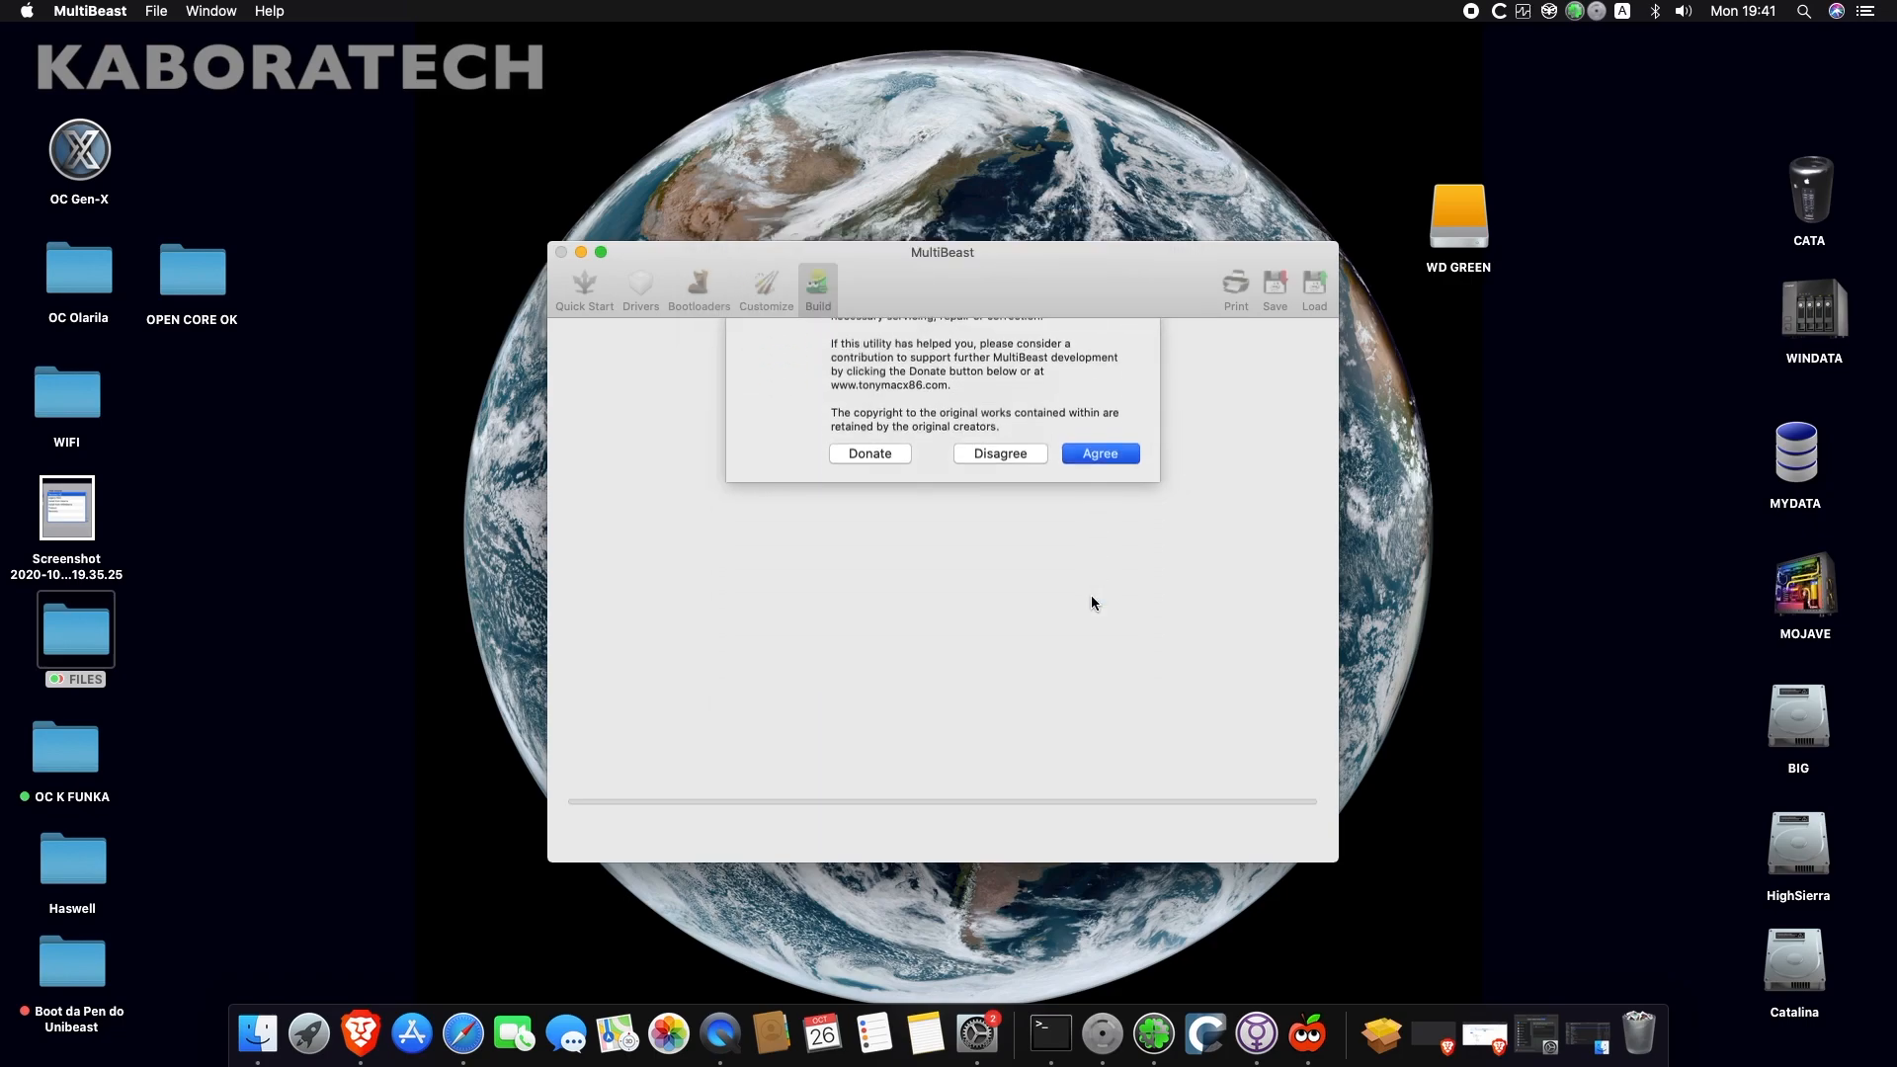
left_click(1099, 453)
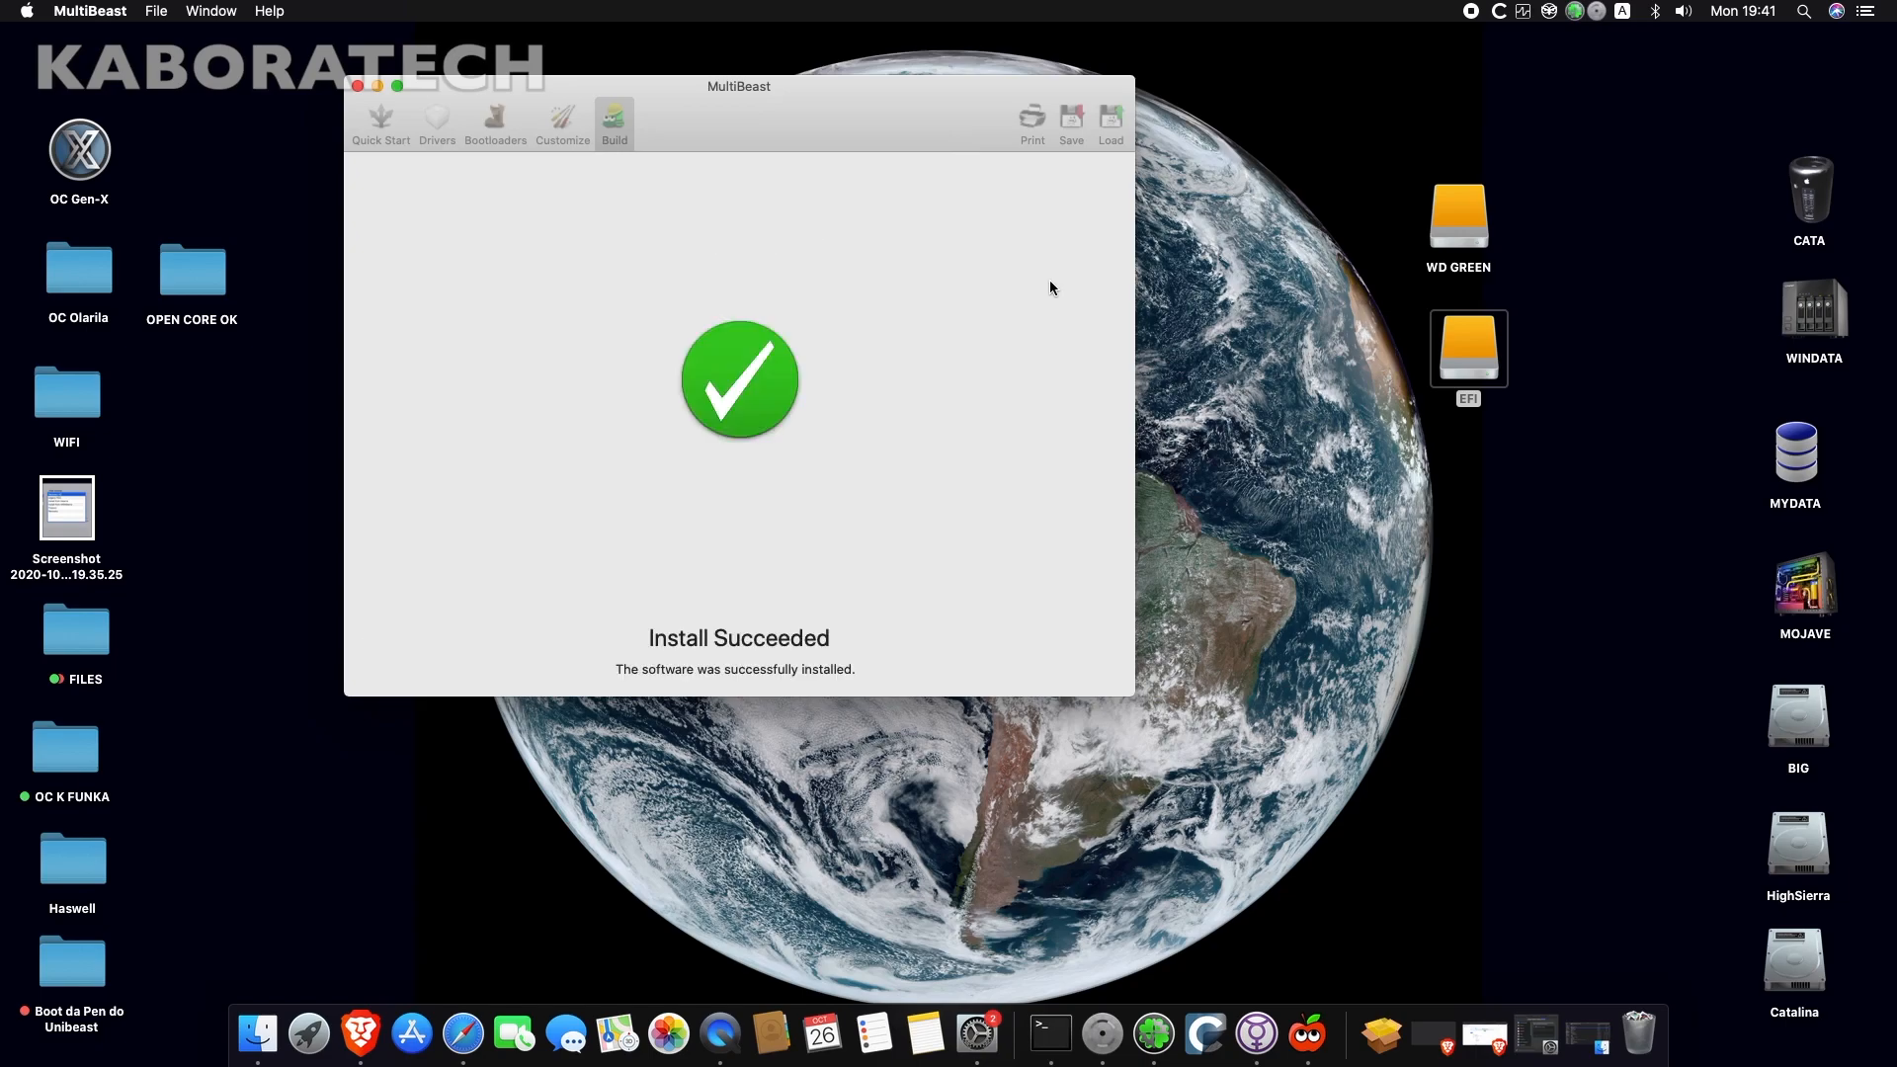
left_click(358, 86)
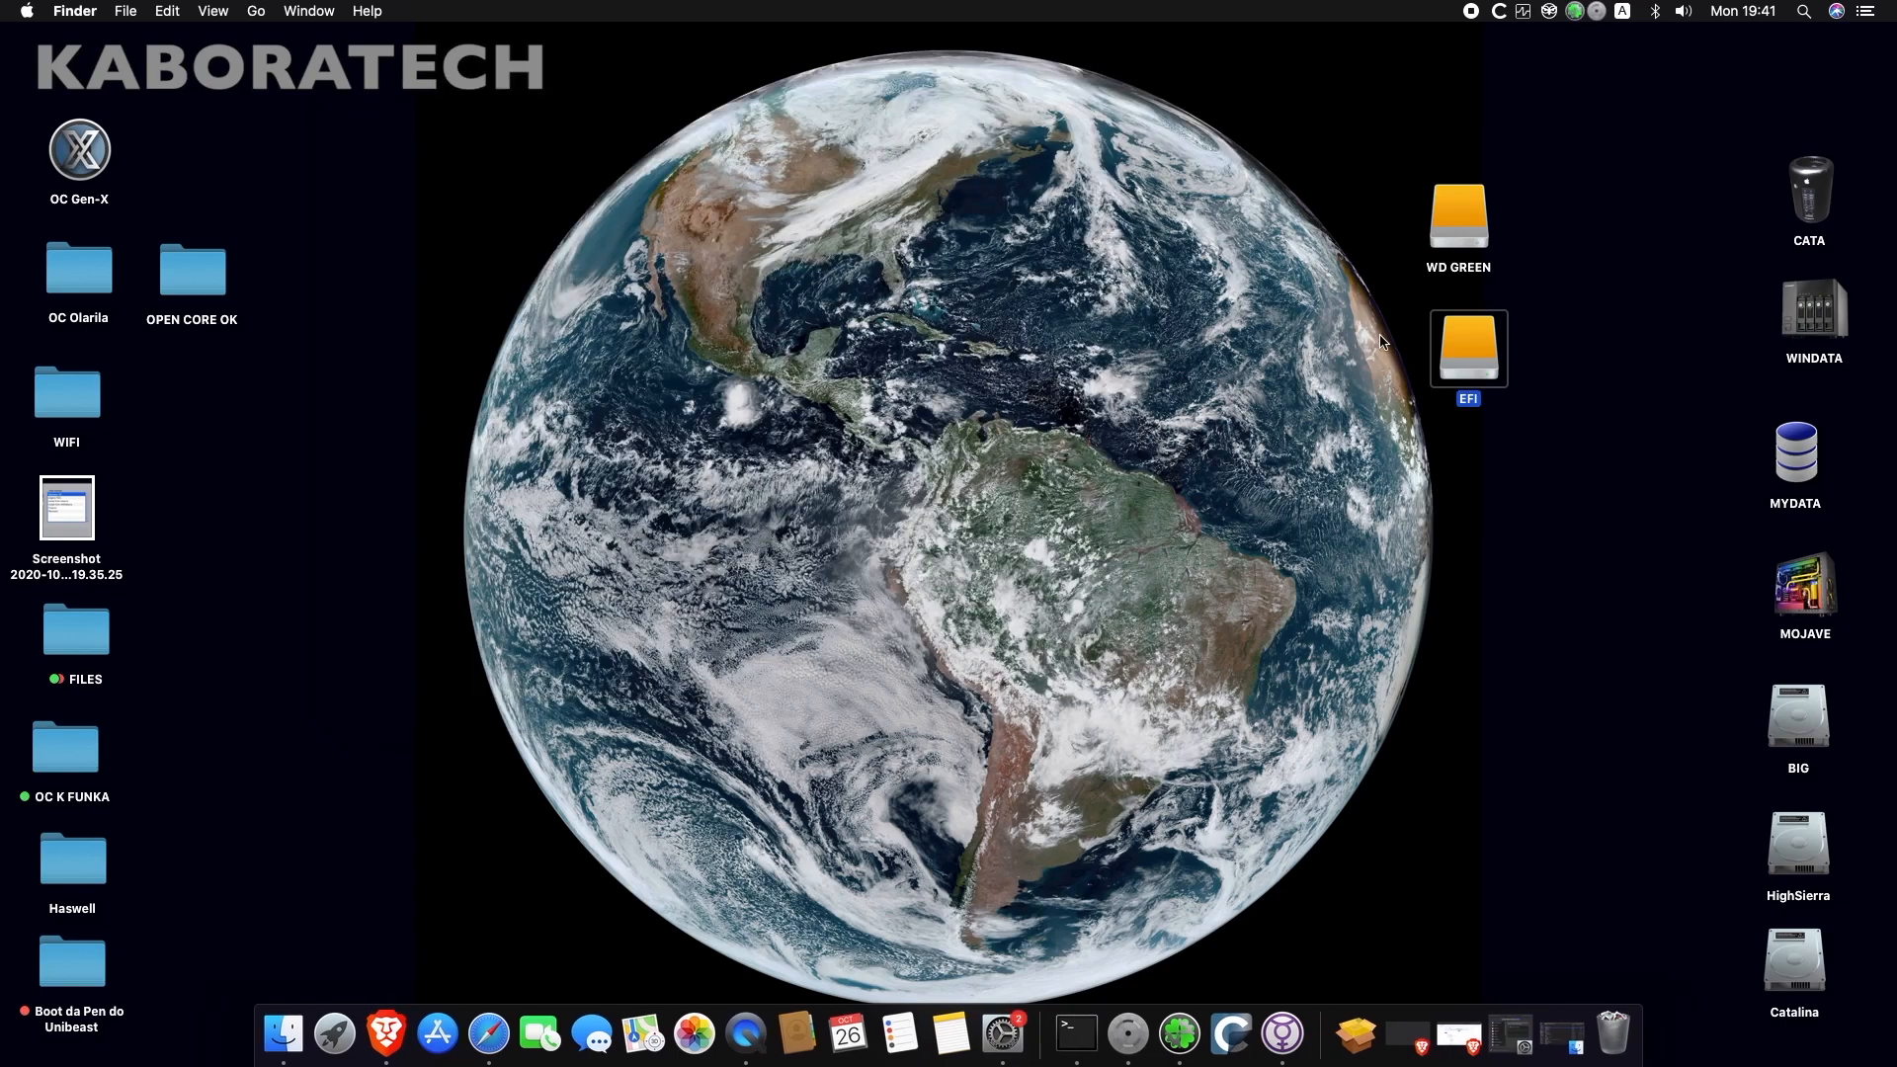
- Open the EFI partition and browse EFI > CLOVER > kexts > Other, then go back
double_click(1468, 349)
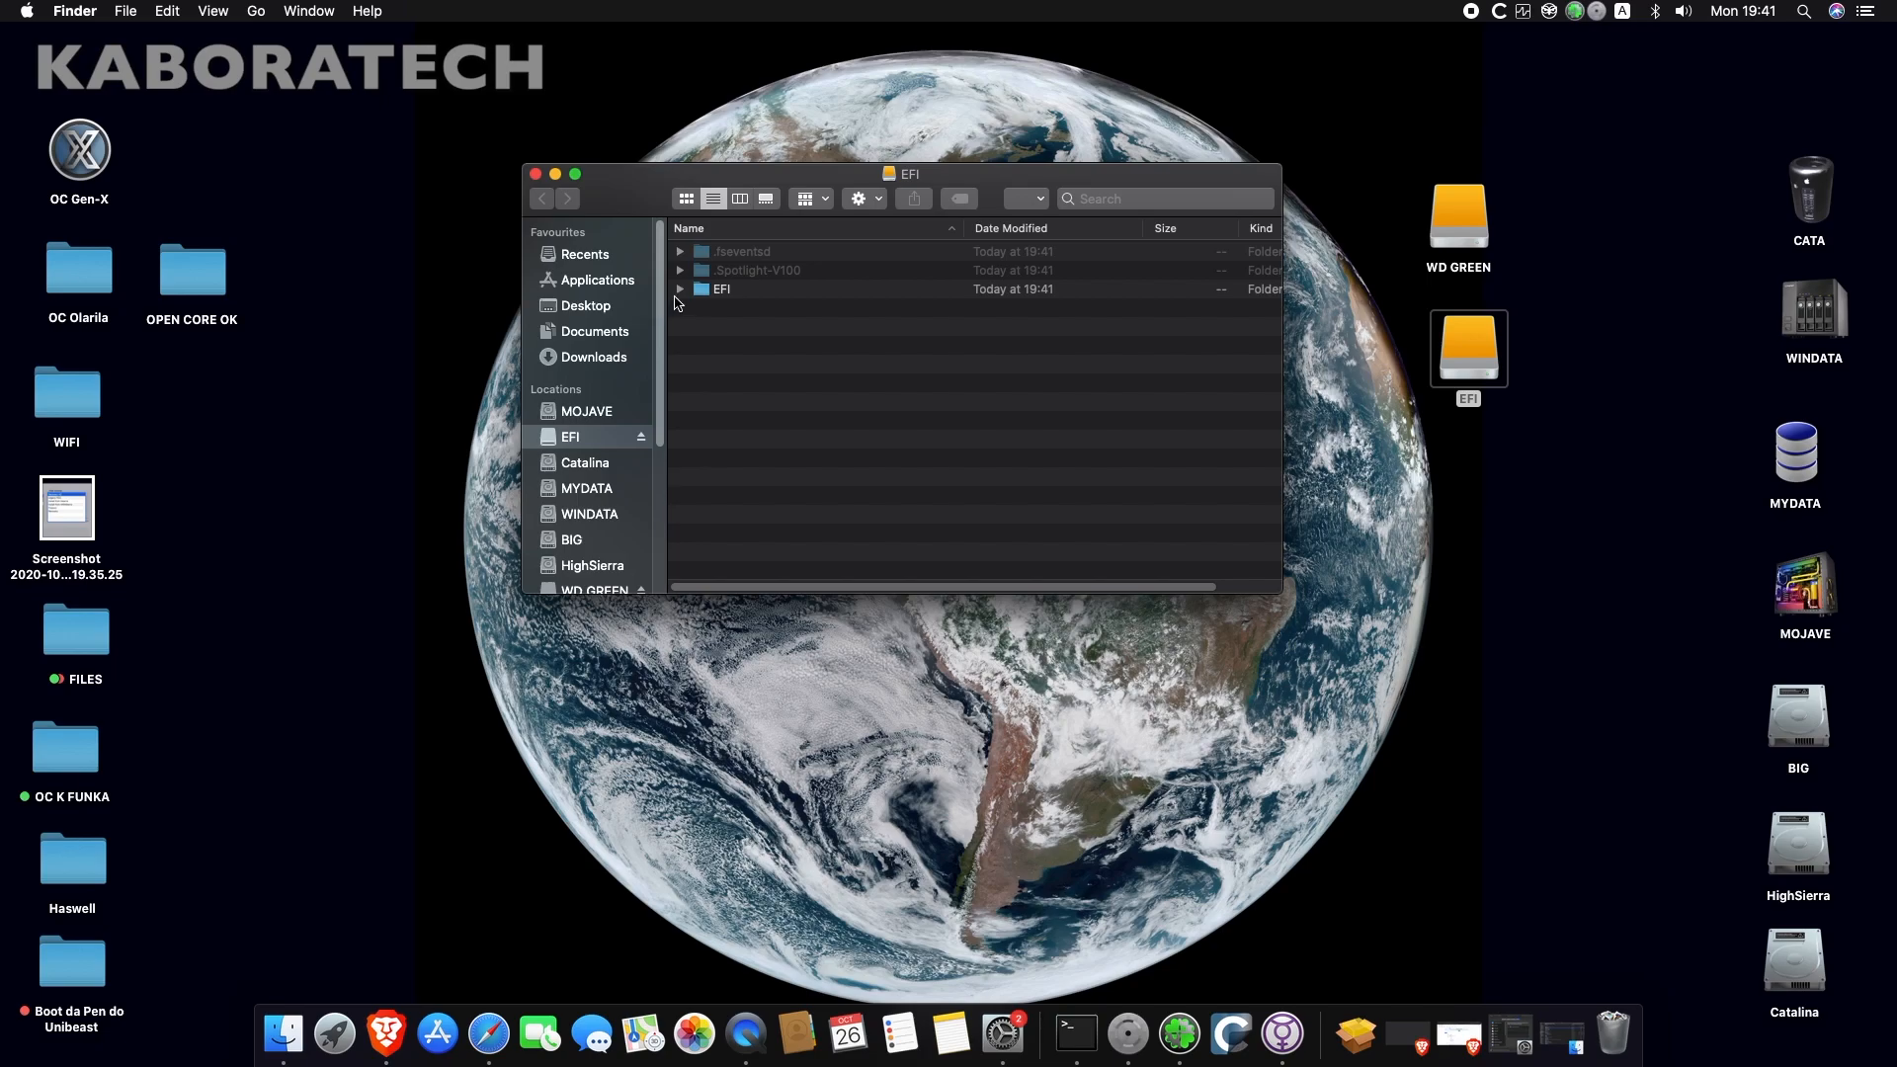
left_click(680, 290)
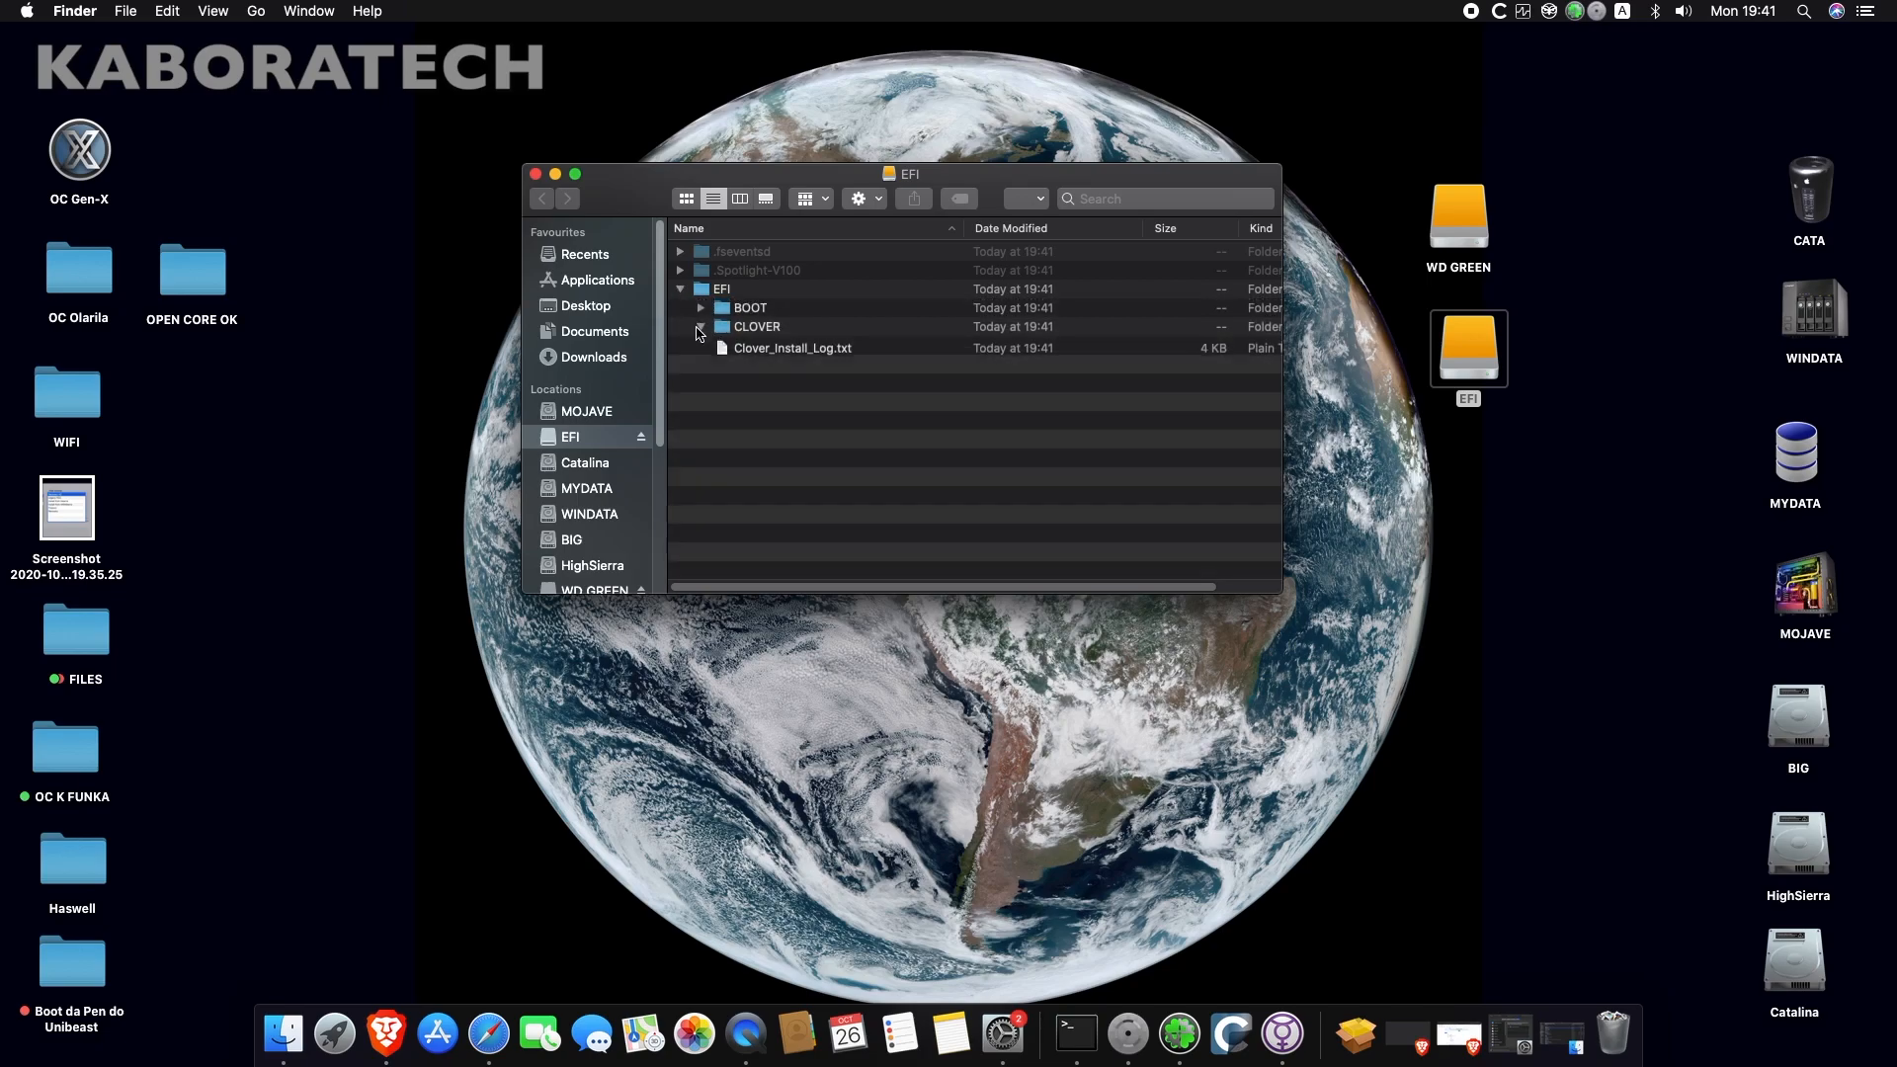
left_click(701, 327)
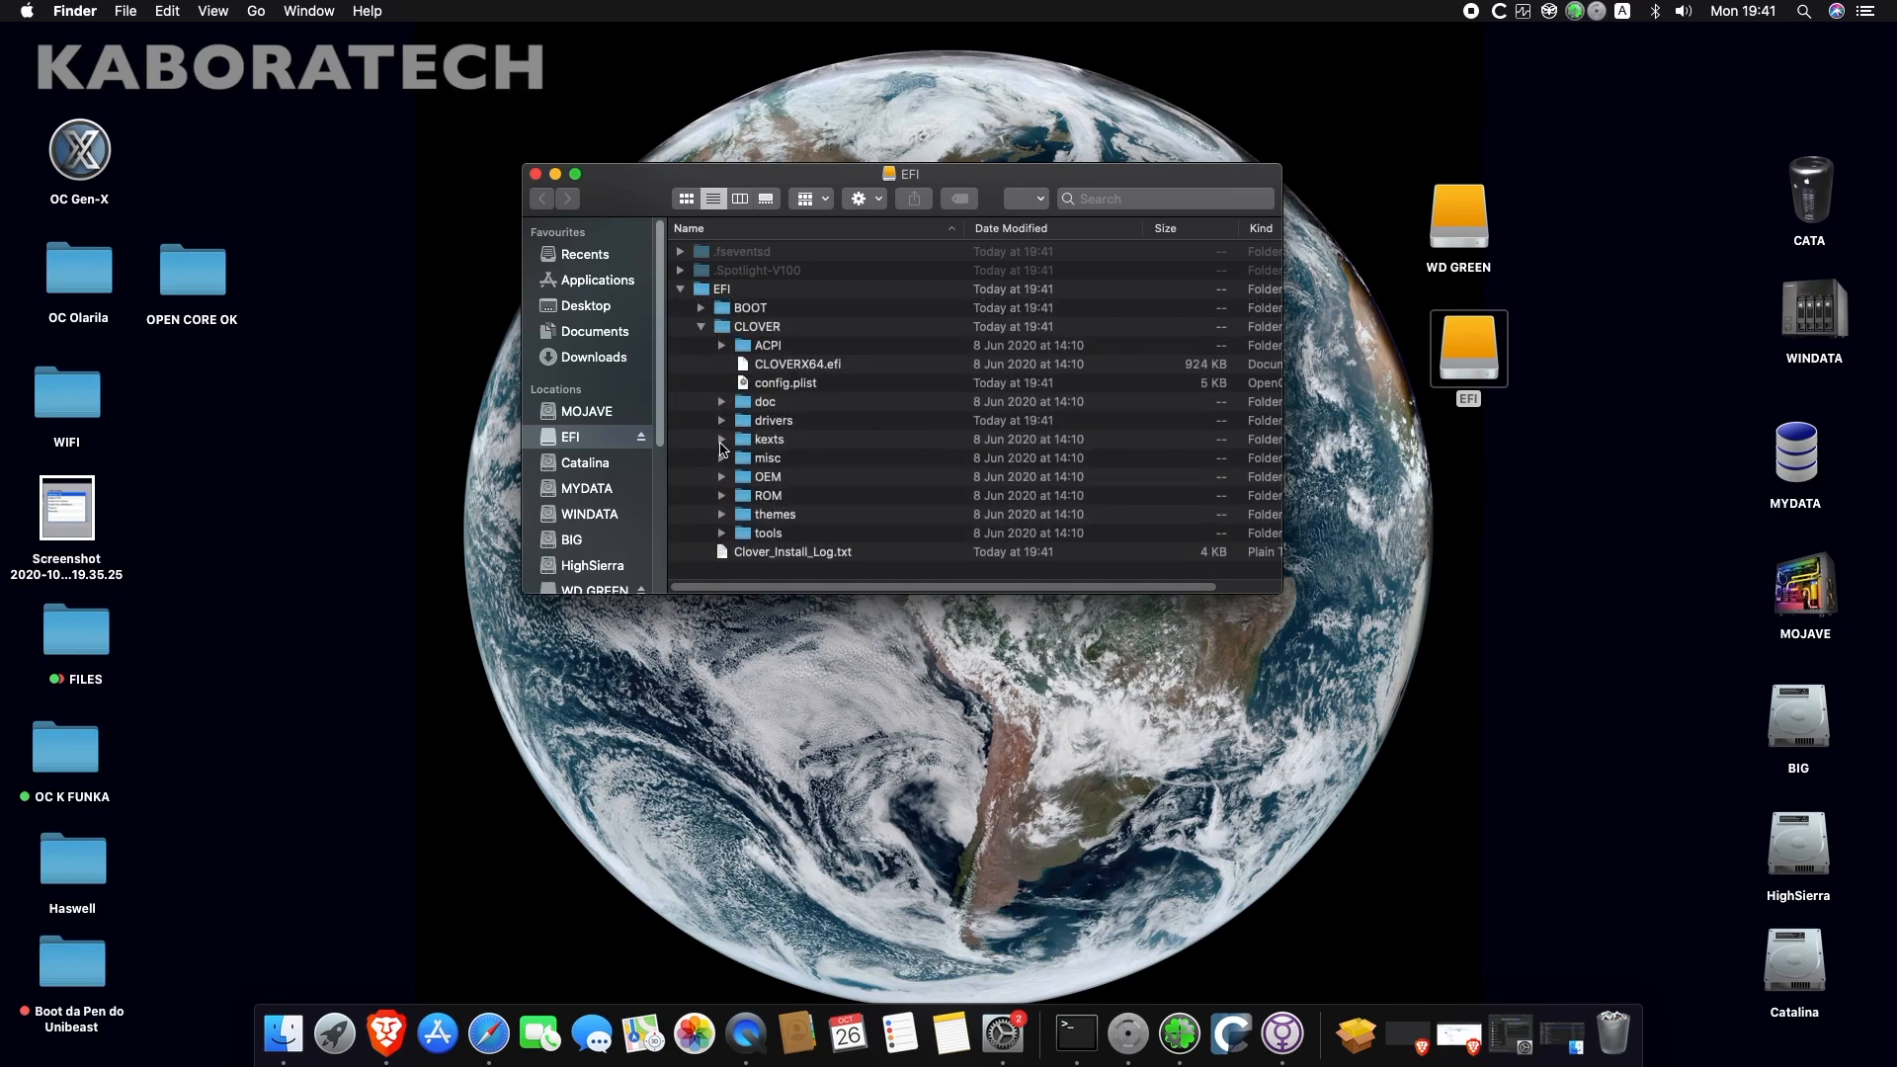
left_click(721, 438)
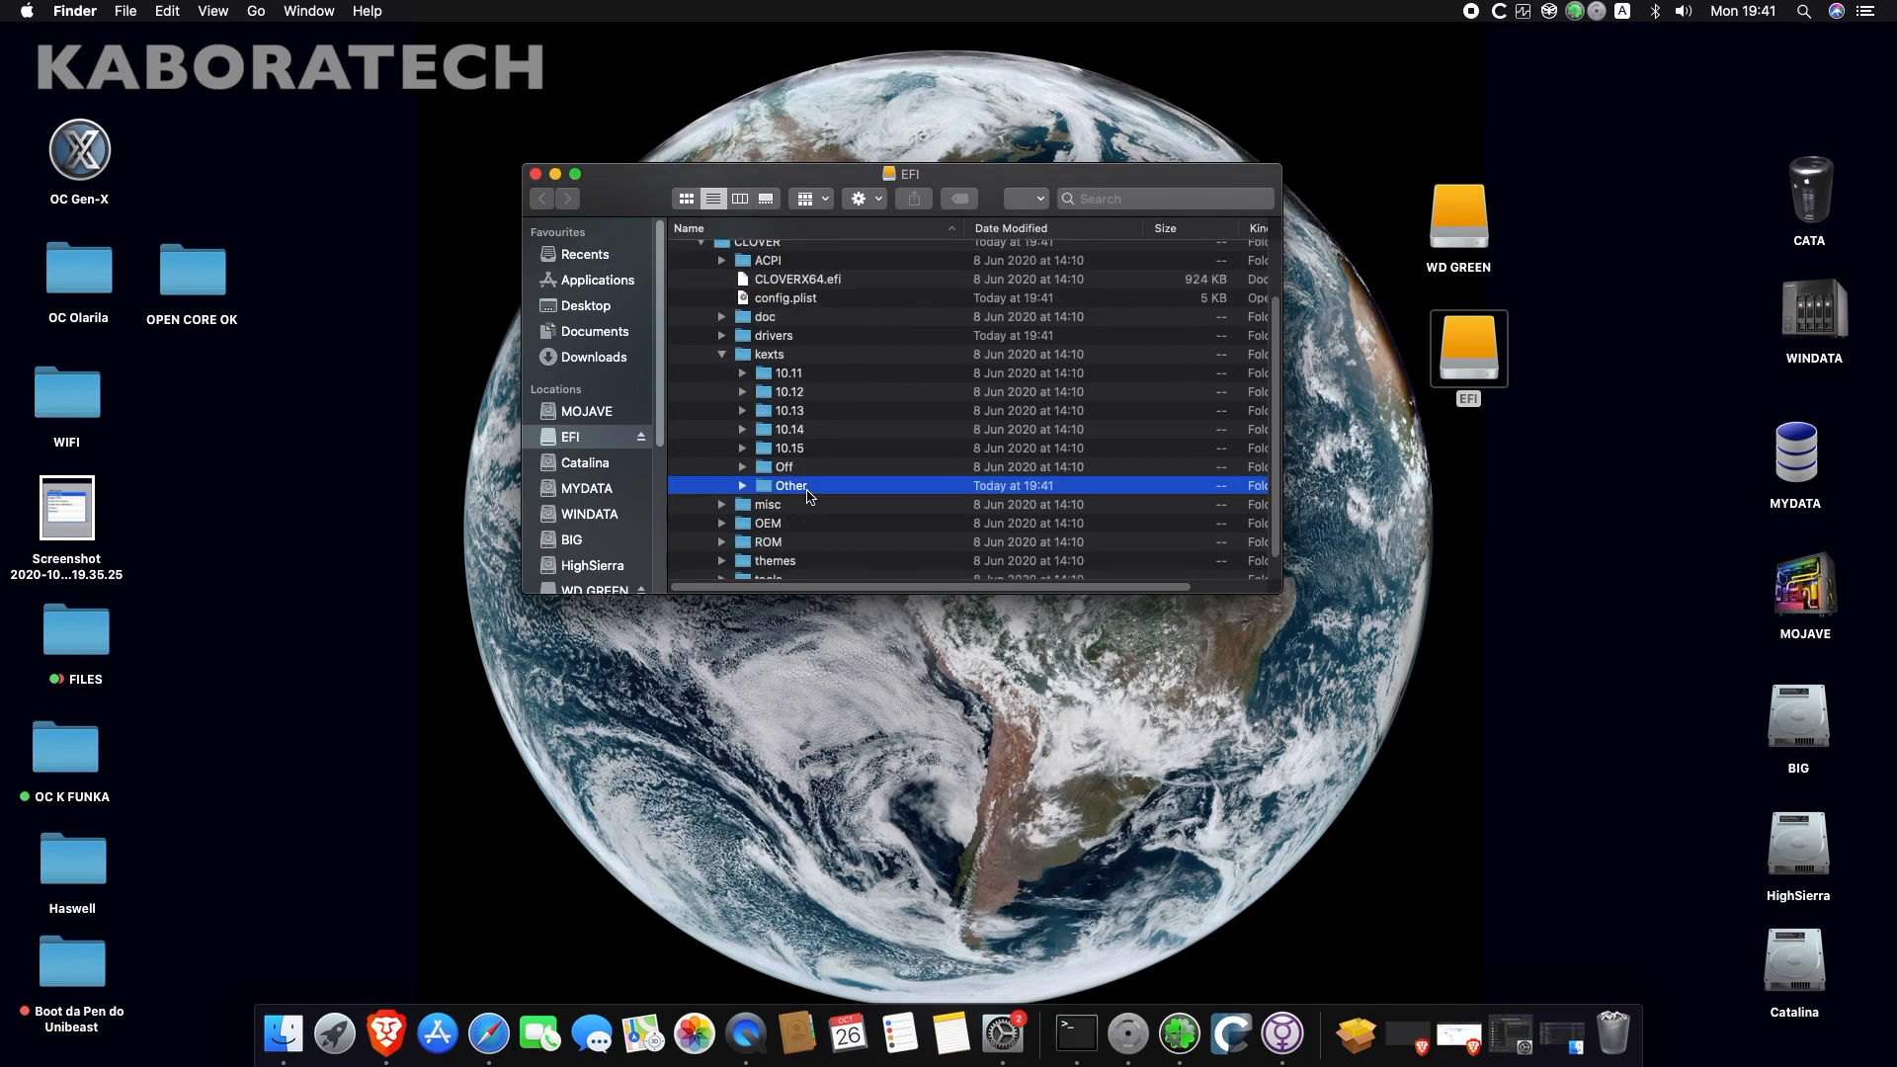
double_click(790, 485)
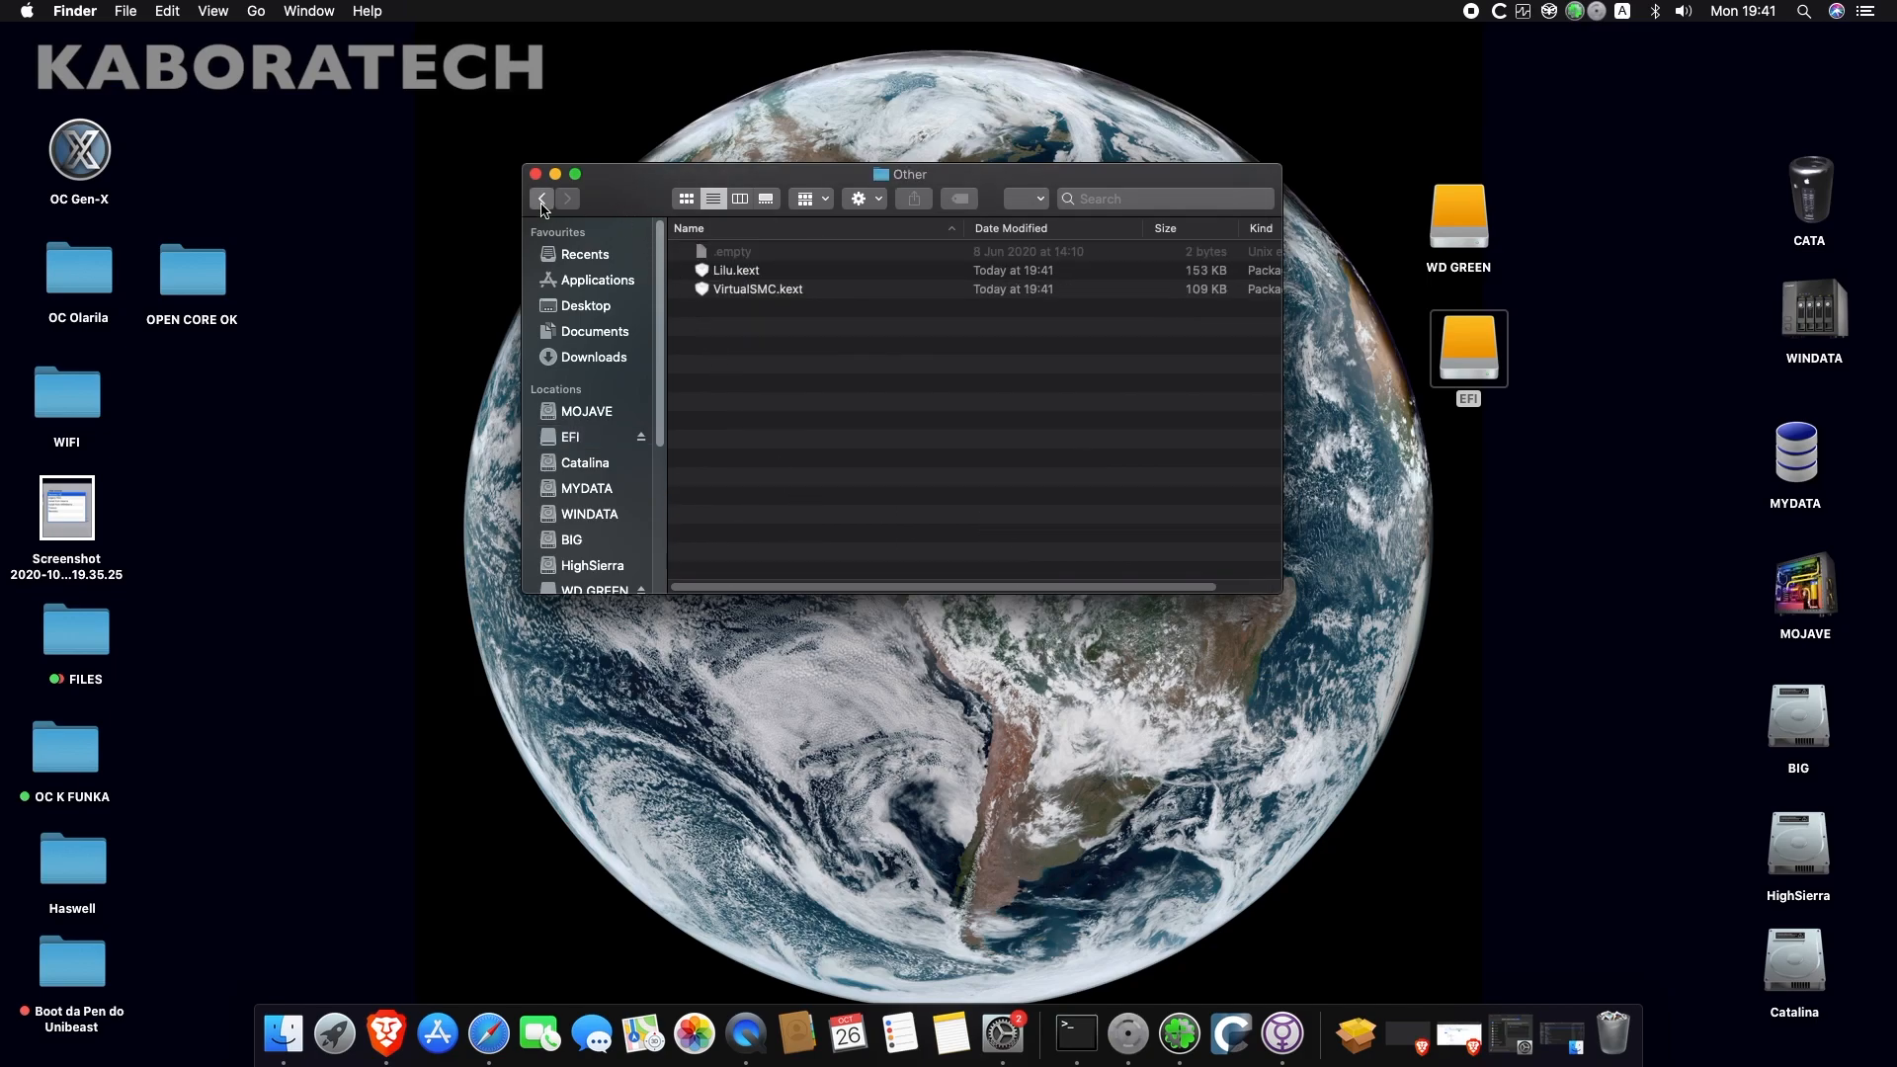
left_click(541, 199)
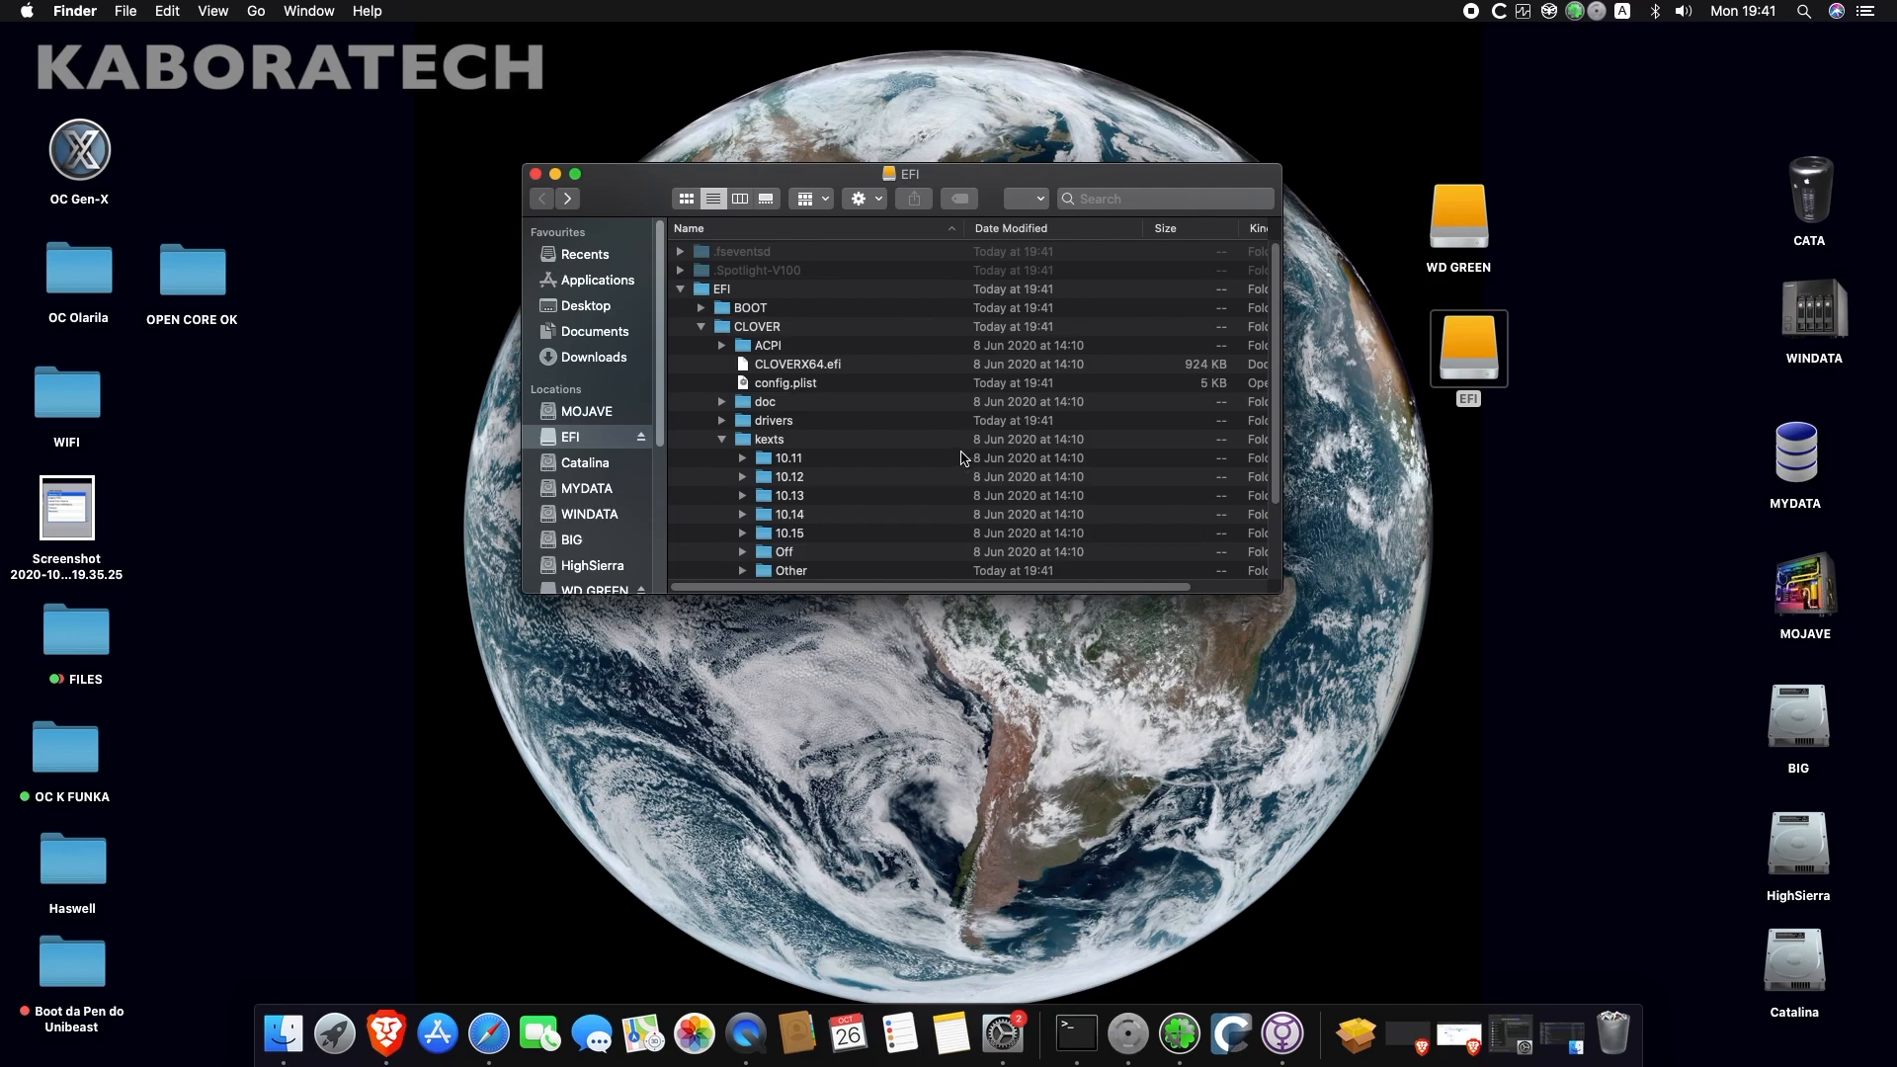
- Move Clover's EFI folder from the EFI partition to the Bin
left_click(681, 290)
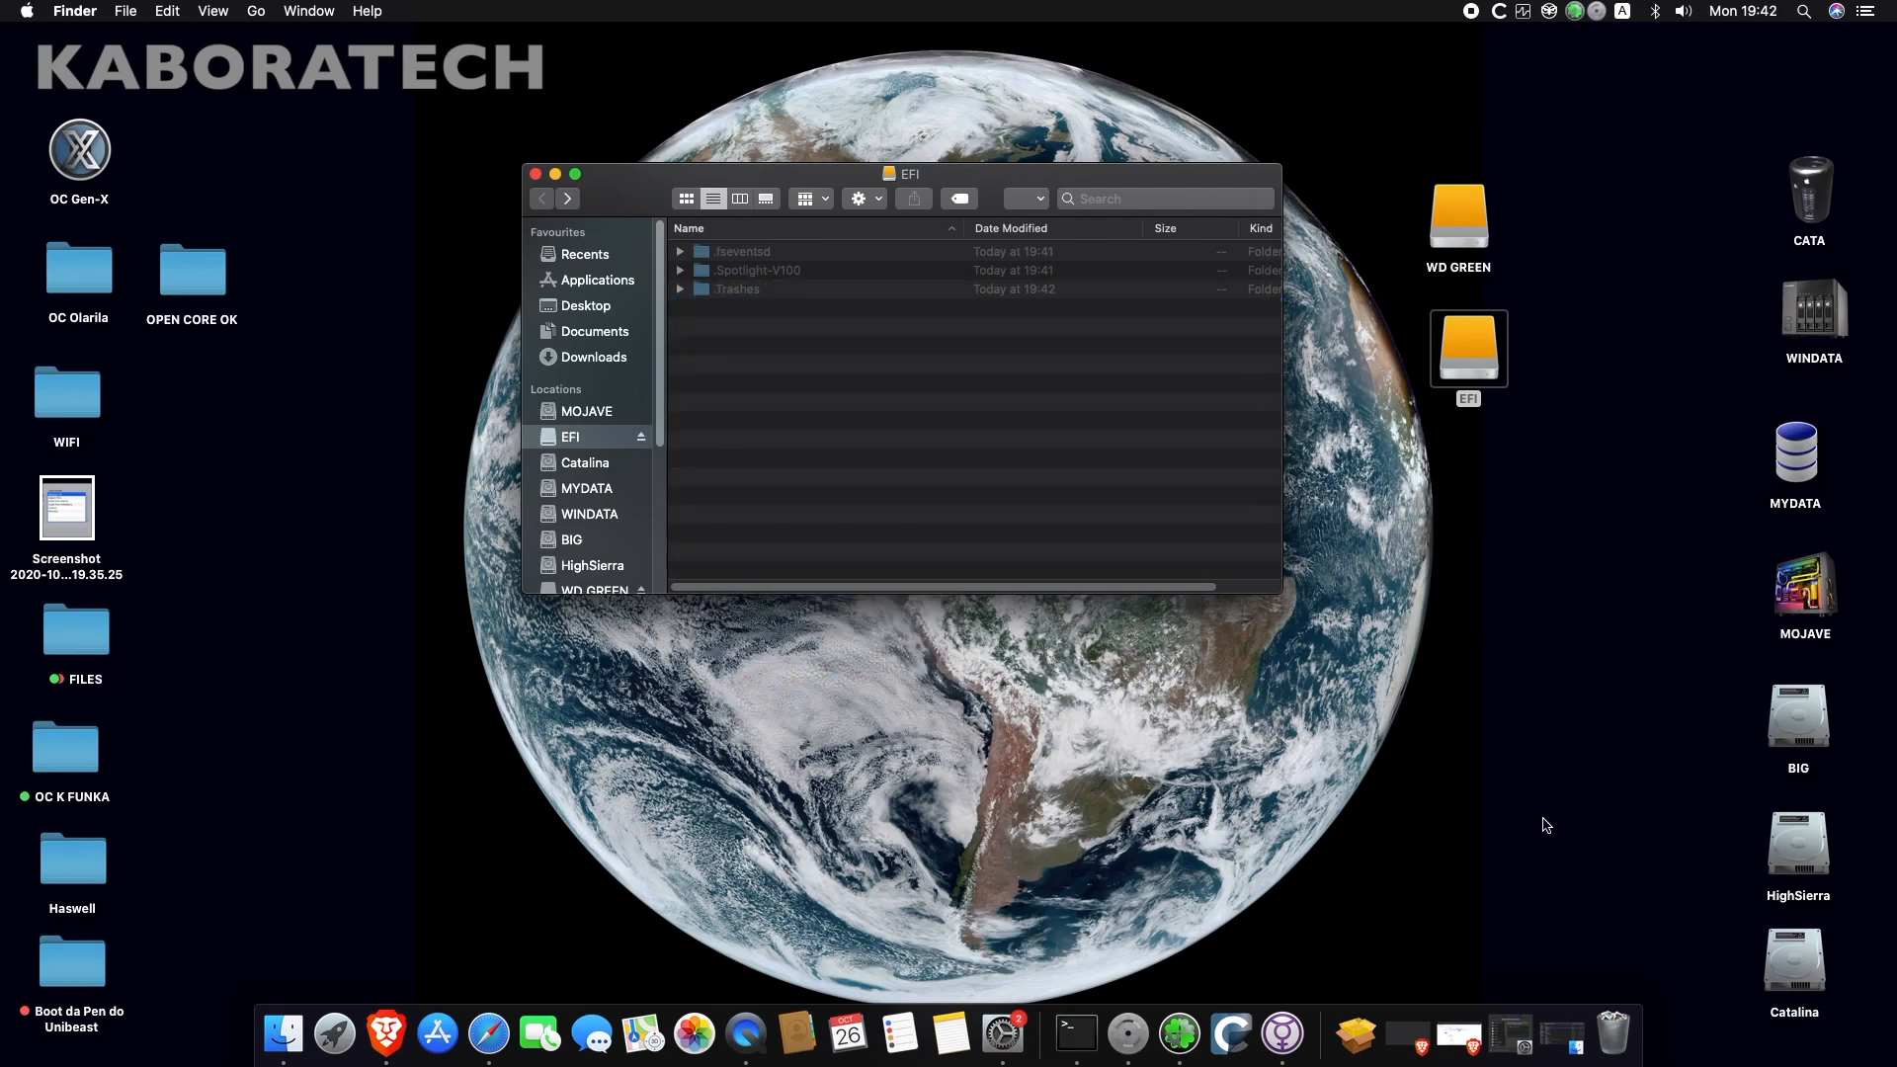
right_click(1611, 1034)
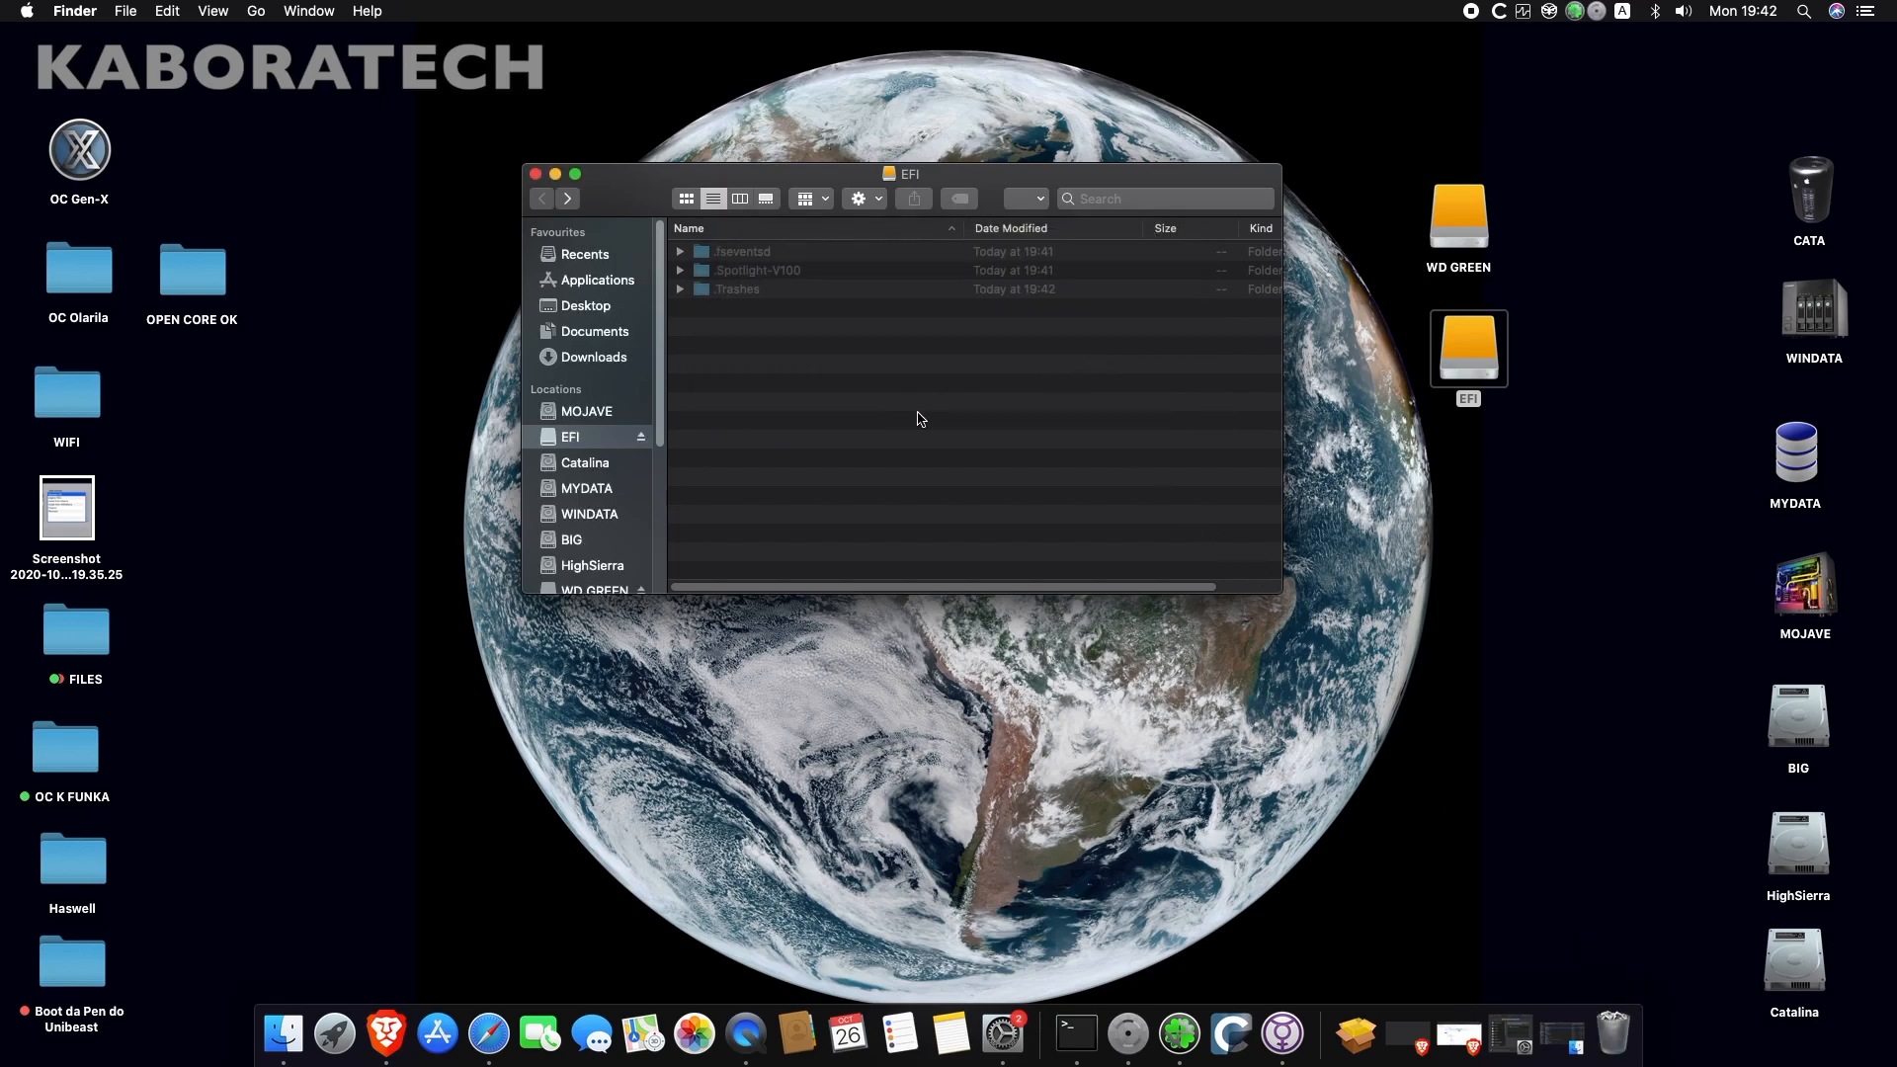
left_click(191, 269)
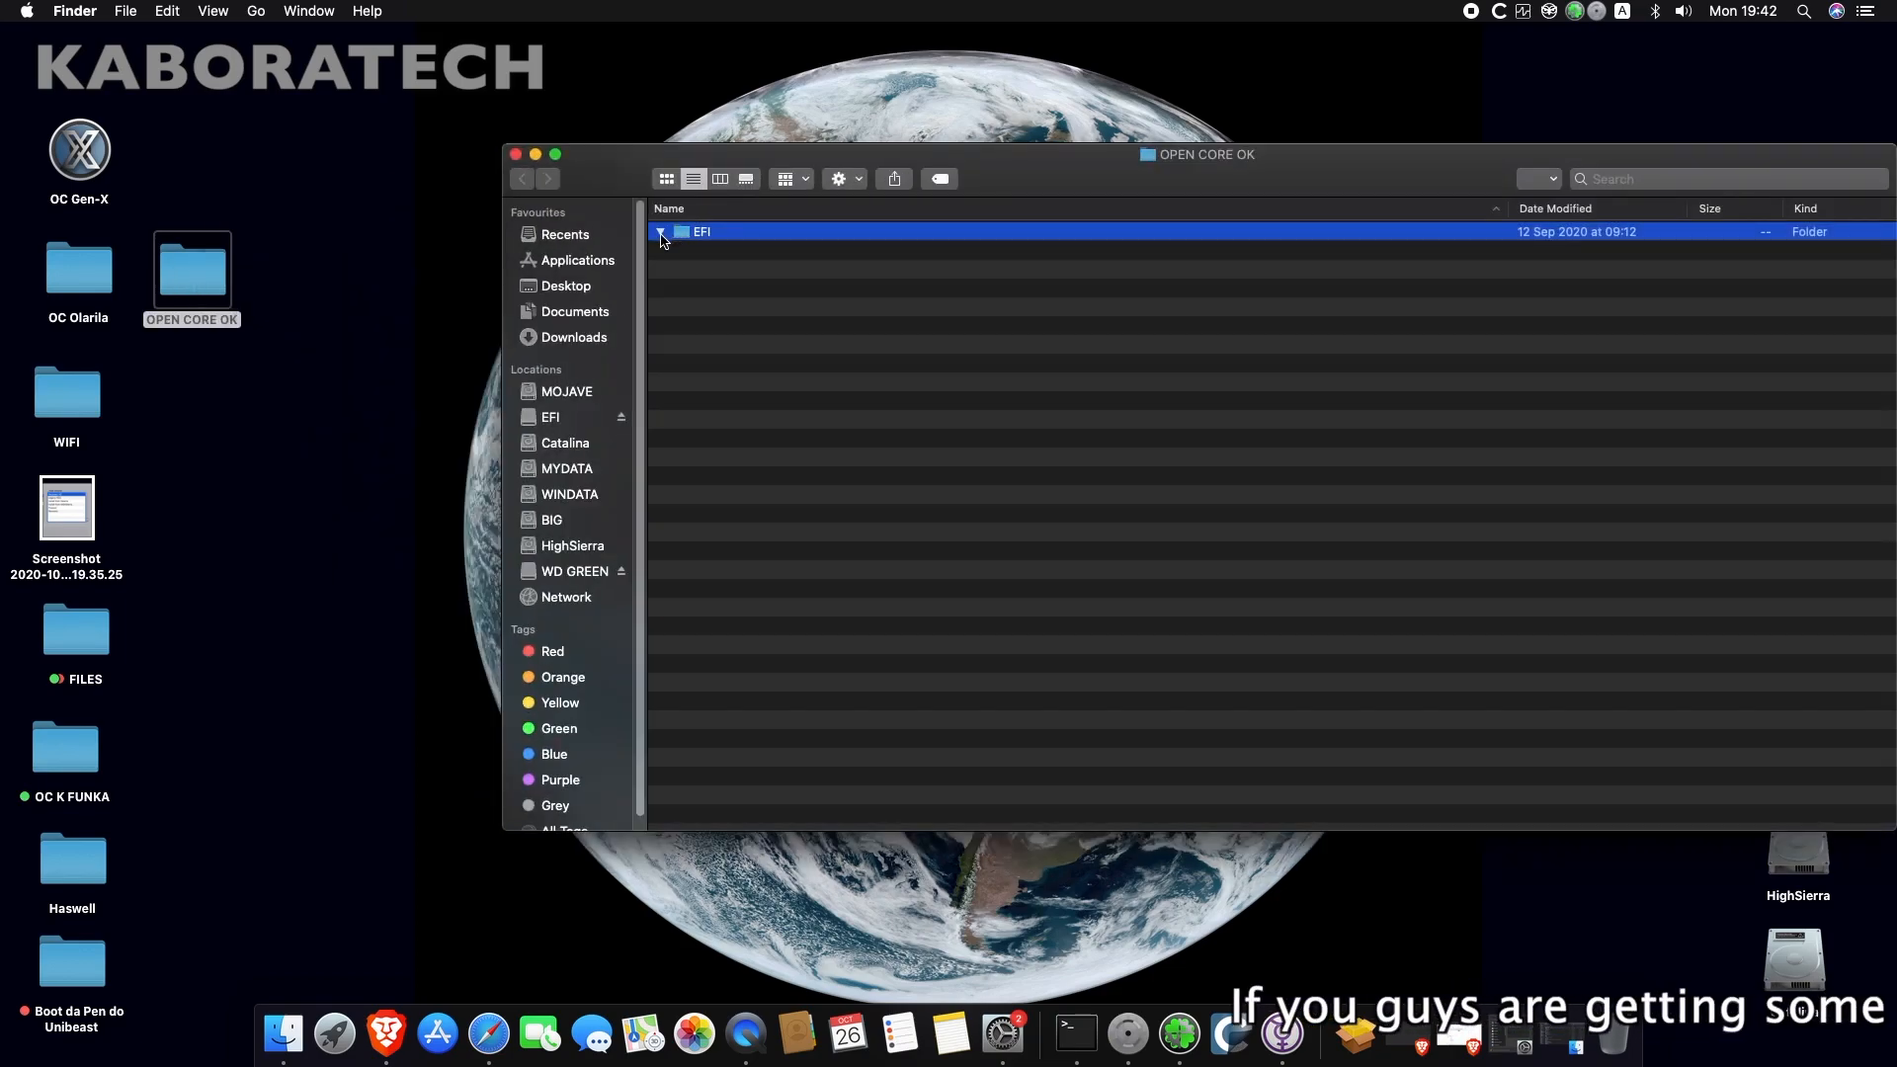
- Copy the EFI folder from OPEN CORE OK, paste it onto the EFI volume, and close the window
left_click(662, 231)
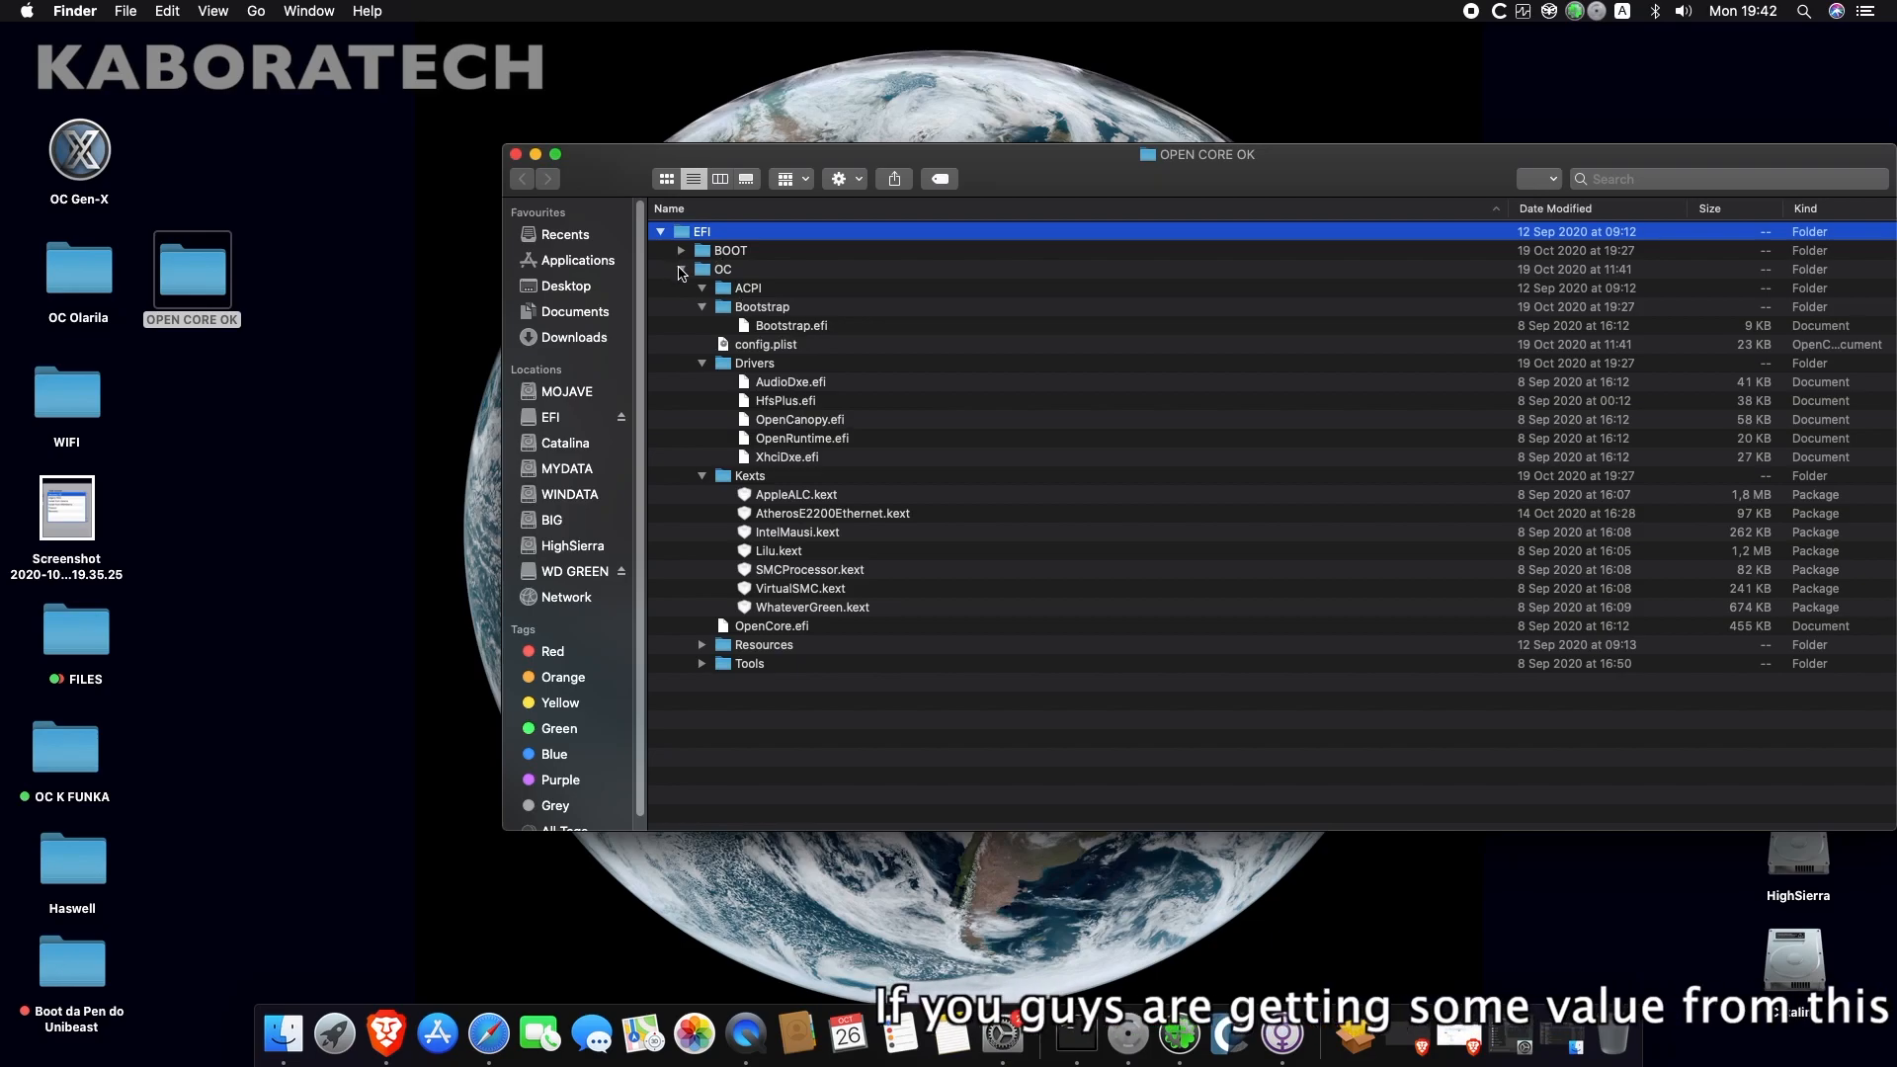
left_click(680, 269)
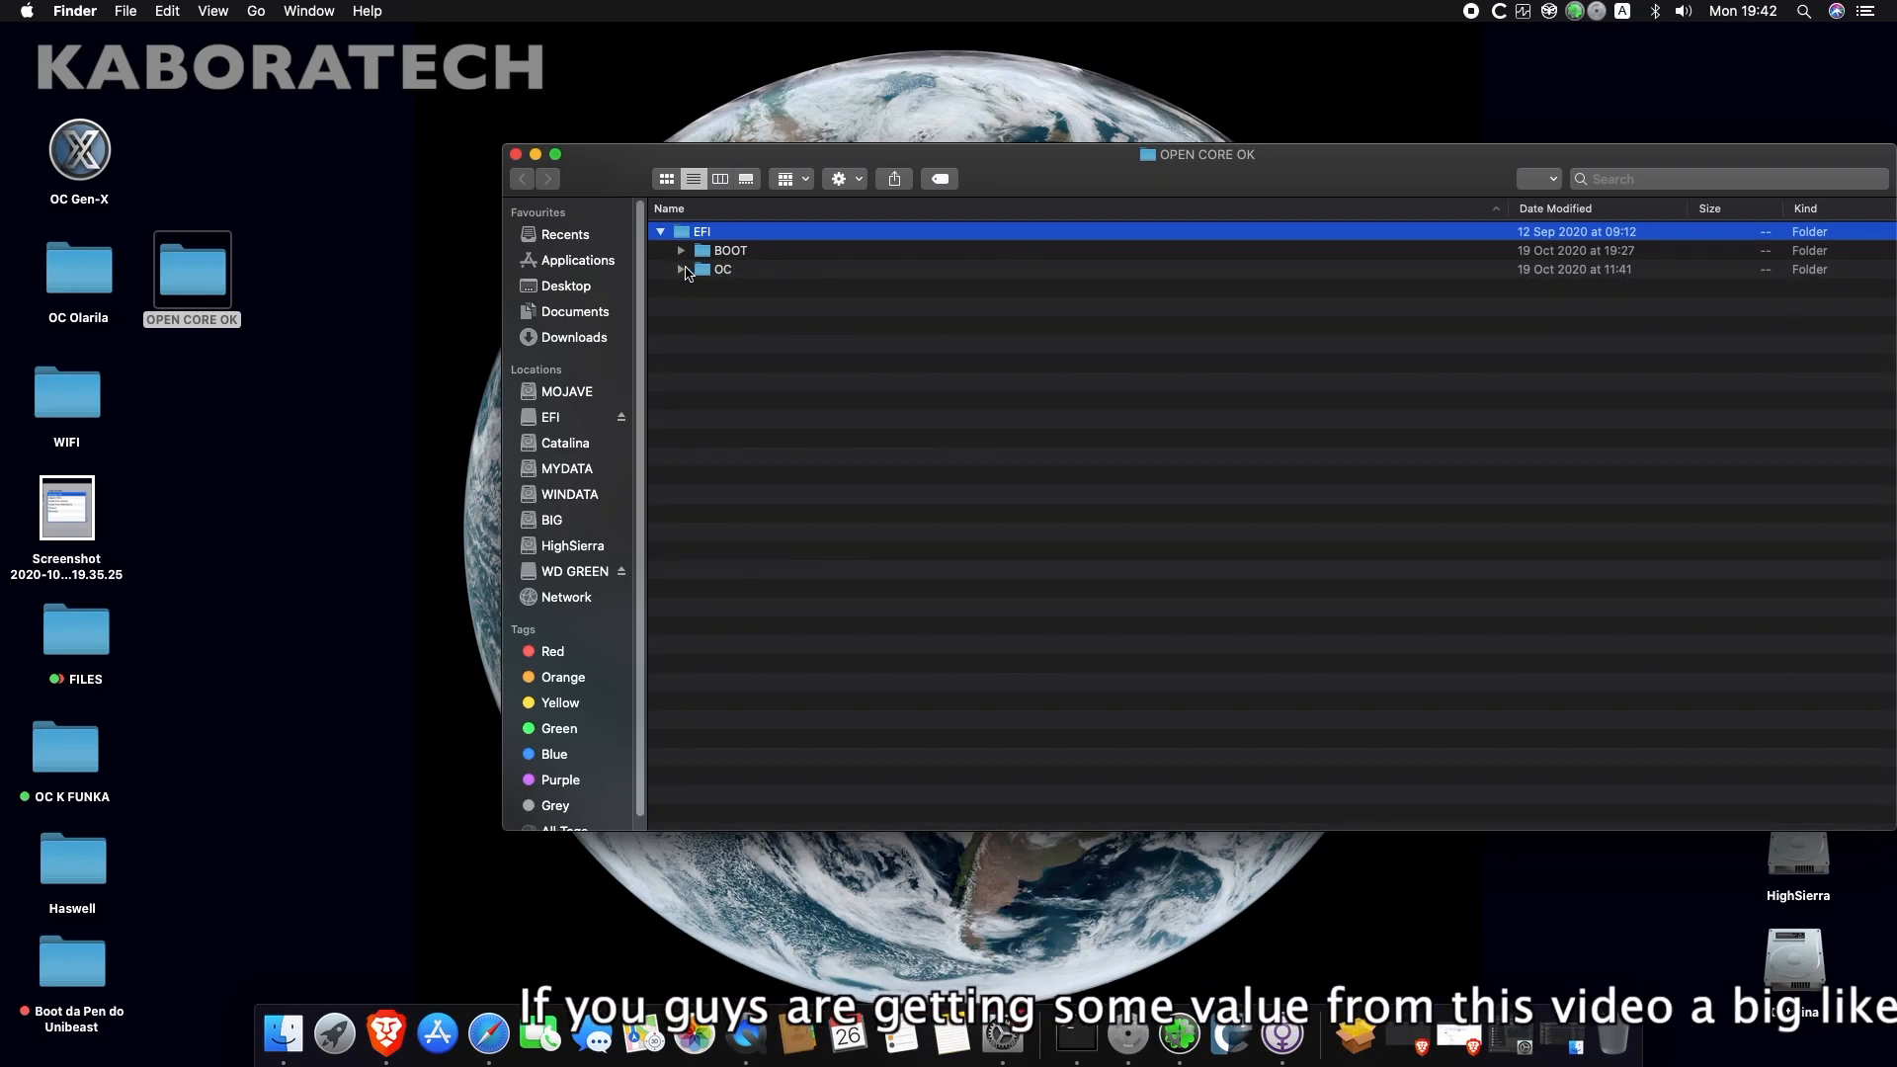
left_click(680, 270)
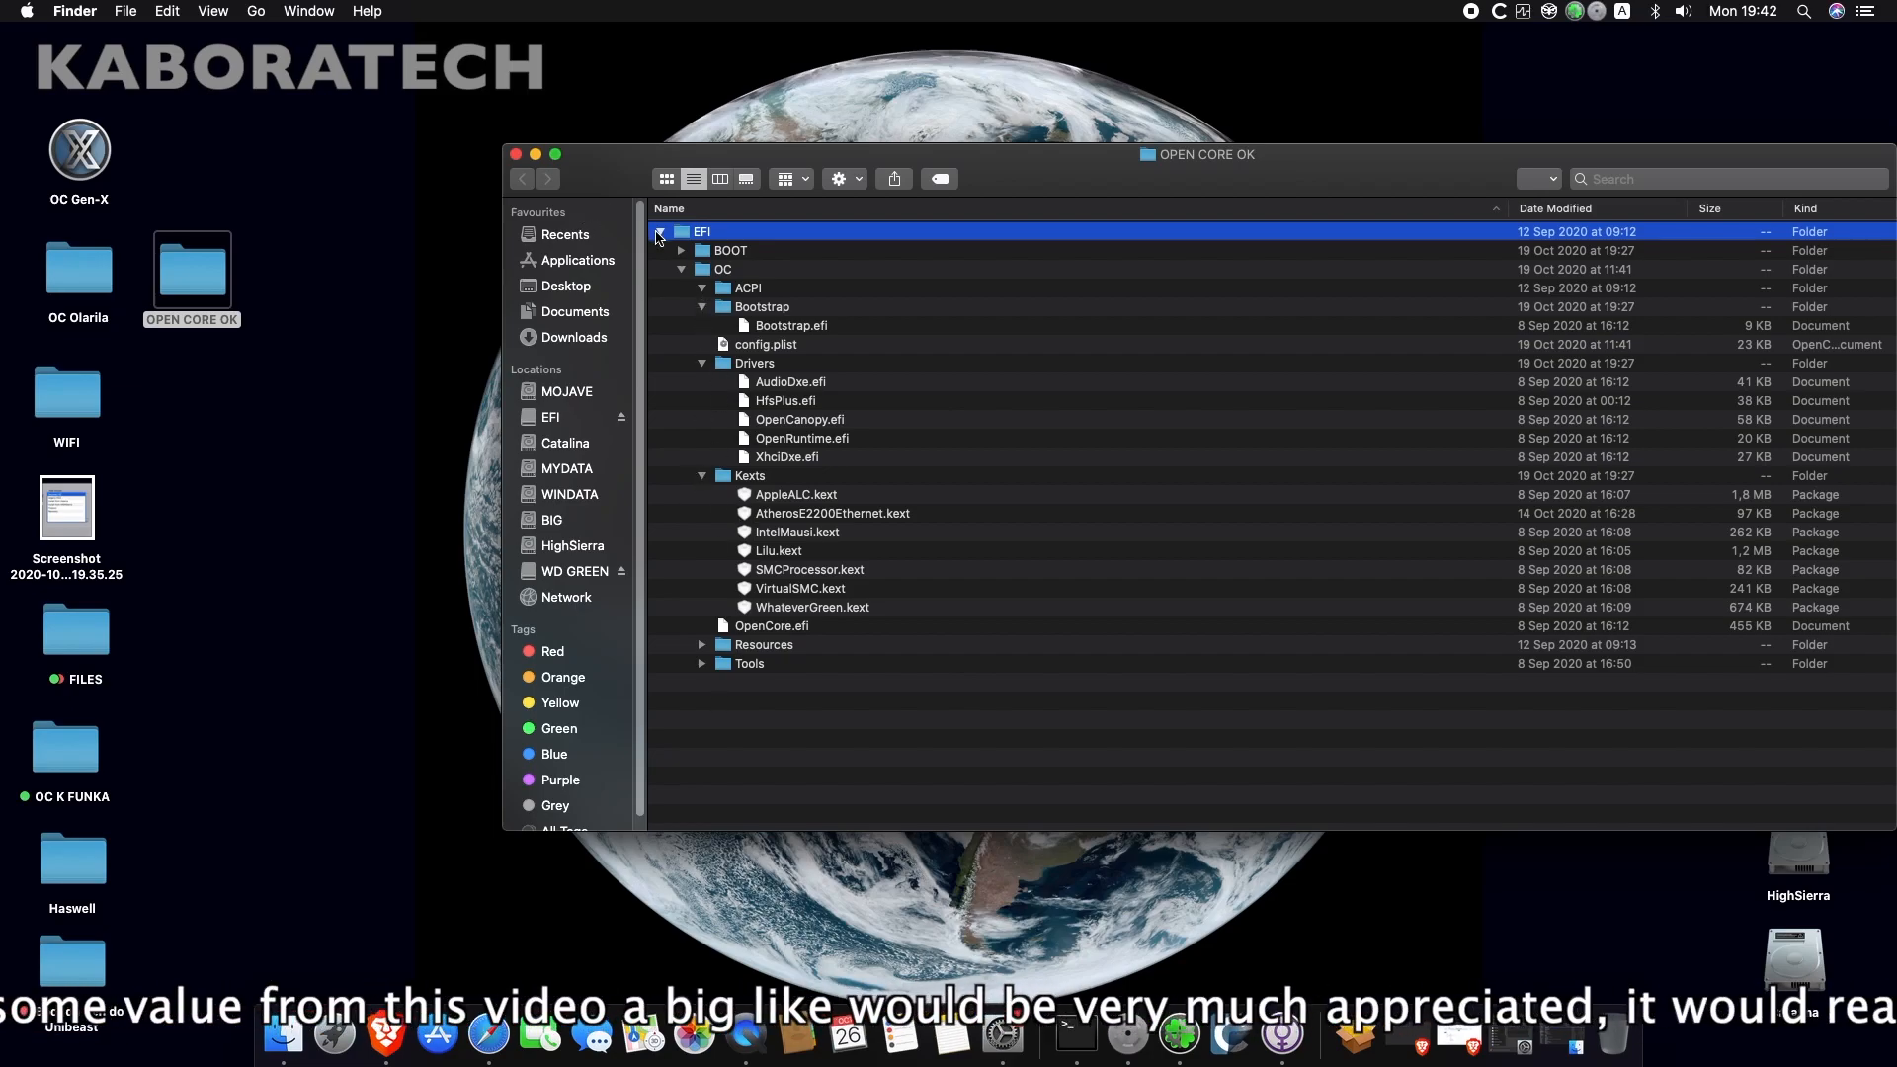
right_click(700, 231)
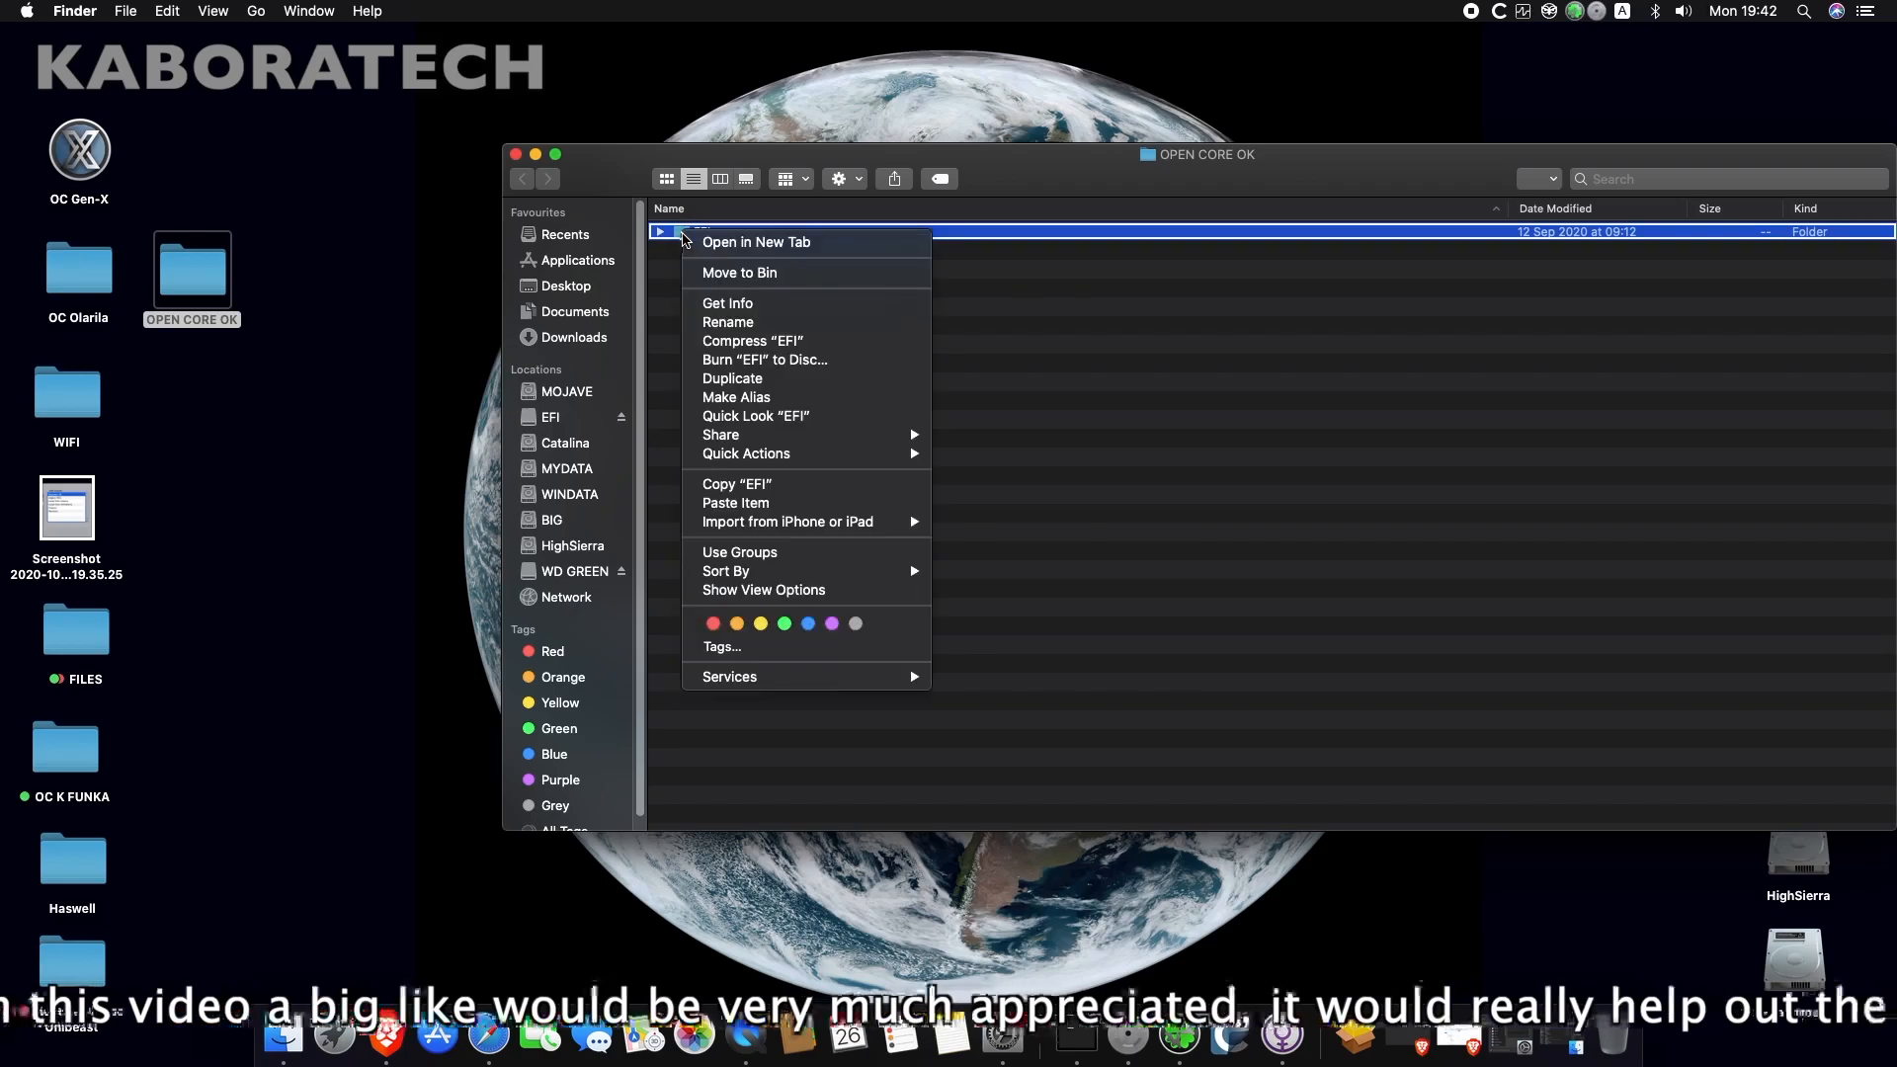
mouse_move(735, 485)
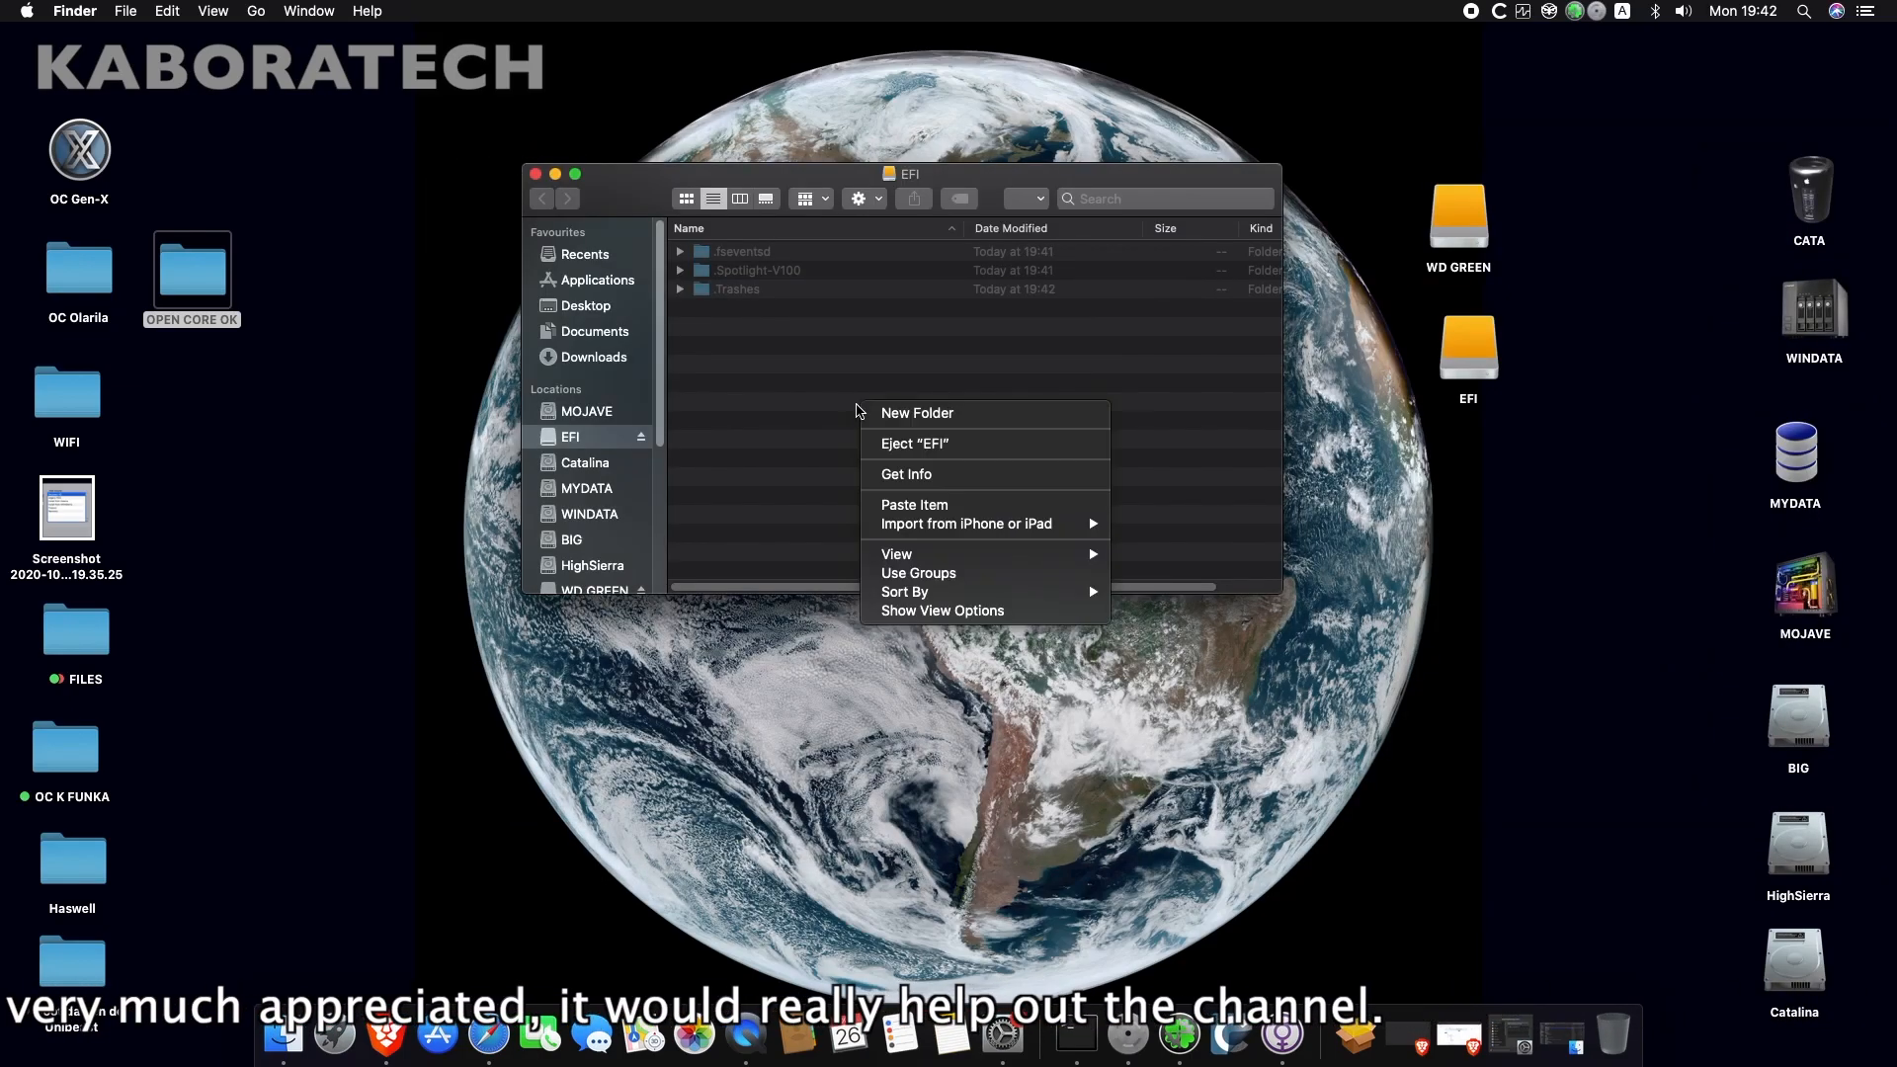
left_click(913, 504)
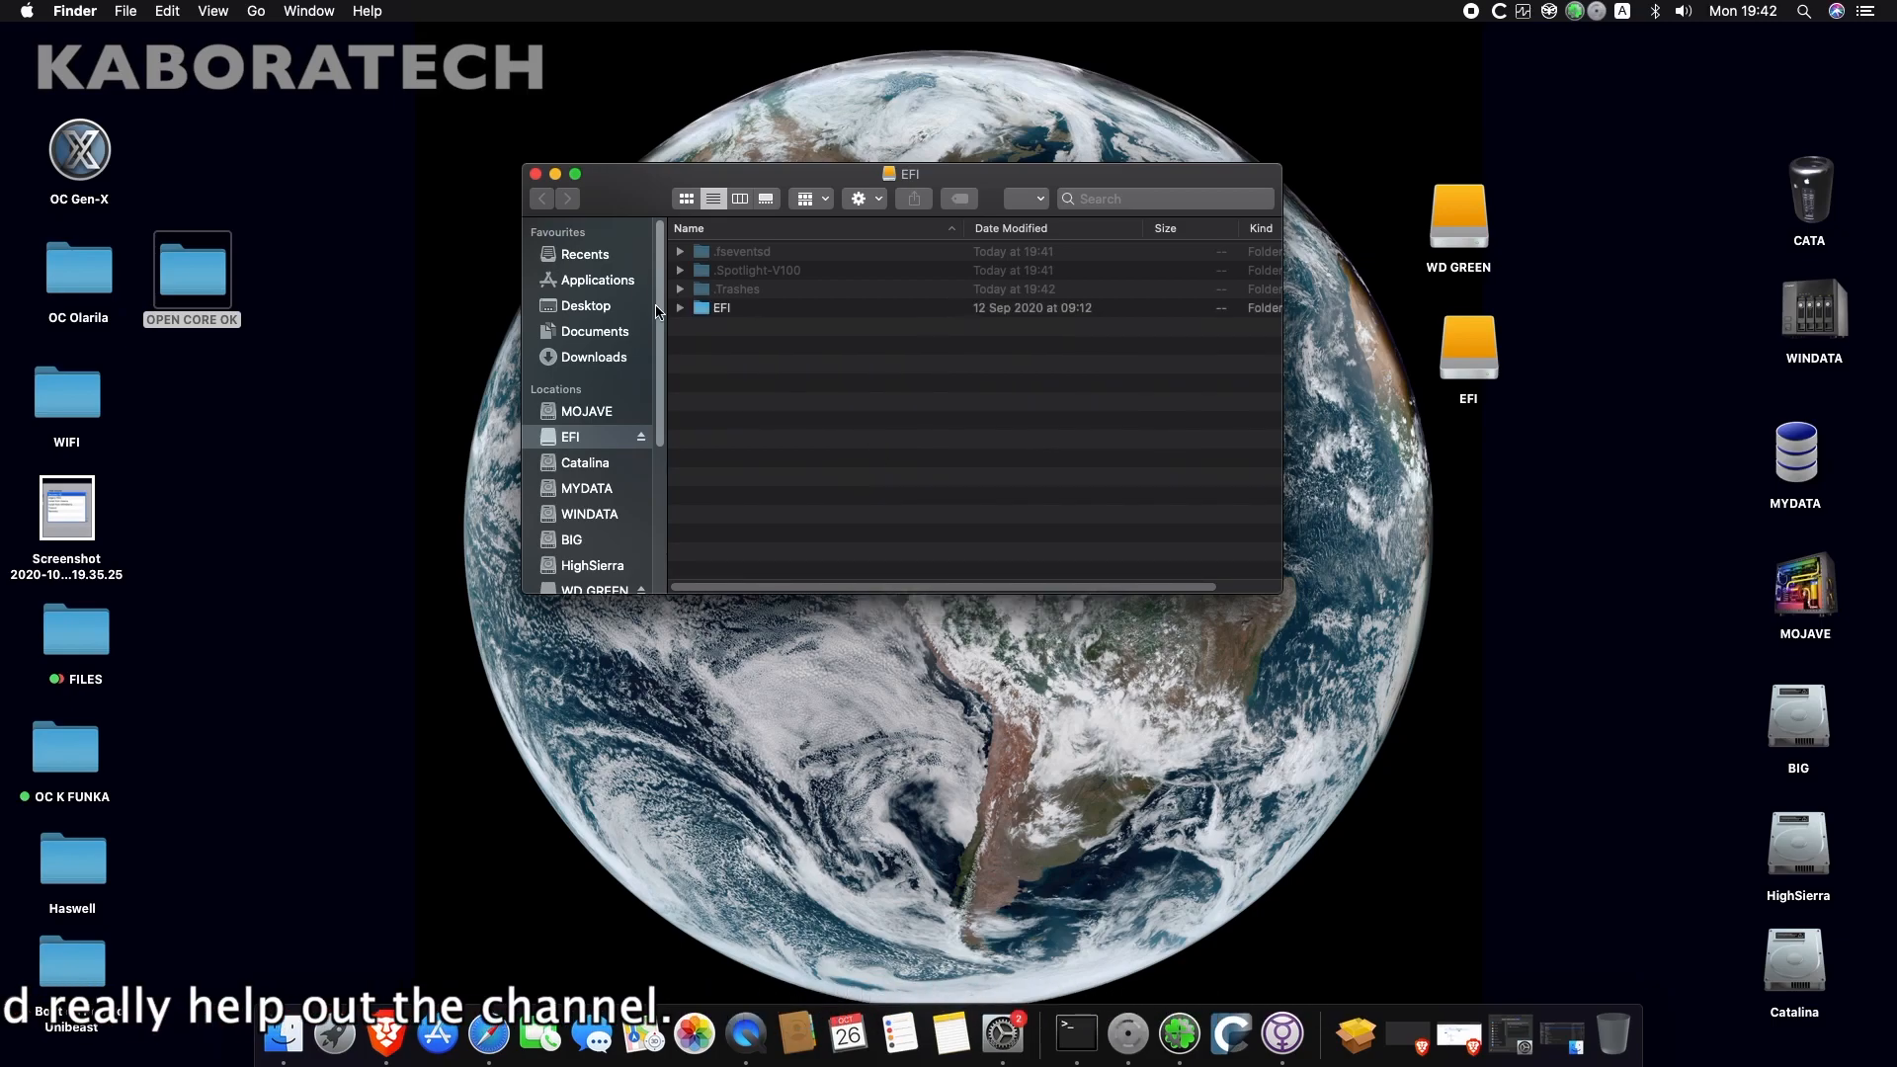
left_click(534, 173)
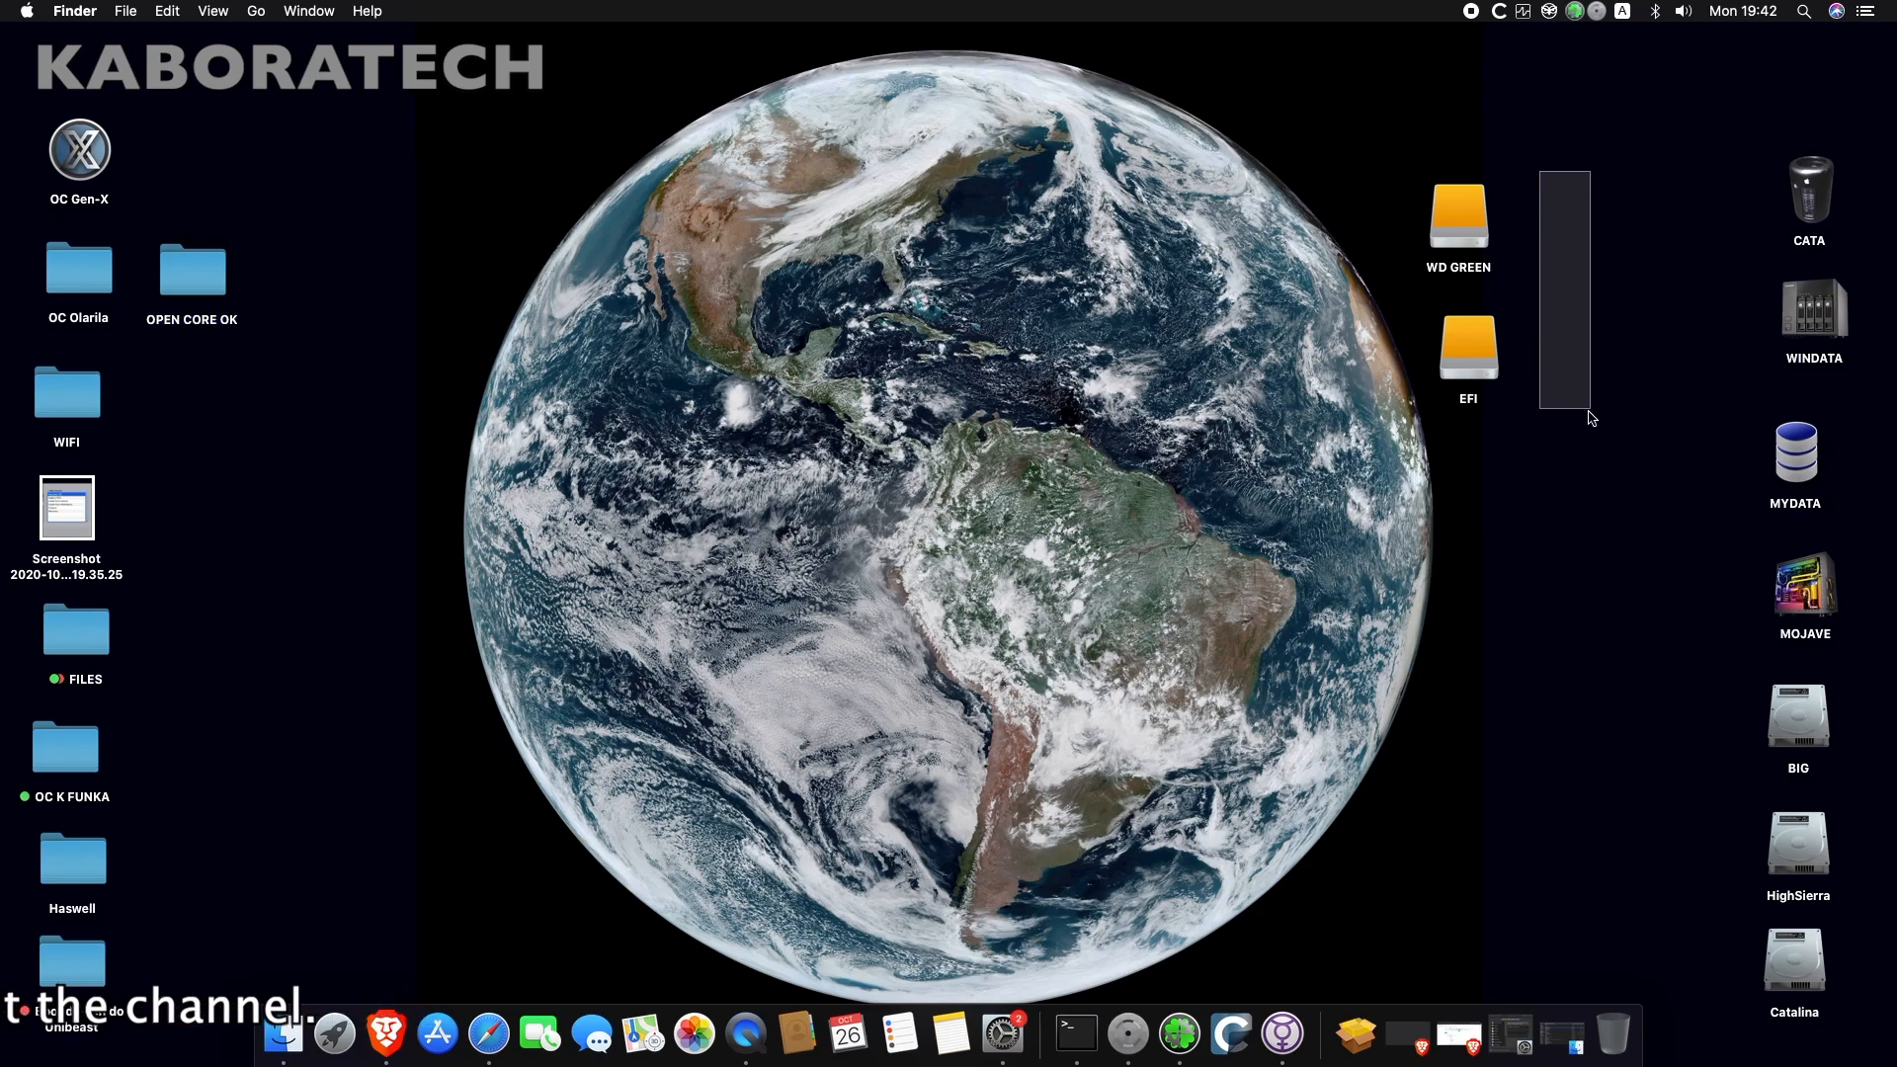